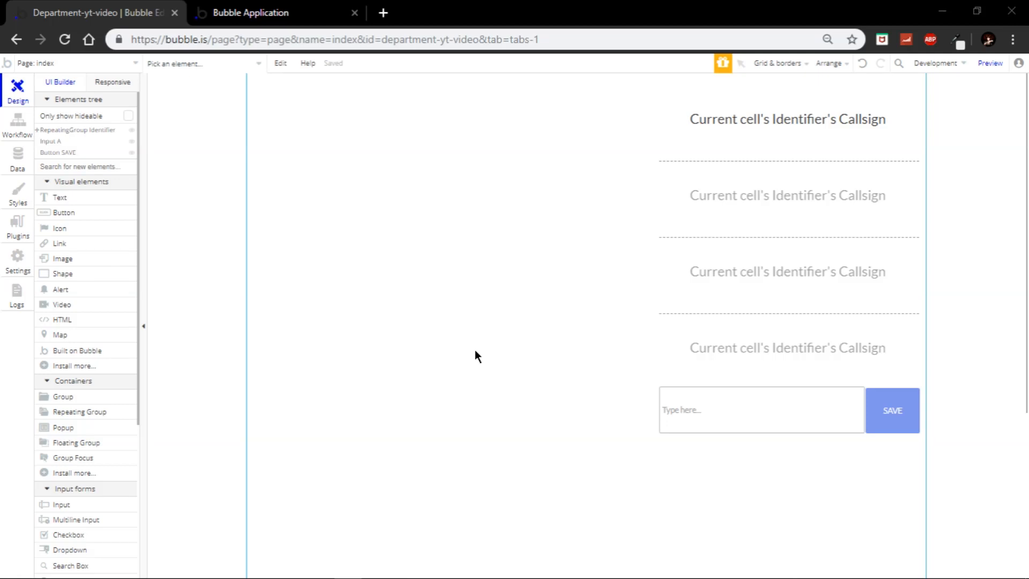
pyautogui.moveTo(488, 334)
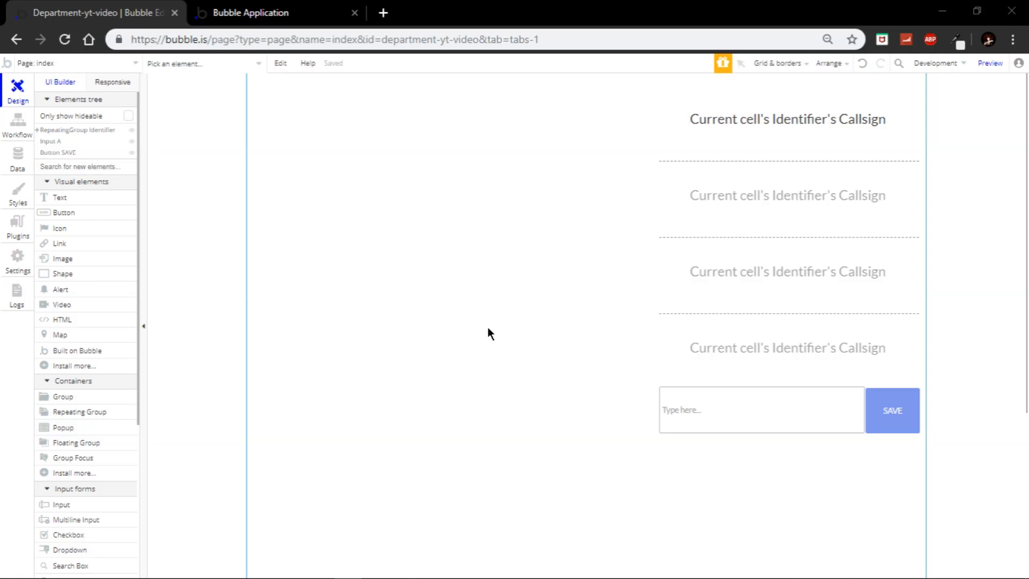
pyautogui.moveTo(492, 349)
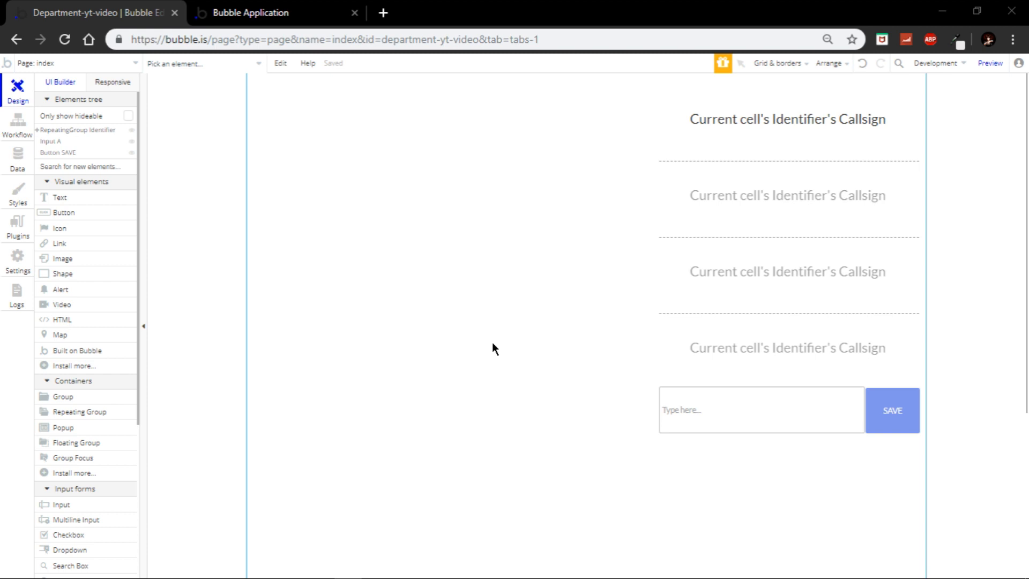
pyautogui.moveTo(605, 229)
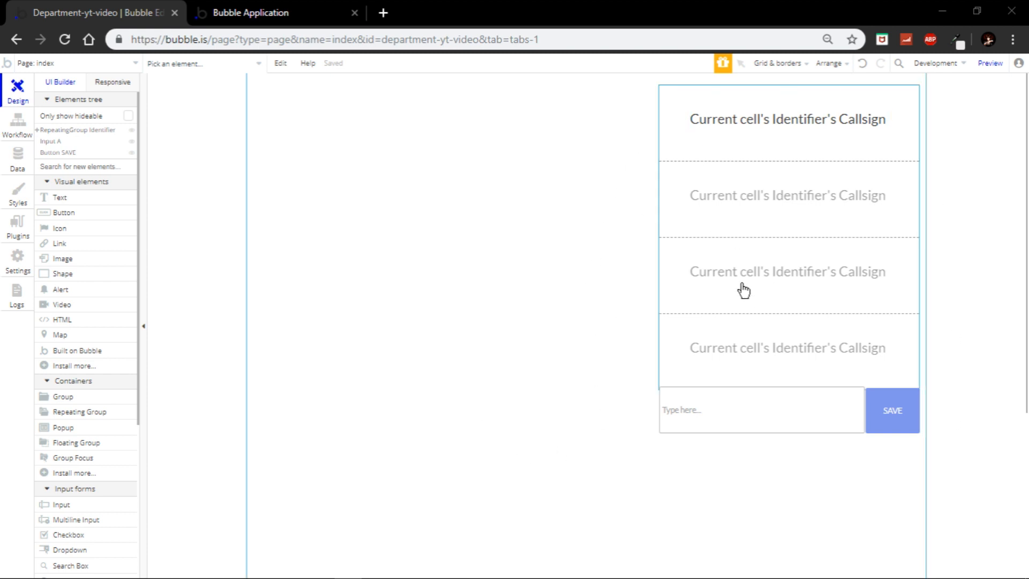
pyautogui.moveTo(778, 227)
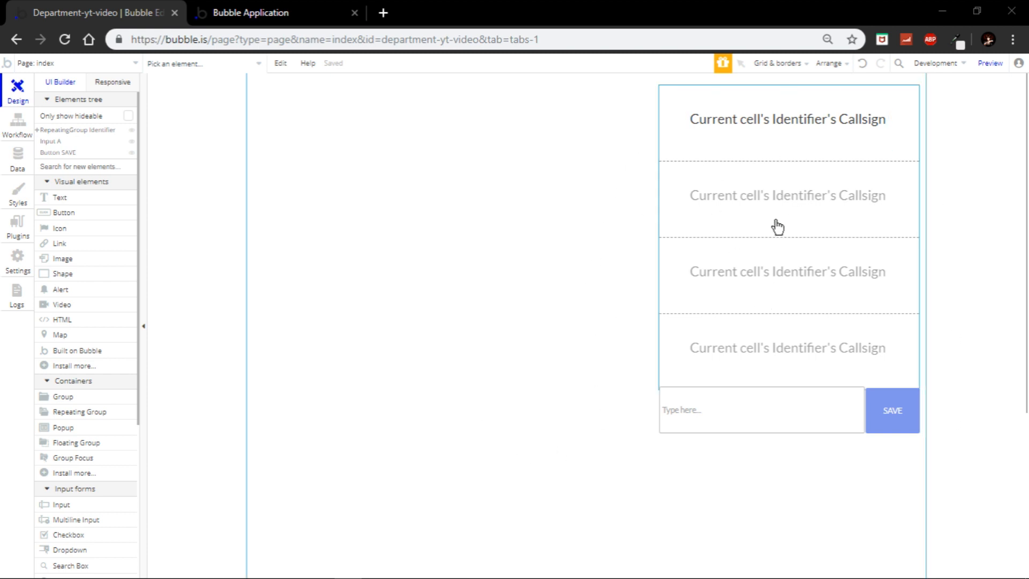
pyautogui.moveTo(781, 453)
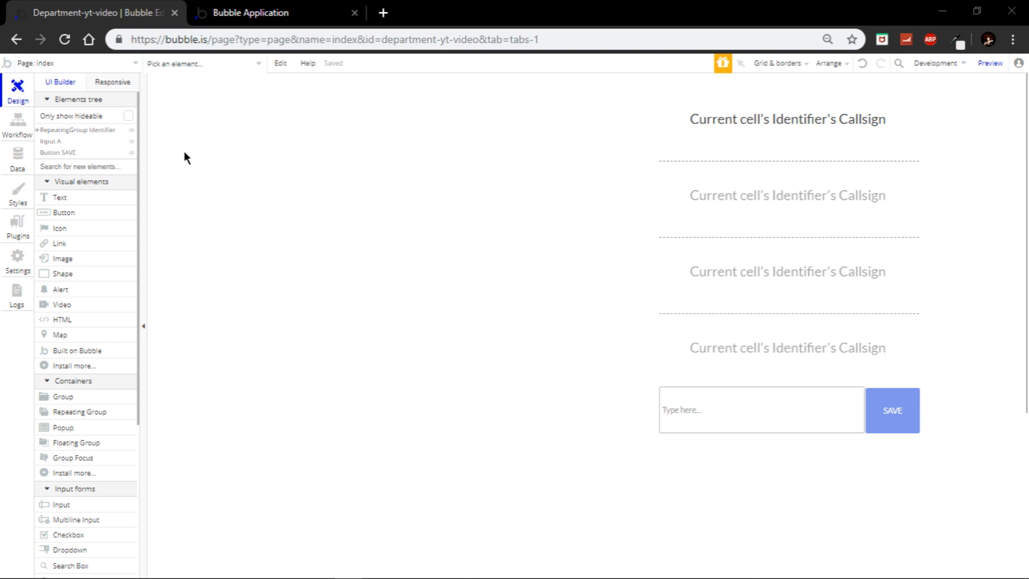
pyautogui.moveTo(203, 124)
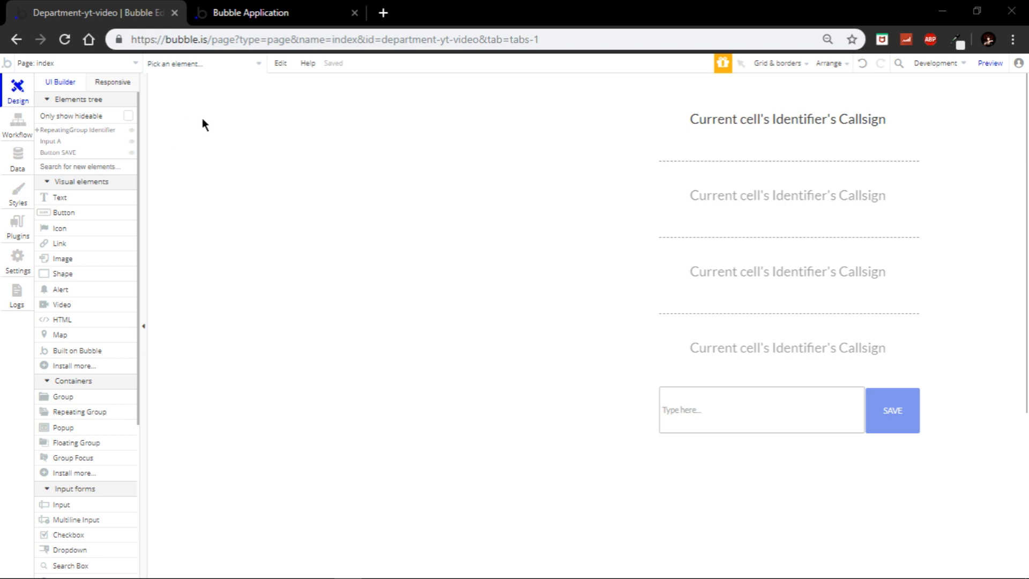
# Step: Place a Button labelled BCSD on the left and add a Dropdown beneath it
pyautogui.click(64, 212)
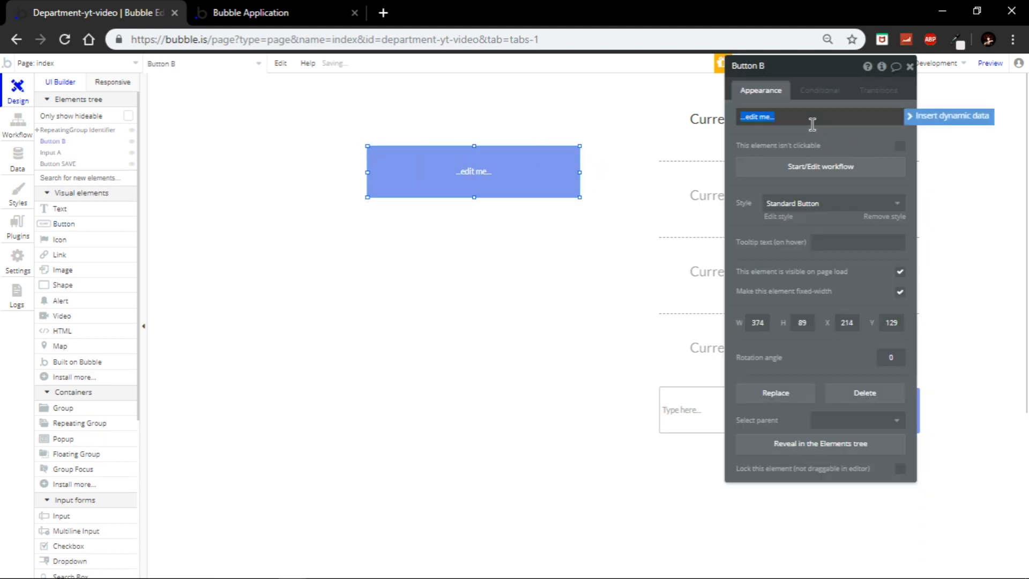
pyautogui.write('BCSD')
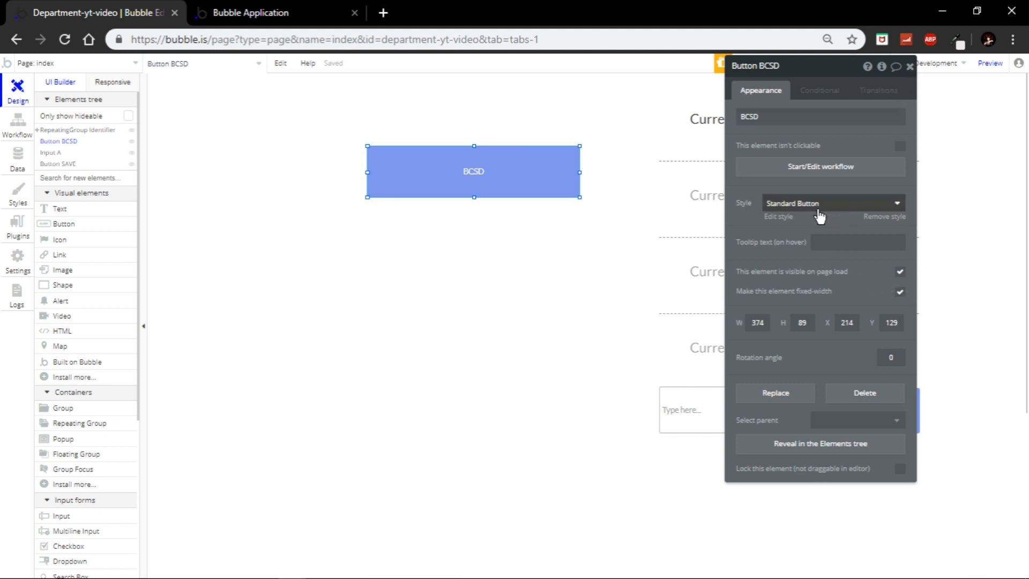
pyautogui.click(910, 66)
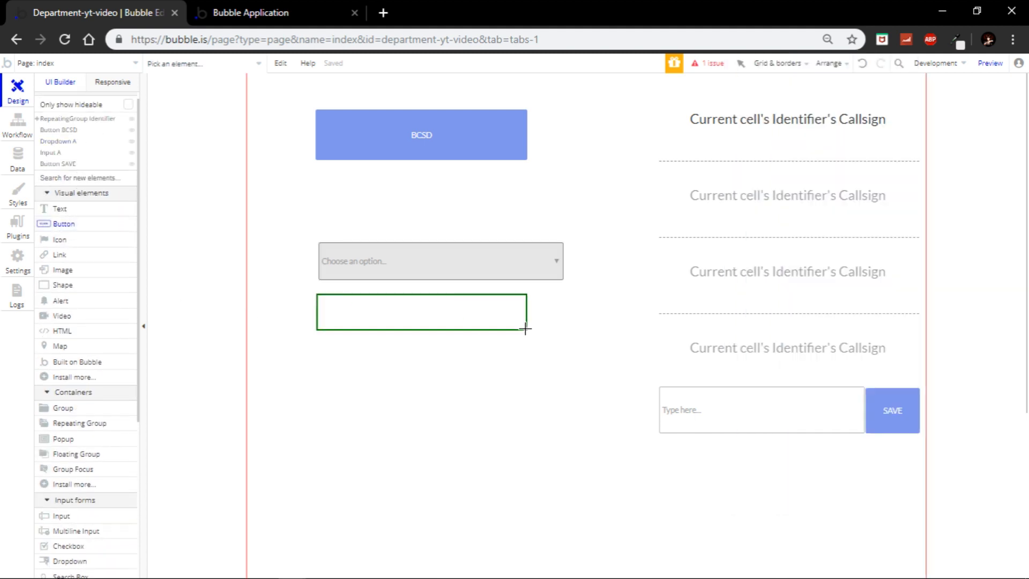
# Step: Draw a second button under the dropdown and label it Done
pyautogui.moveTo(525, 331); pyautogui.dragTo(564, 335)
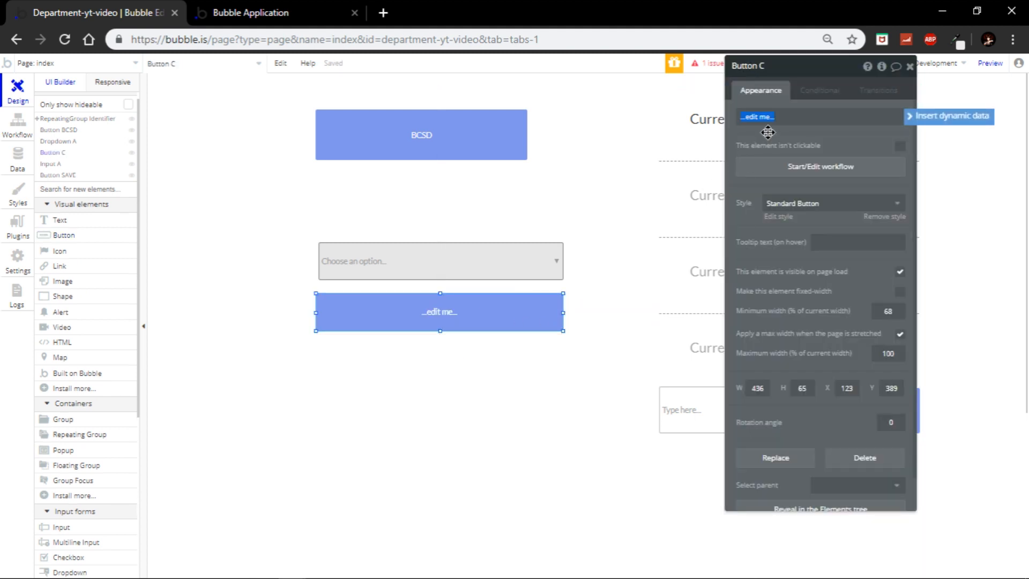
pyautogui.write('Sav')
pyautogui.write('Done')
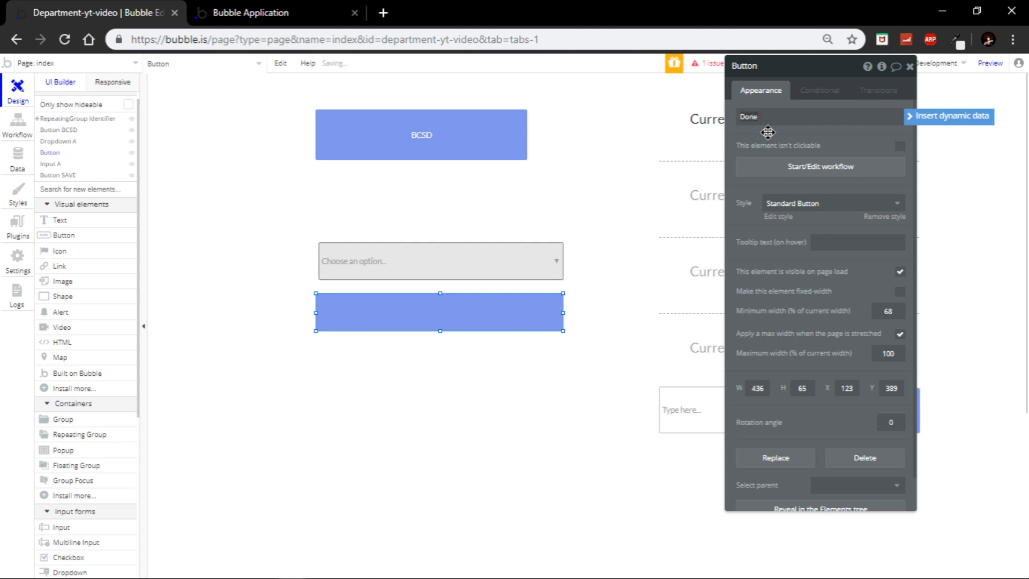
pyautogui.click(439, 262)
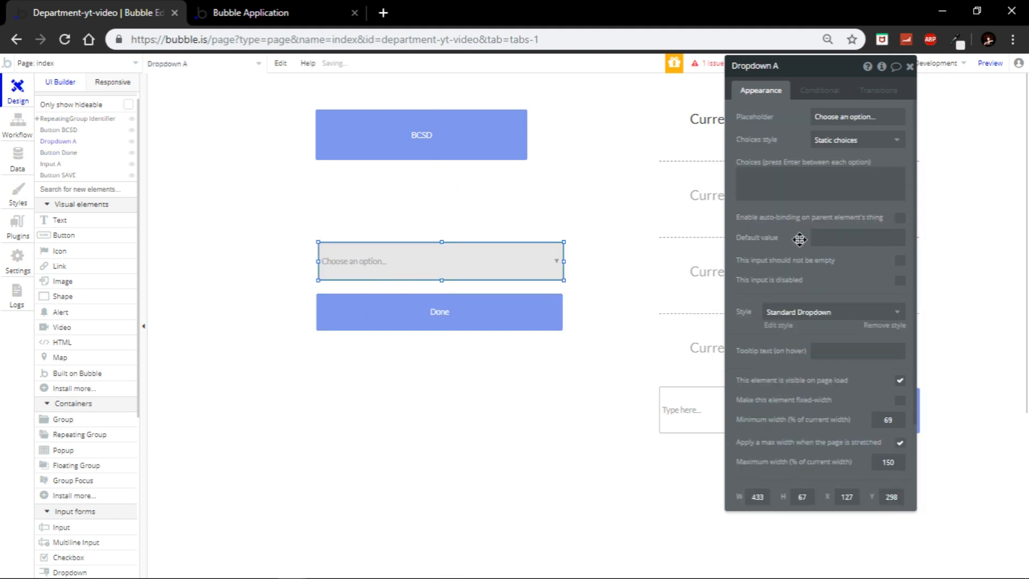
# Step: Make the dropdown dynamic: placeholder 'Police Identity', Current User's Identifiers, captioned by Callsign
pyautogui.click(857, 140)
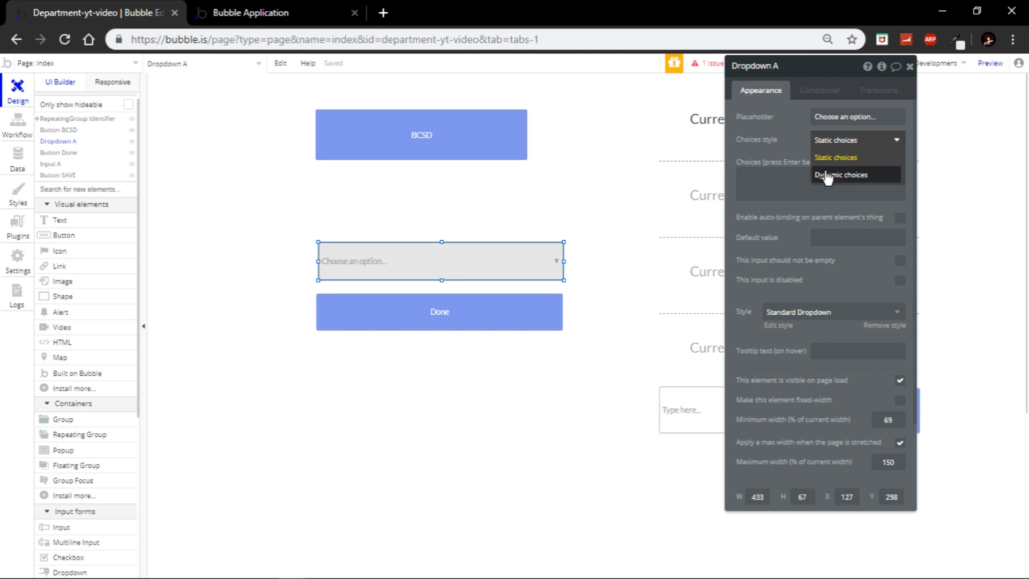
pyautogui.click(839, 175)
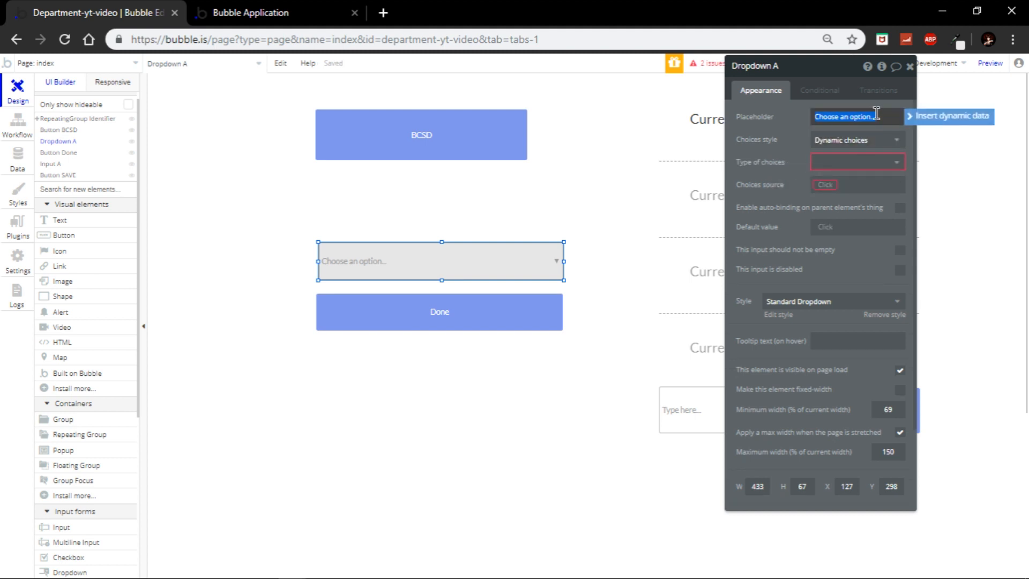
pyautogui.write('Police Identi')
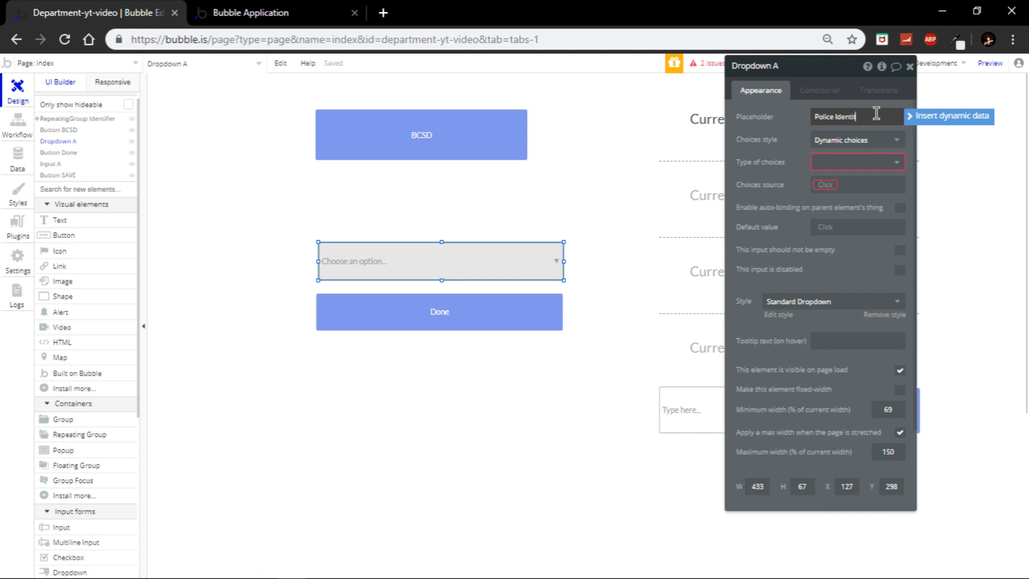
pyautogui.click(857, 162)
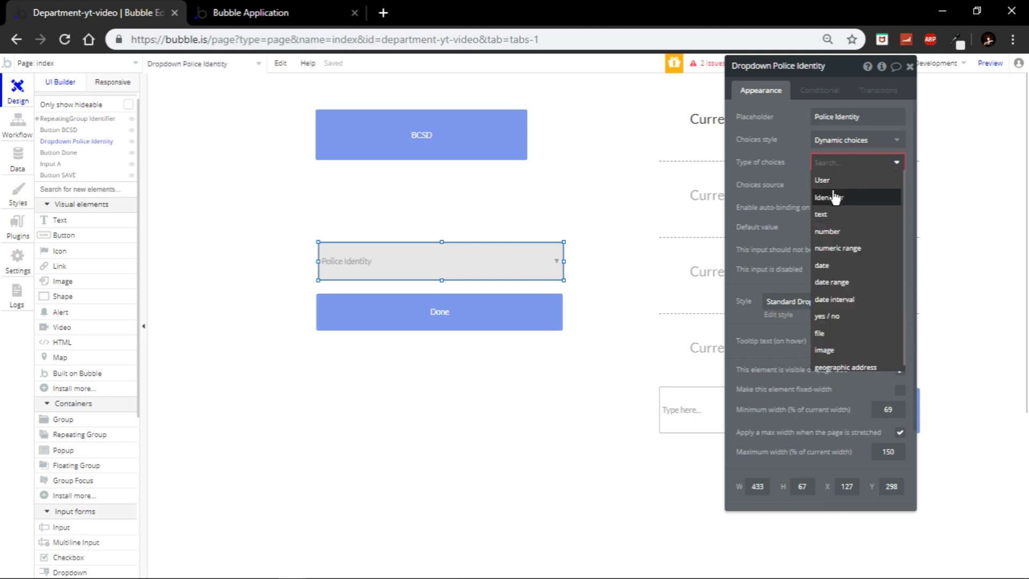
pyautogui.click(828, 196)
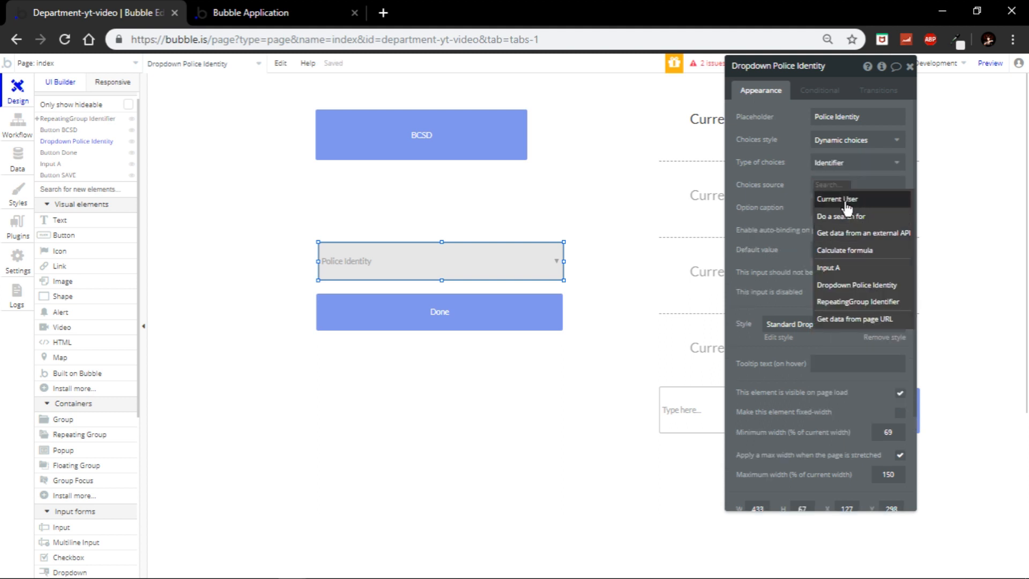
pyautogui.moveTo(785, 208)
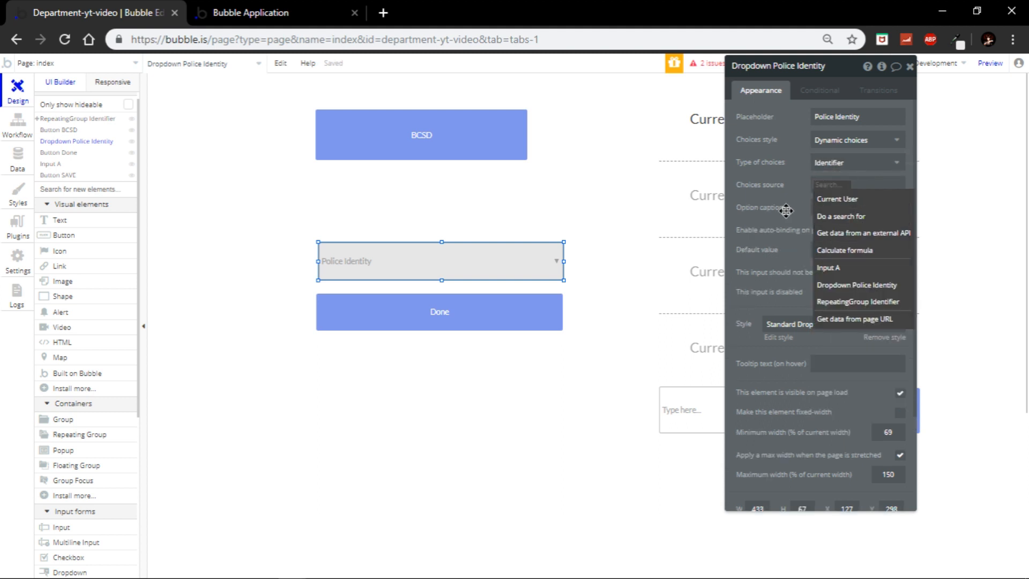
pyautogui.moveTo(837, 199)
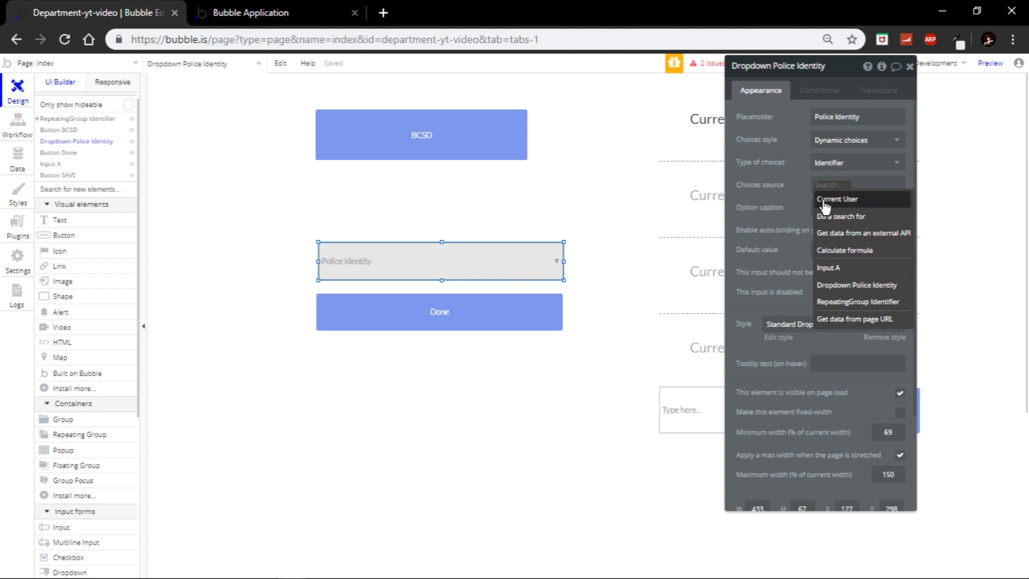
pyautogui.click(836, 198)
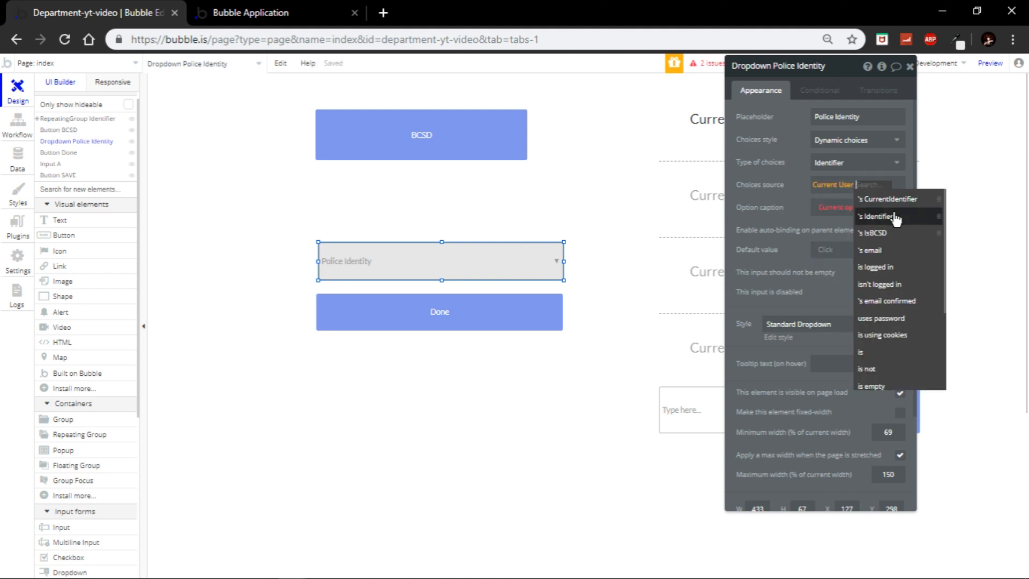
pyautogui.click(870, 216)
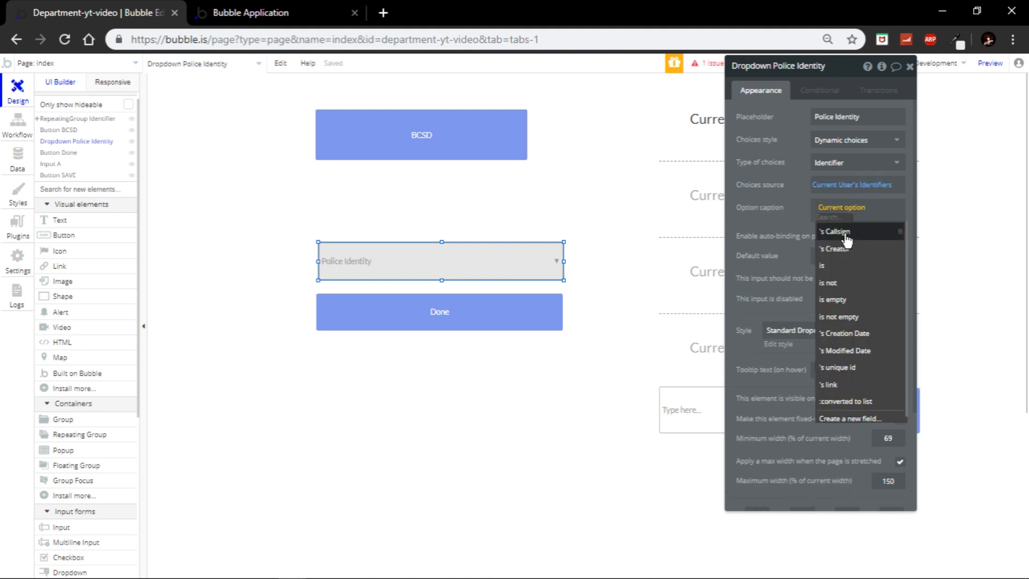
pyautogui.click(834, 230)
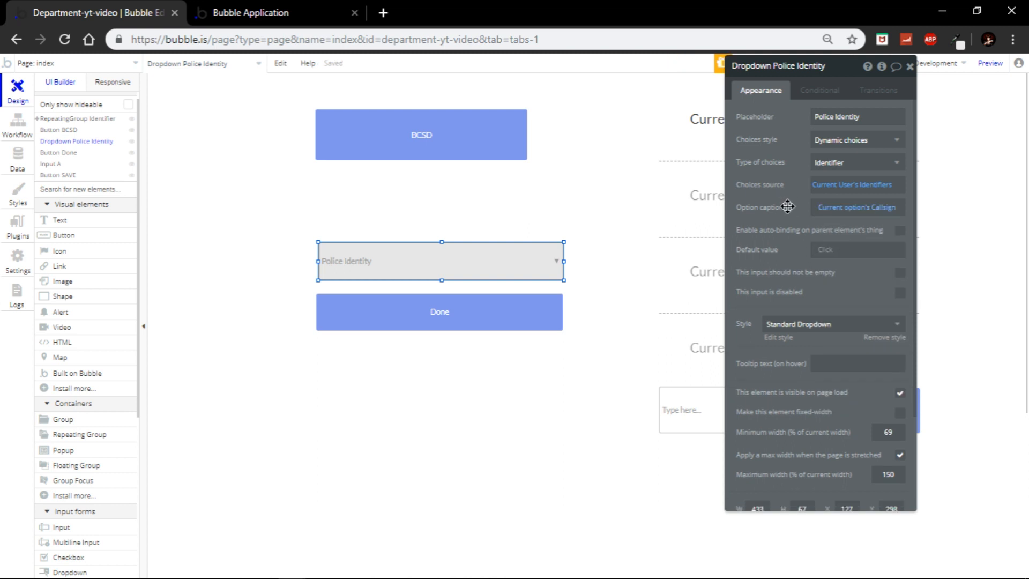
pyautogui.click(439, 312)
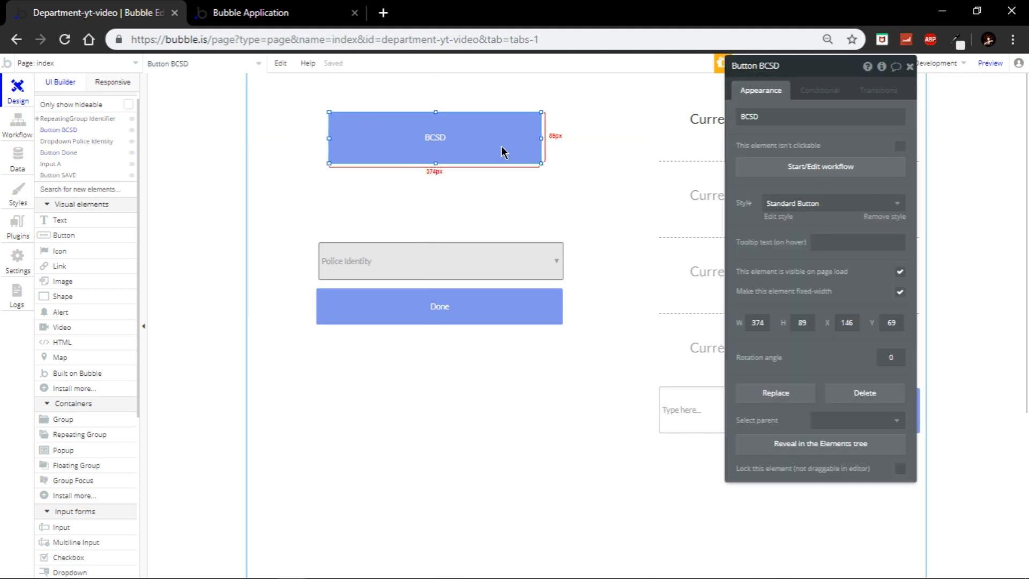
pyautogui.moveTo(822, 173)
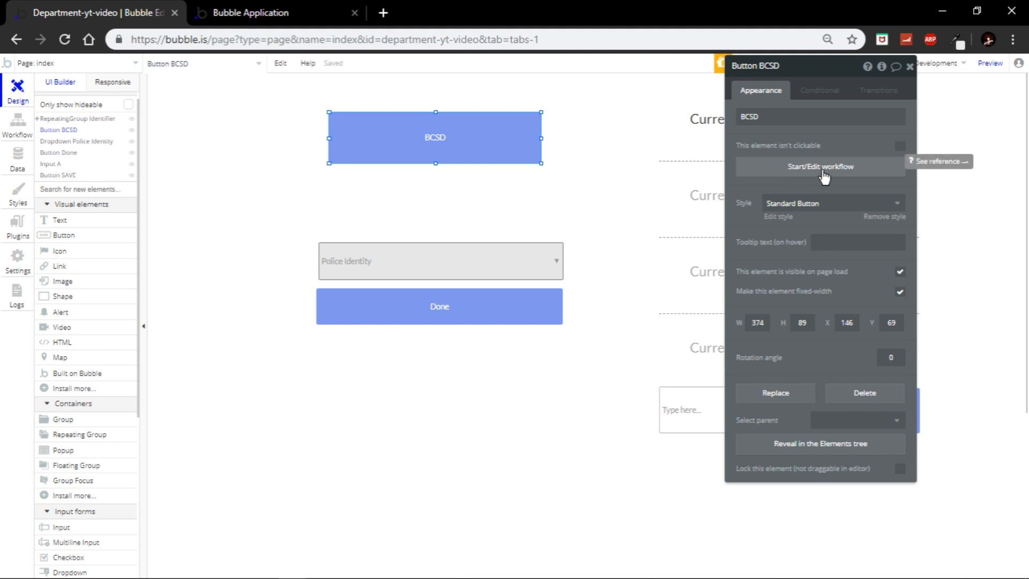
# Step: Start a click workflow for the BCSD button and return to the page design
pyautogui.click(819, 166)
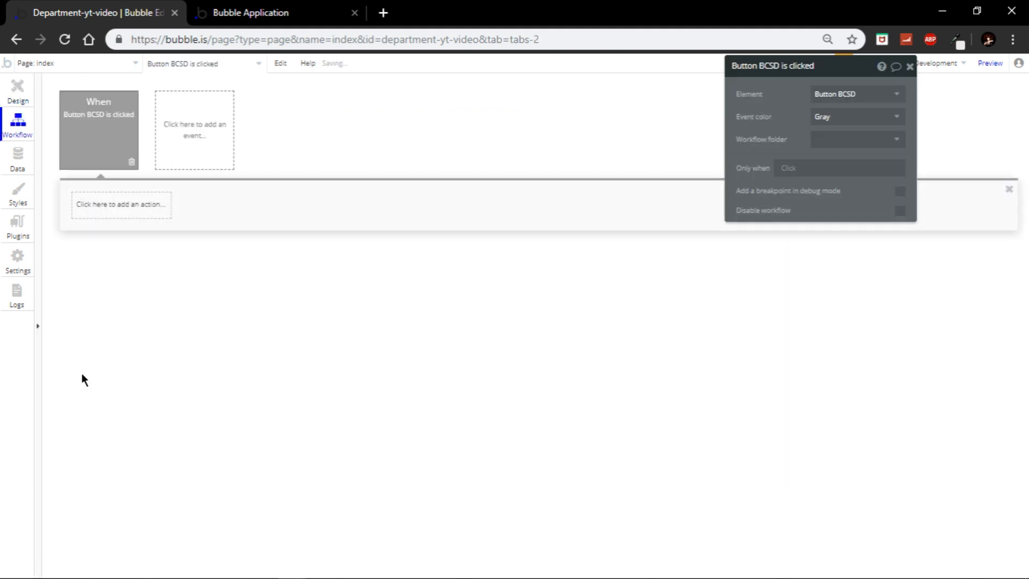
pyautogui.click(121, 204)
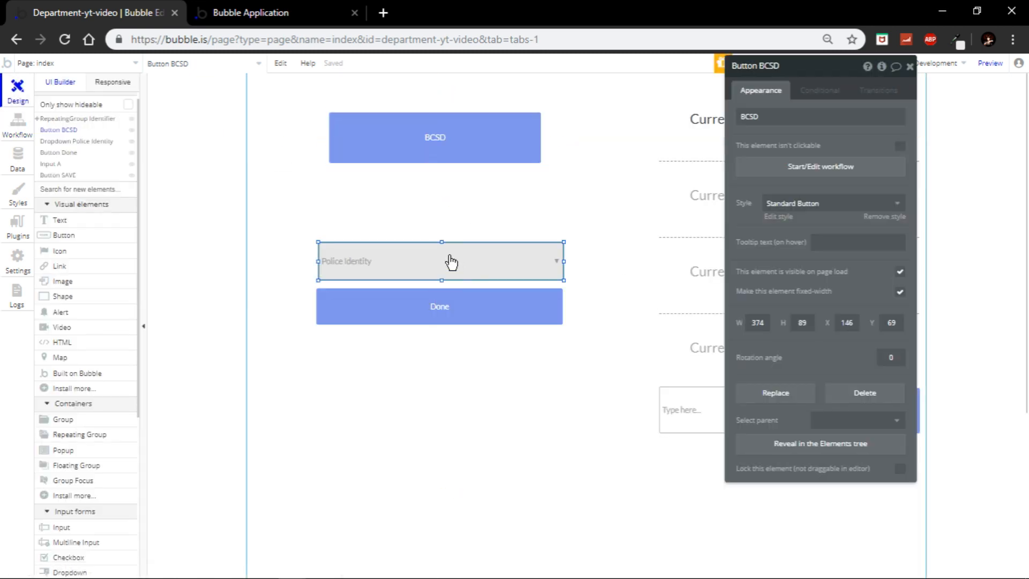
# Step: Uncheck 'visible on page load' for both the Done button and the Police Identity dropdown
pyautogui.click(450, 262)
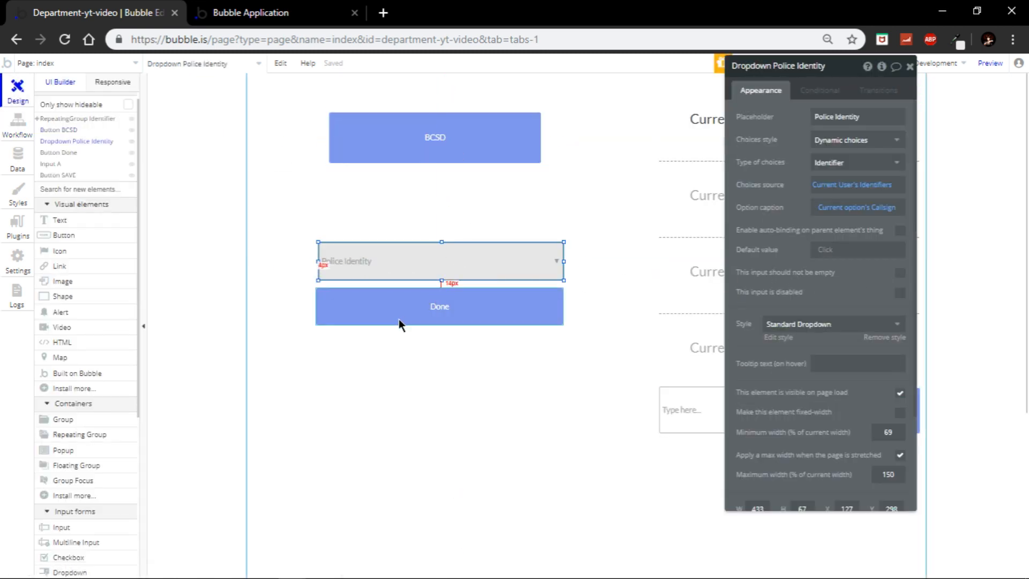
pyautogui.click(439, 306)
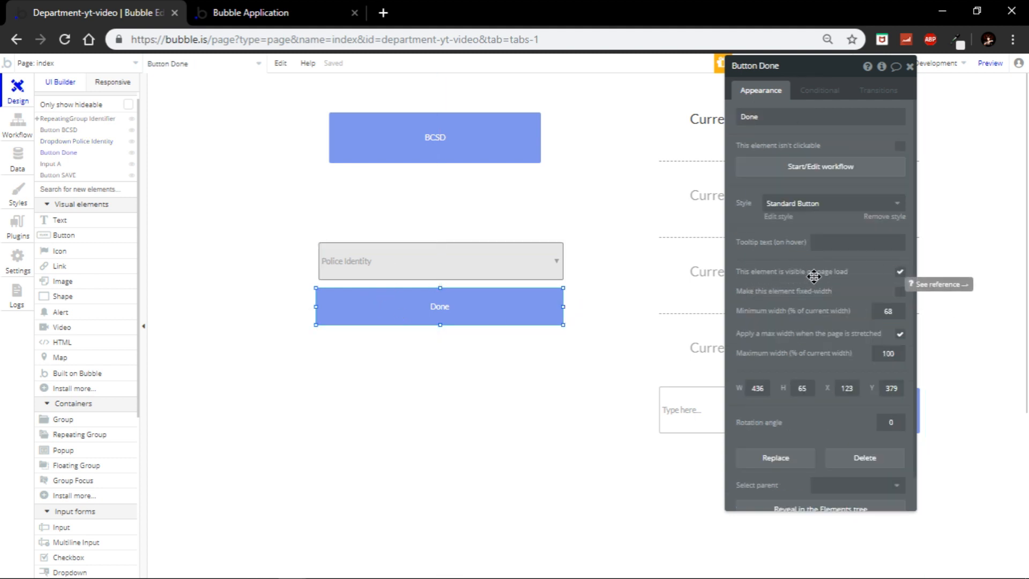
pyautogui.moveTo(836, 280)
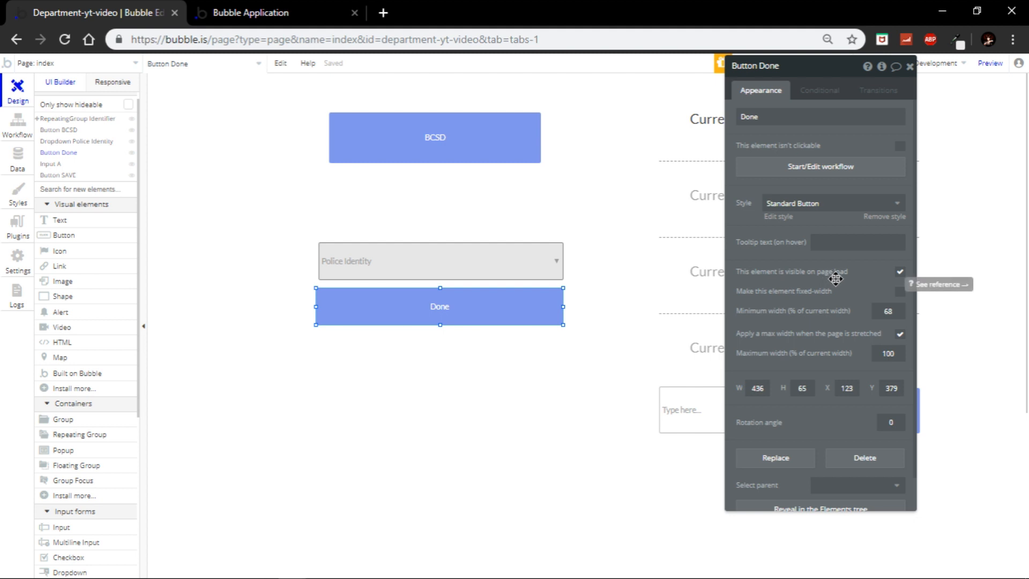
pyautogui.click(899, 271)
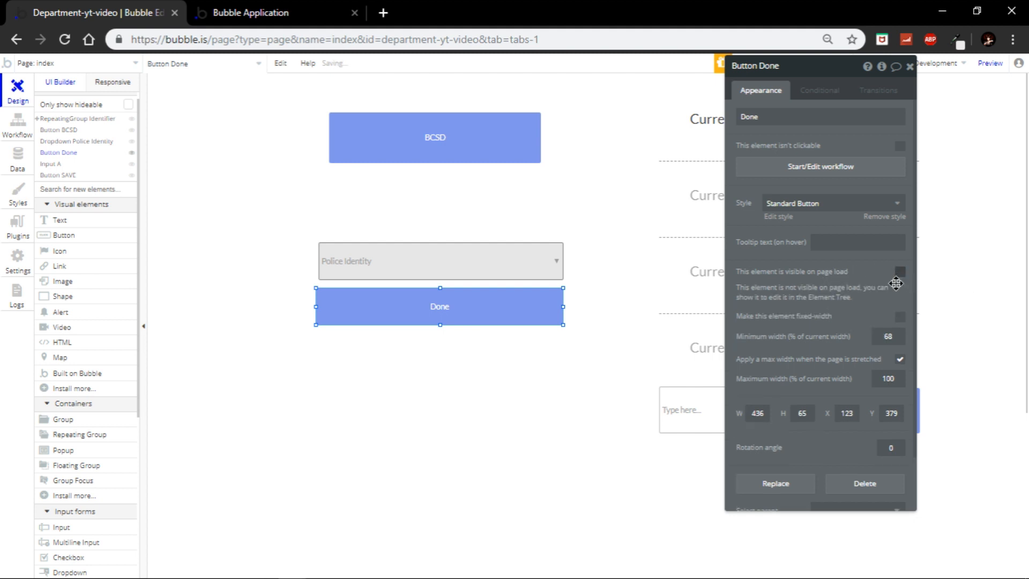
pyautogui.click(439, 261)
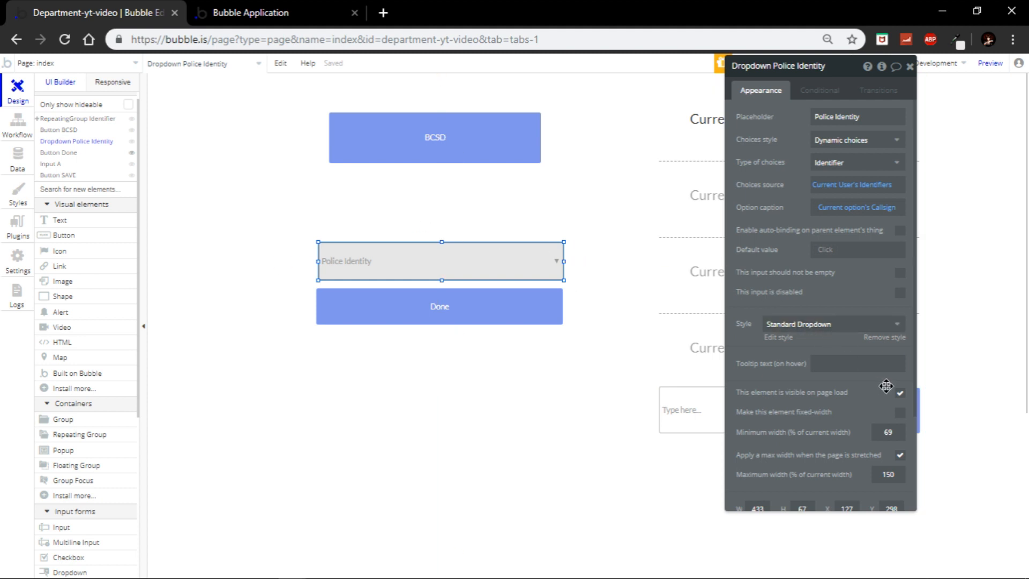
pyautogui.click(434, 137)
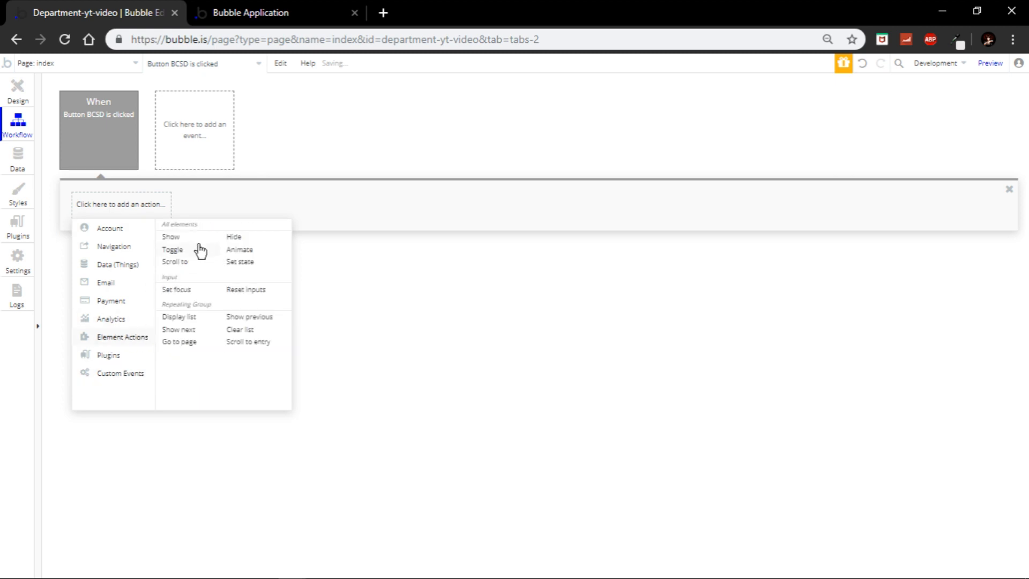
# Step: Add a Show action for the Police Identity dropdown to the BCSD click workflow
pyautogui.click(170, 237)
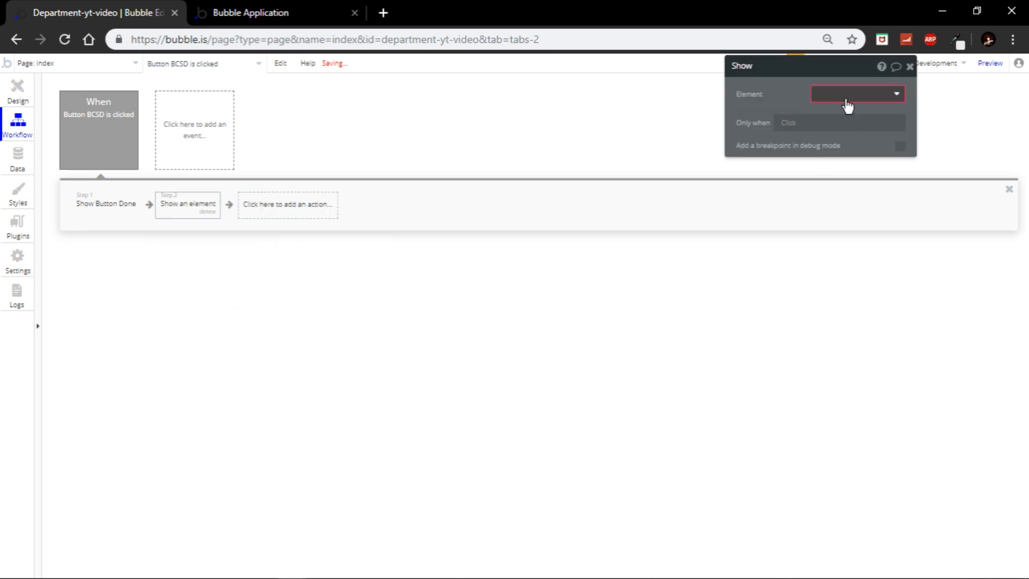
pyautogui.click(856, 93)
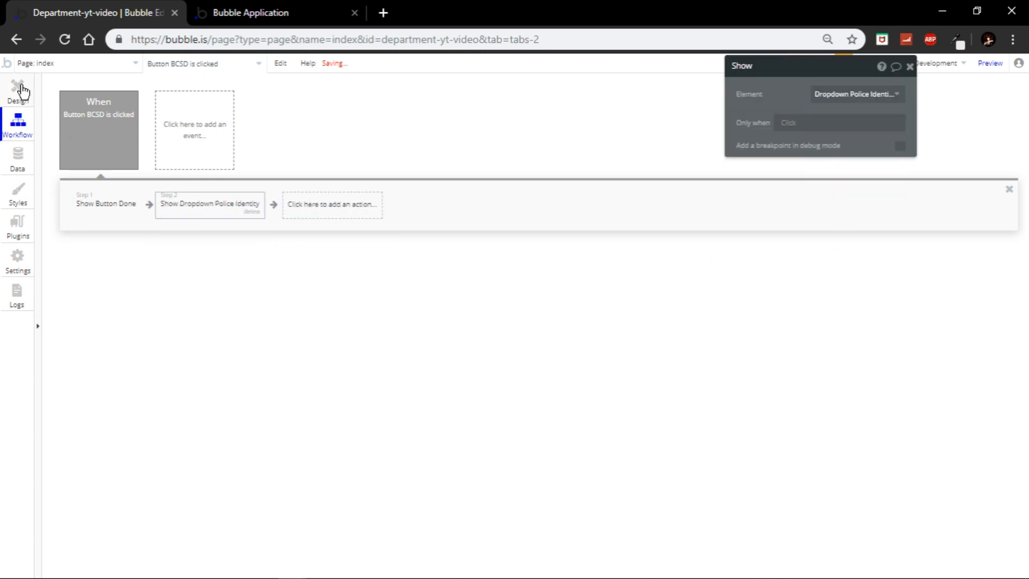
pyautogui.click(18, 93)
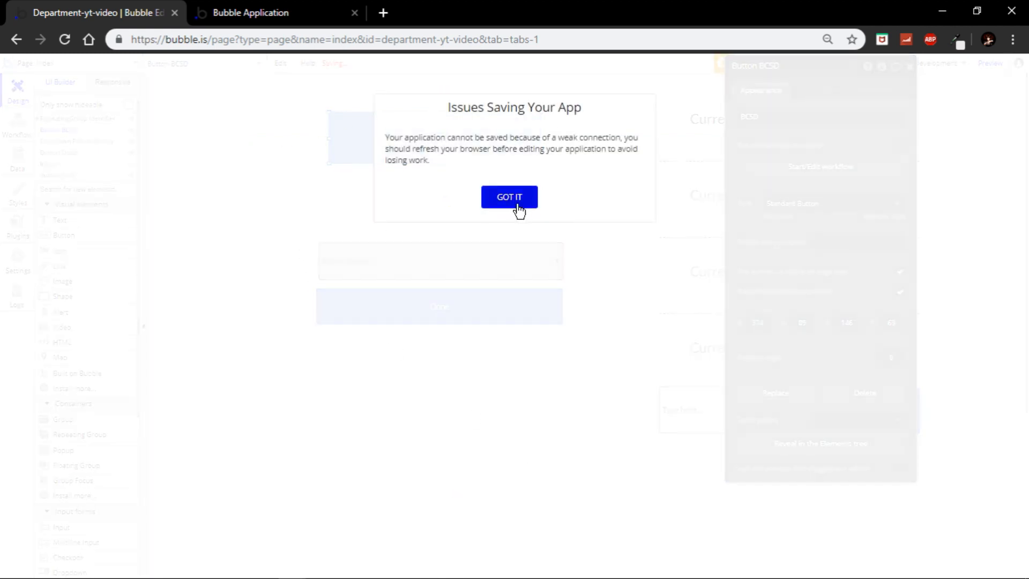
# Step: Dismiss the 'Issues Saving Your App' warning with GOT IT
pyautogui.click(509, 197)
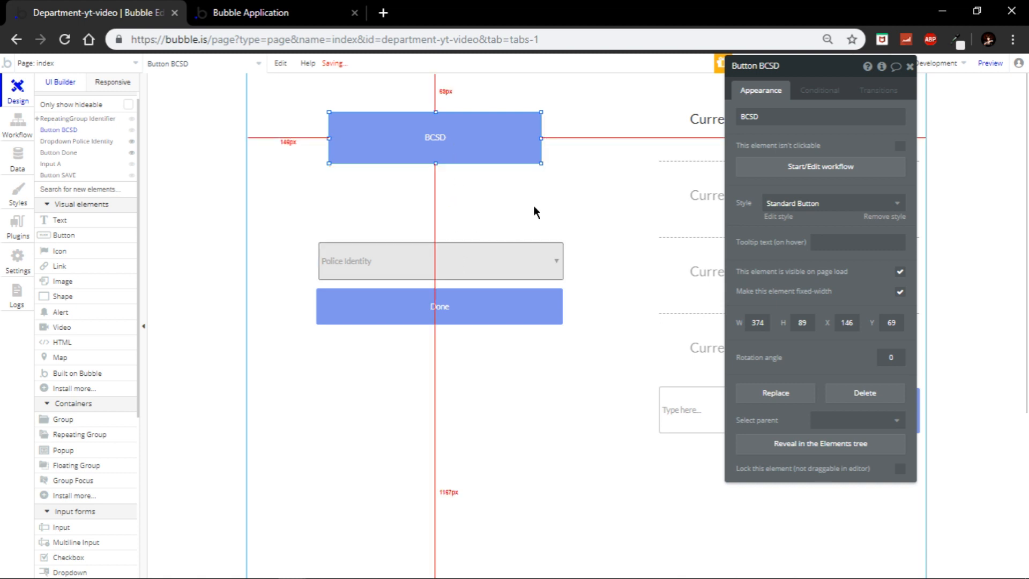
pyautogui.moveTo(305, 254)
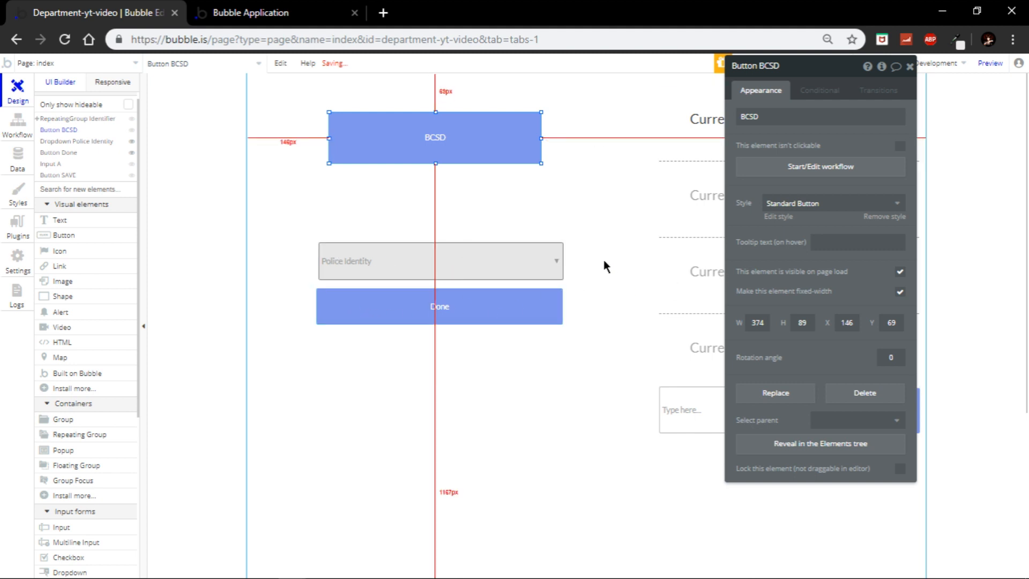
pyautogui.moveTo(608, 267)
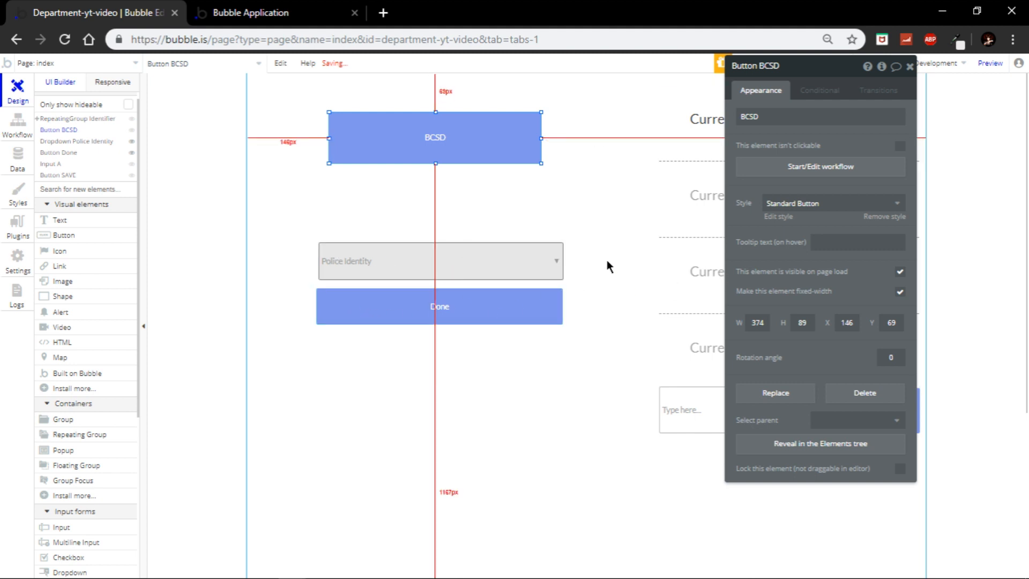
pyautogui.moveTo(536, 232)
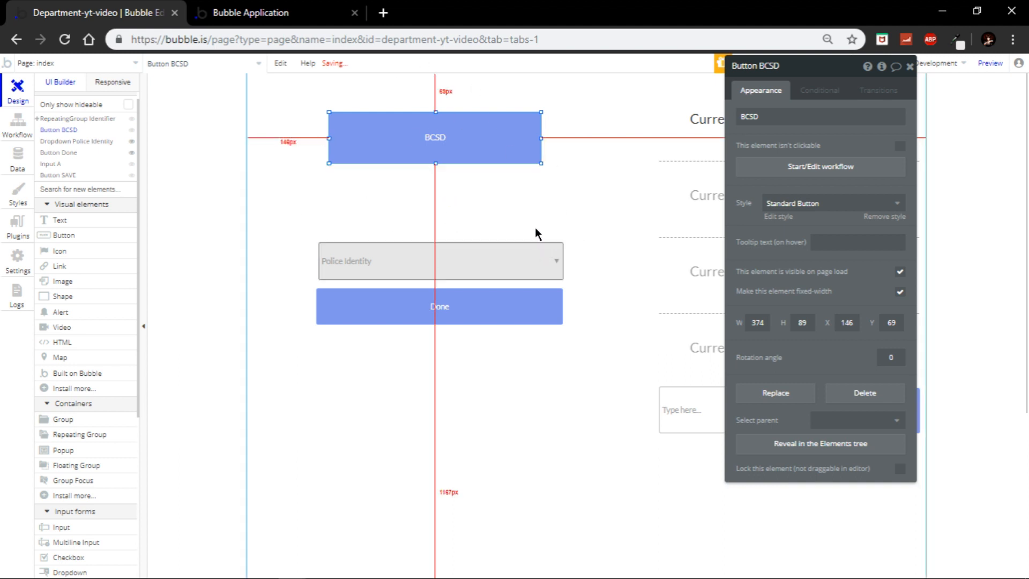
pyautogui.moveTo(578, 277)
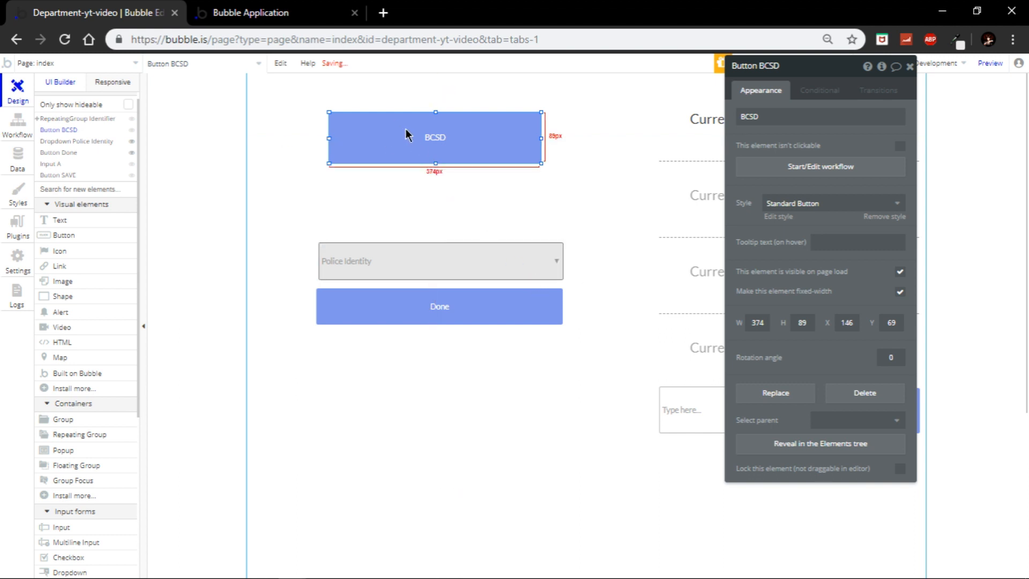
pyautogui.click(17, 155)
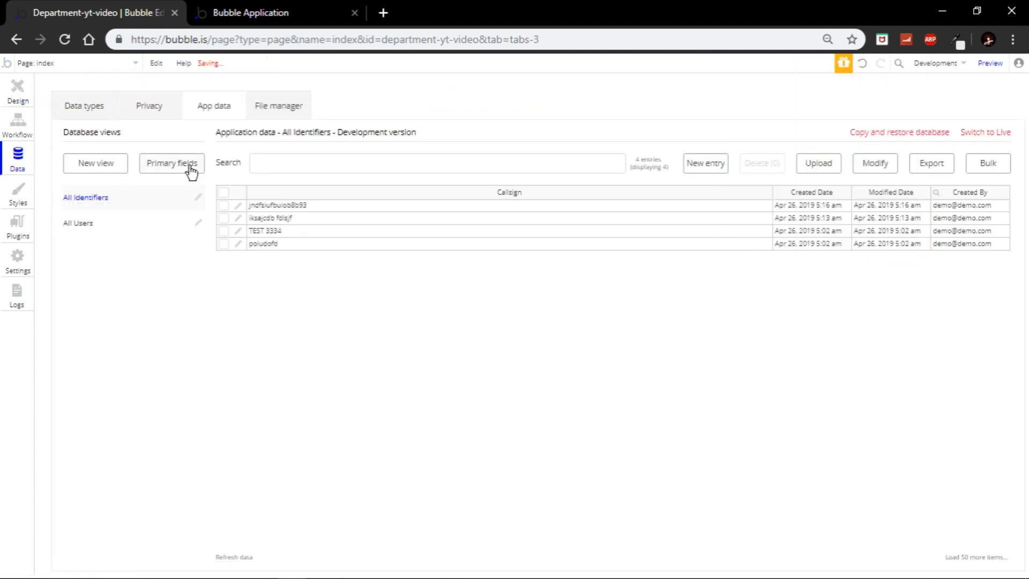
pyautogui.click(84, 106)
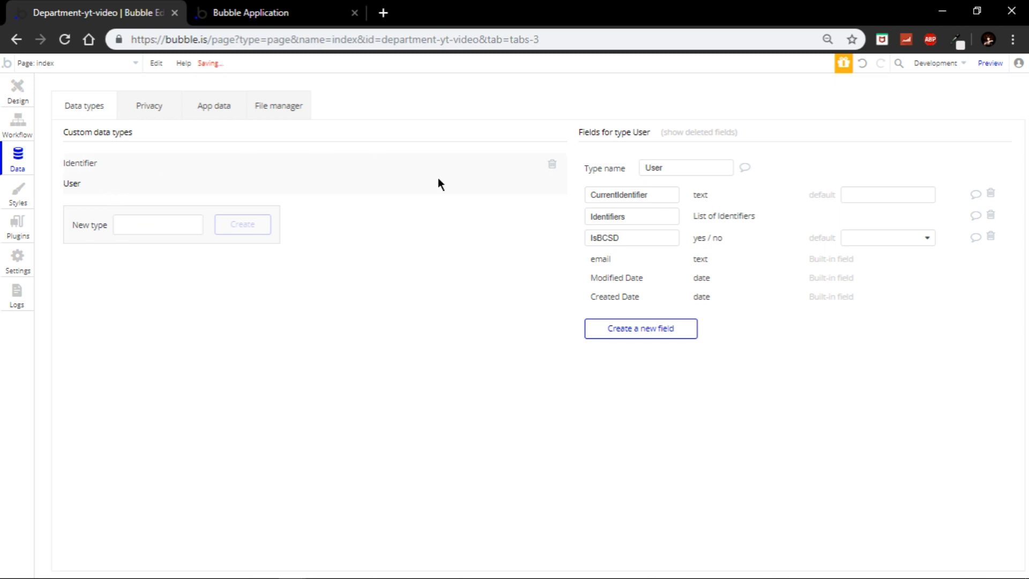
pyautogui.moveTo(636, 333)
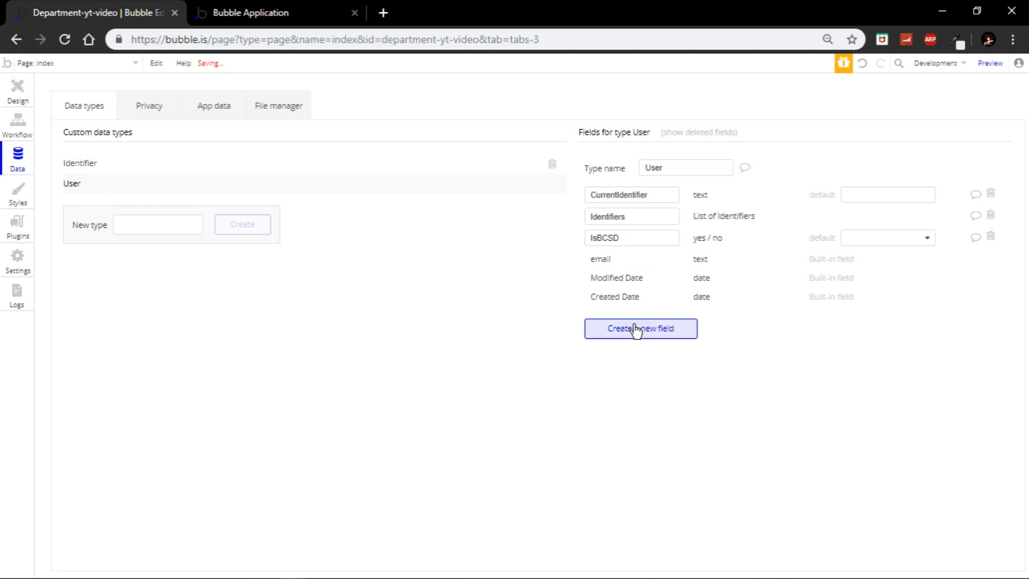
pyautogui.click(641, 328)
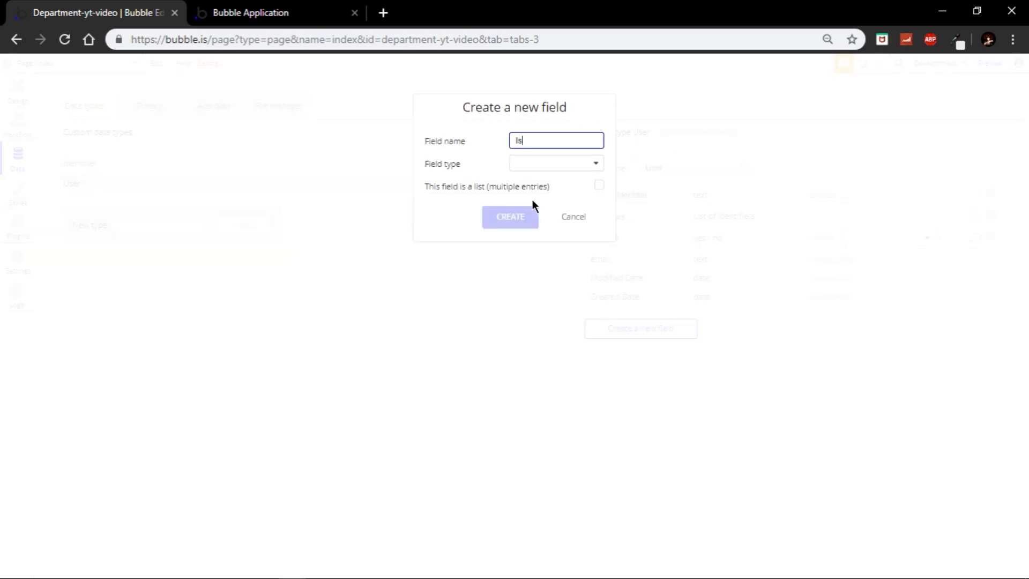
pyautogui.write('BCSD')
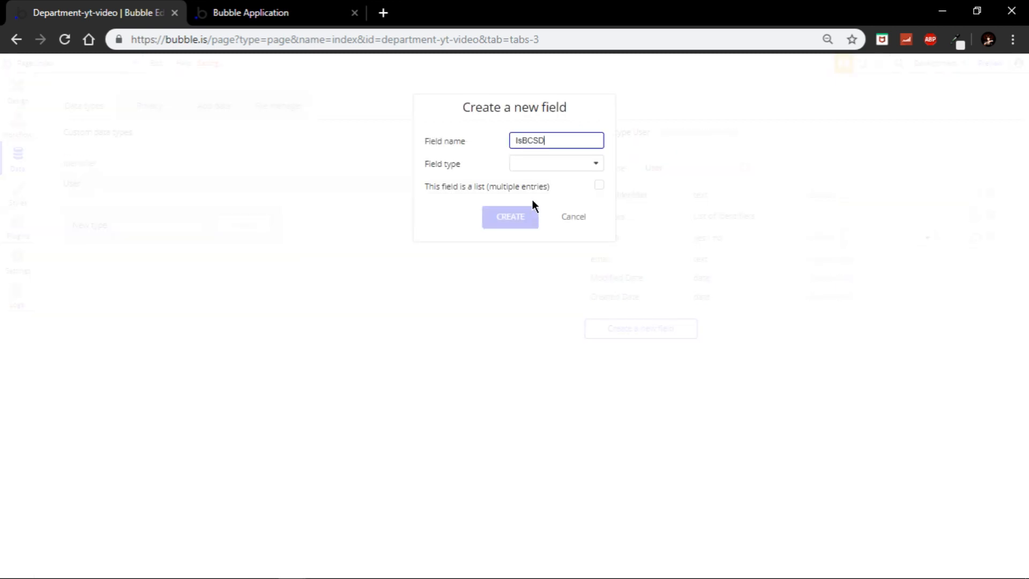
pyautogui.click(556, 163)
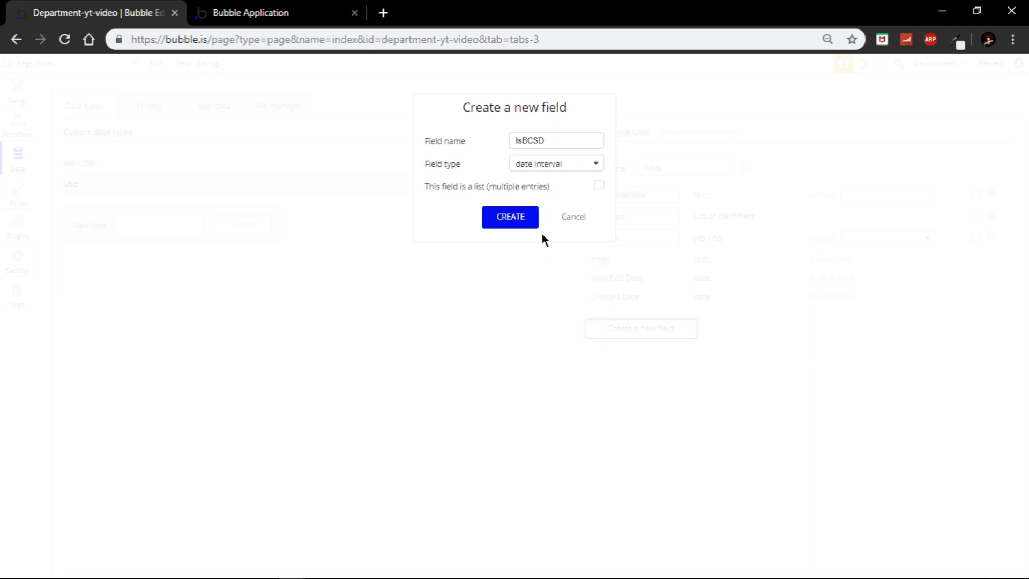
pyautogui.click(556, 163)
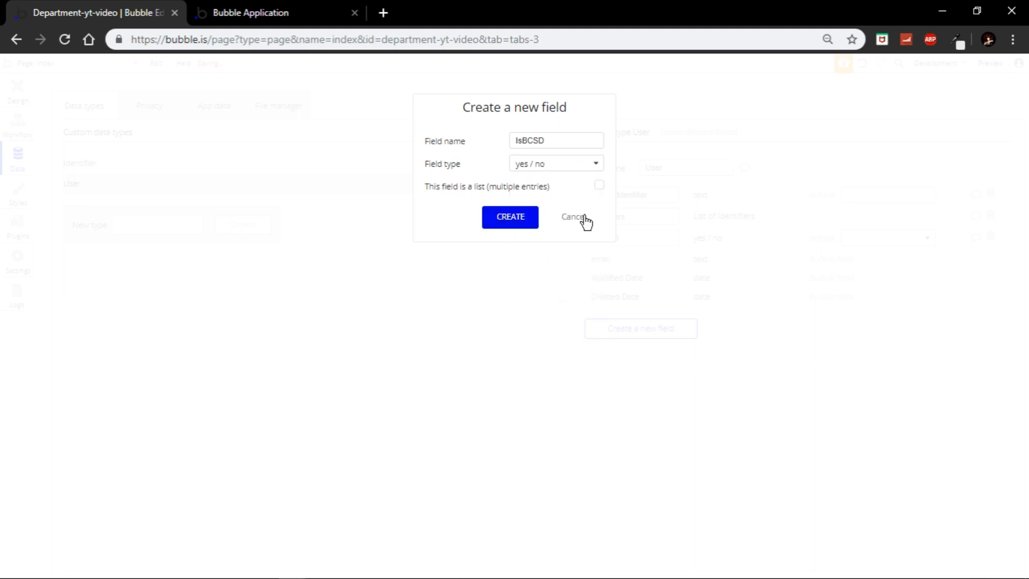
pyautogui.click(509, 217)
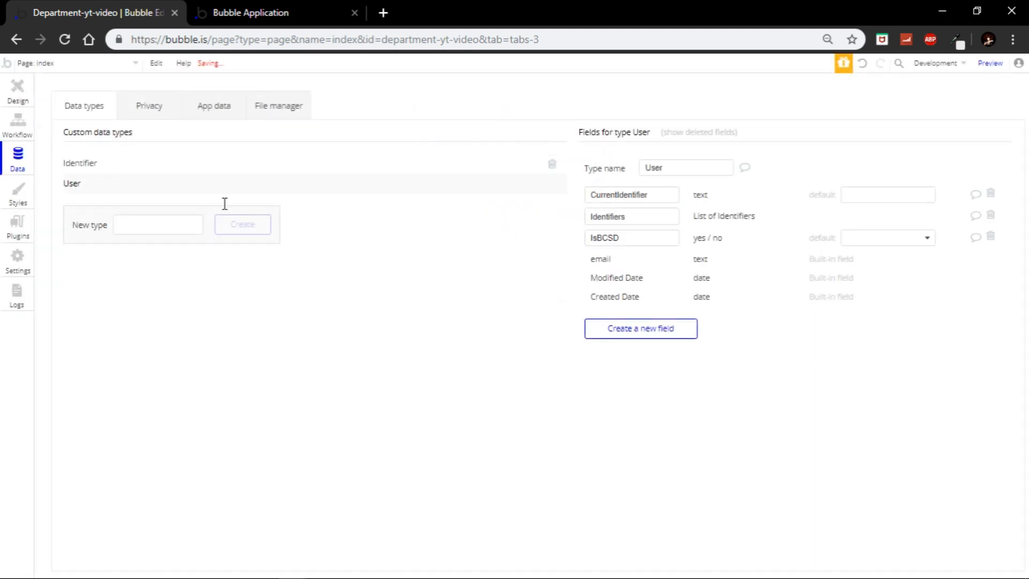
pyautogui.click(17, 89)
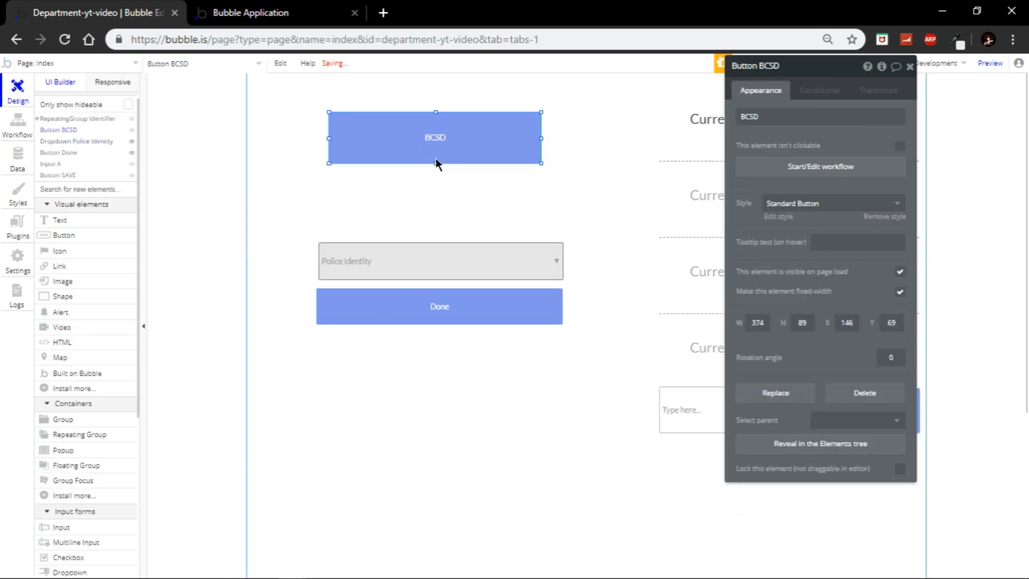
# Step: Add Current User's IsBCSD yes/no conditions to the BCSD button, unclickable when 'no'
pyautogui.click(819, 90)
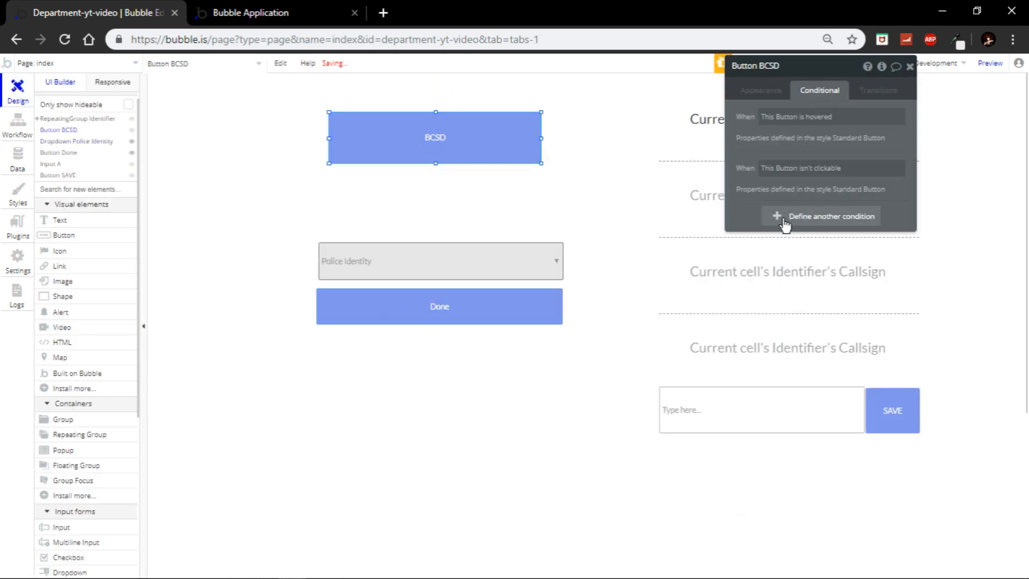
pyautogui.click(829, 216)
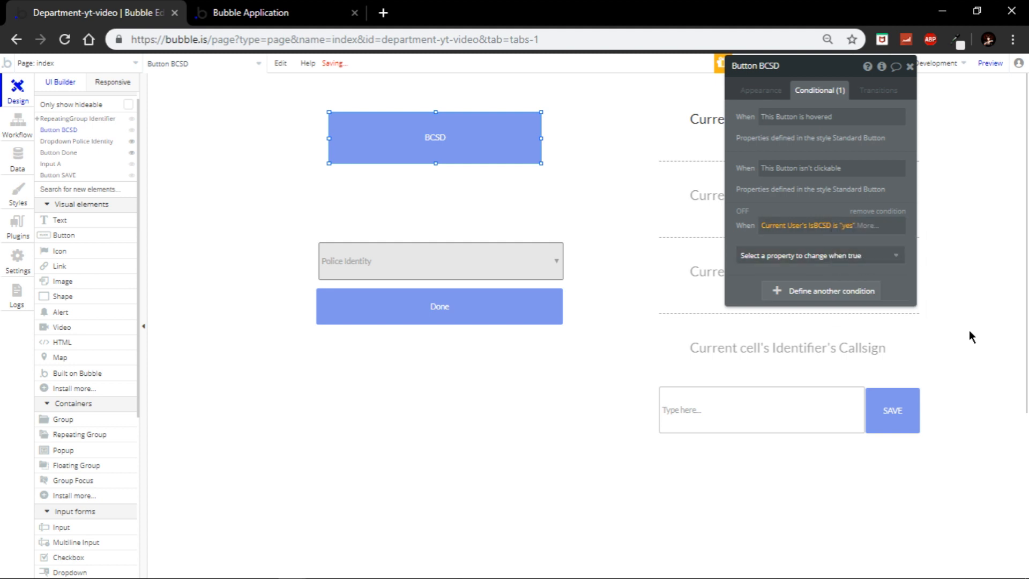
pyautogui.click(818, 255)
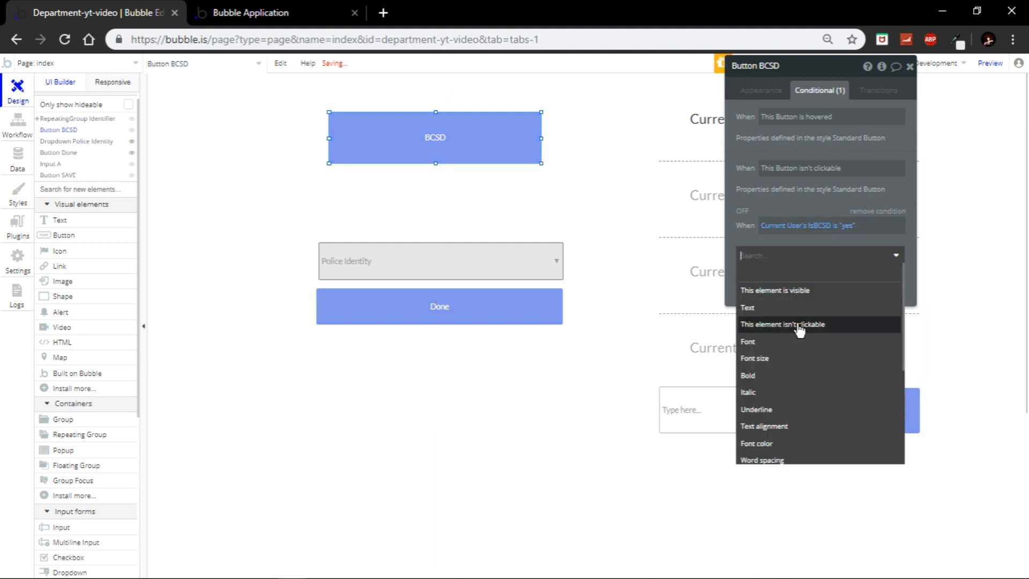
pyautogui.click(781, 324)
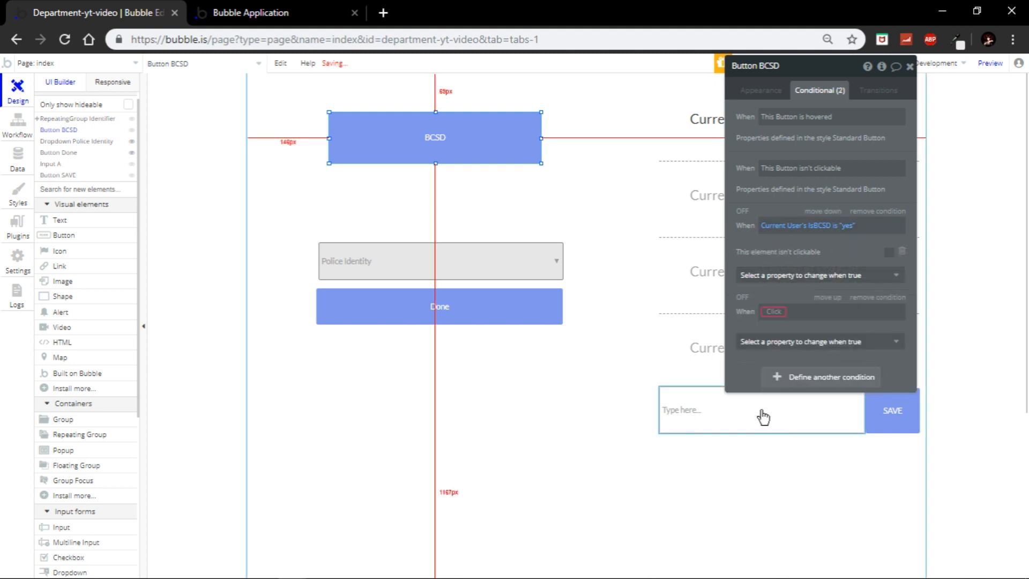
pyautogui.click(779, 312)
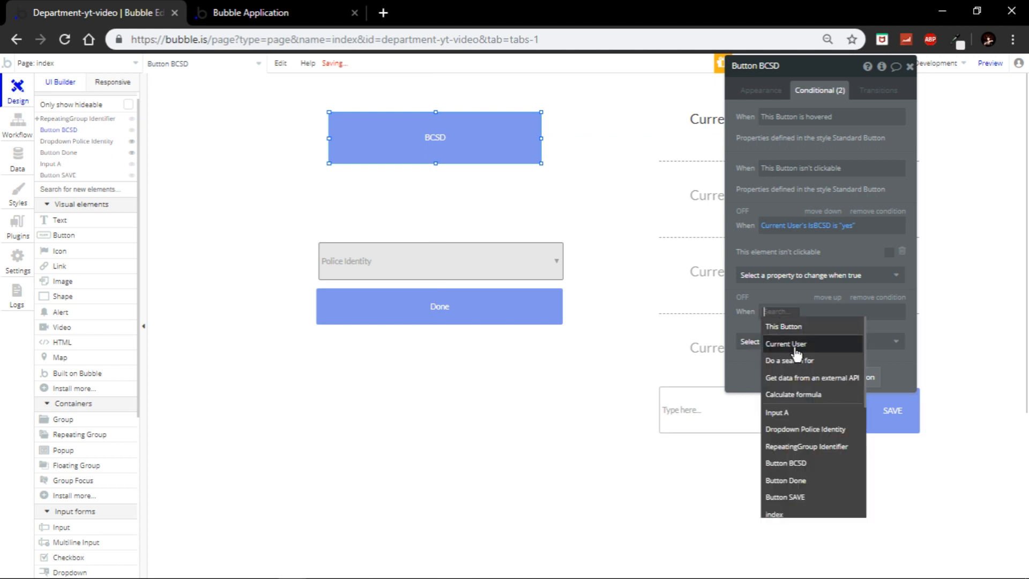
pyautogui.click(786, 343)
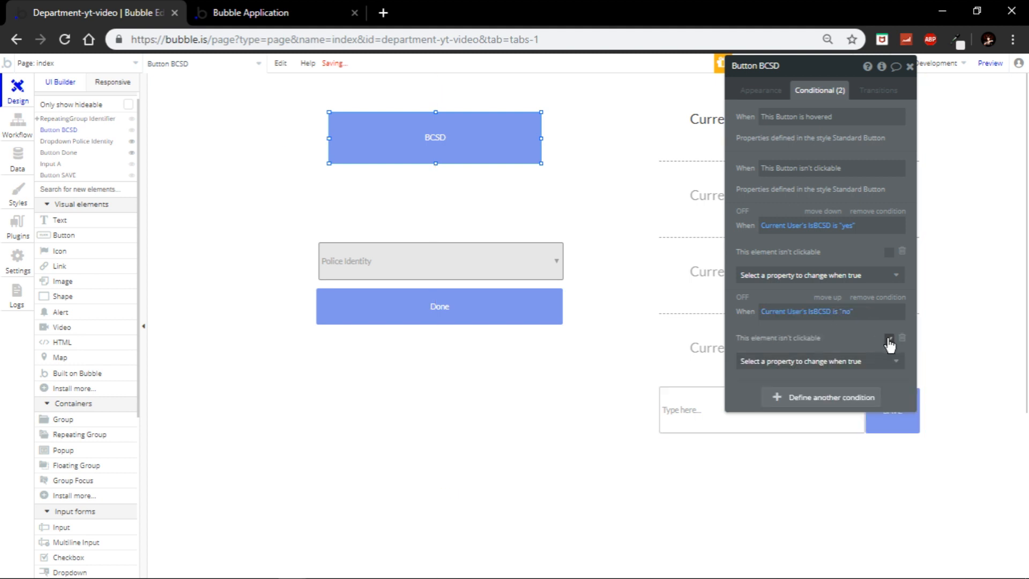
pyautogui.click(889, 338)
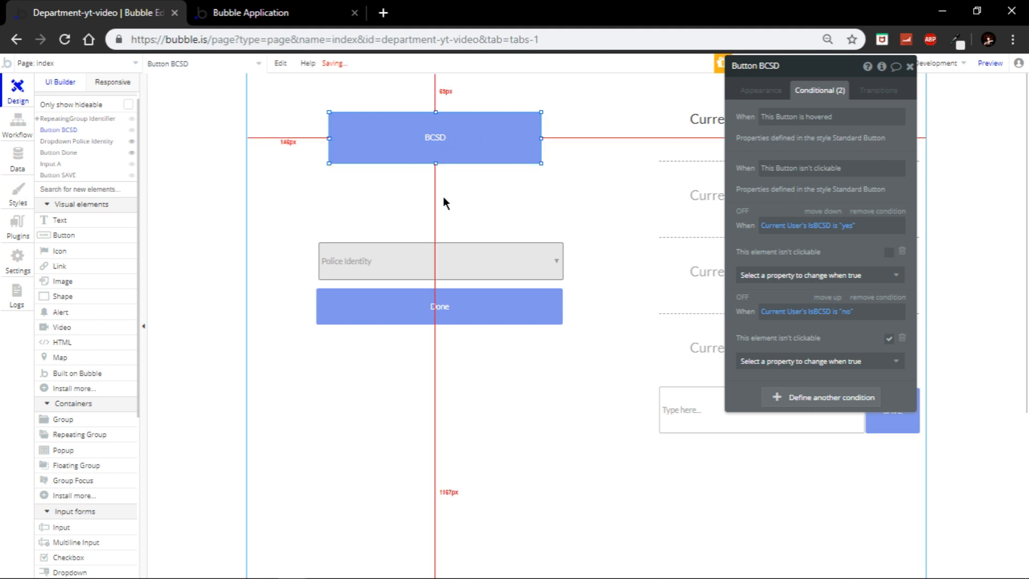
pyautogui.moveTo(647, 208)
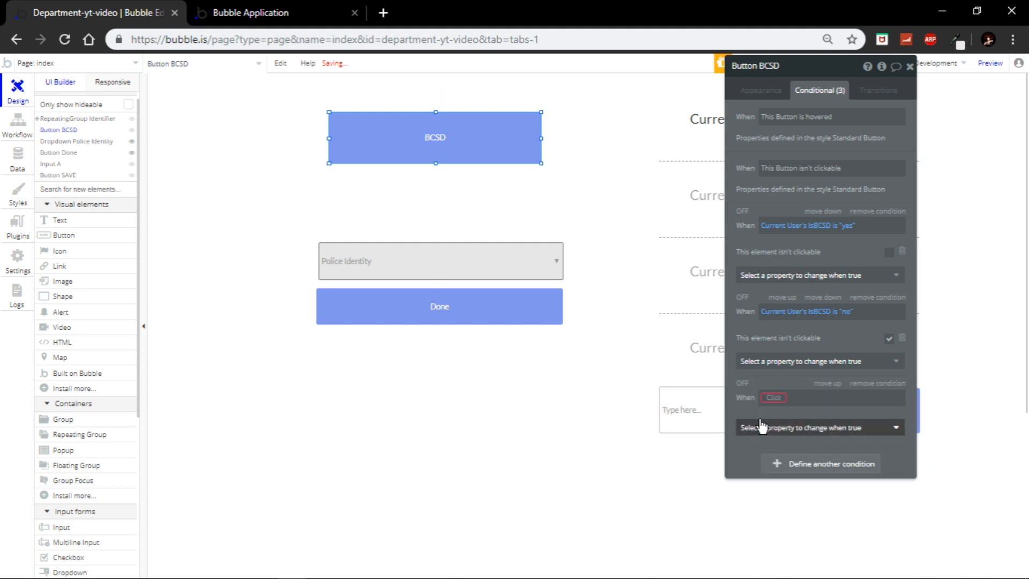
# Step: Add another BCSD button condition on Current User's IsBCSD 'yes' controlling visibility
pyautogui.click(773, 397)
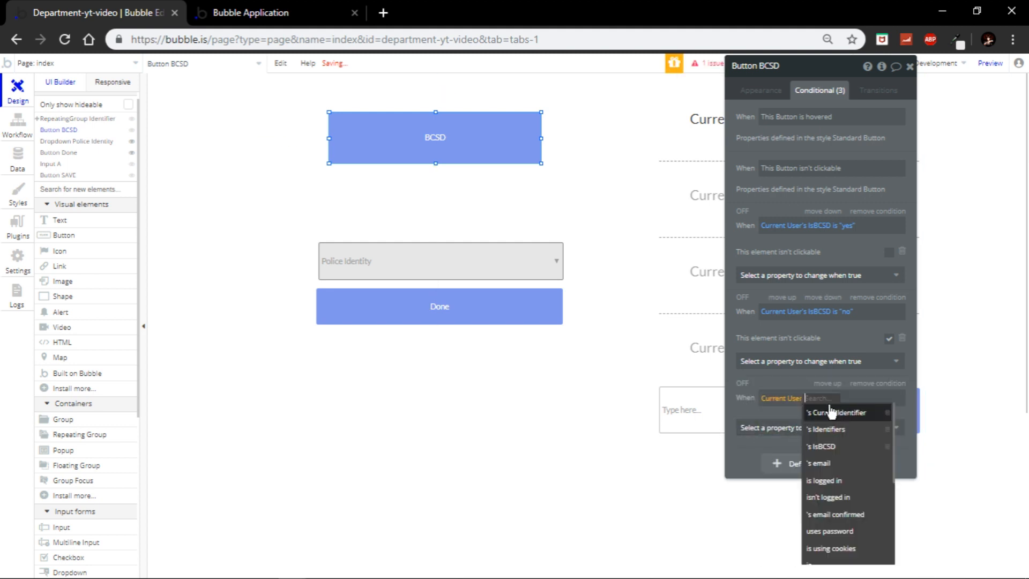
pyautogui.click(823, 447)
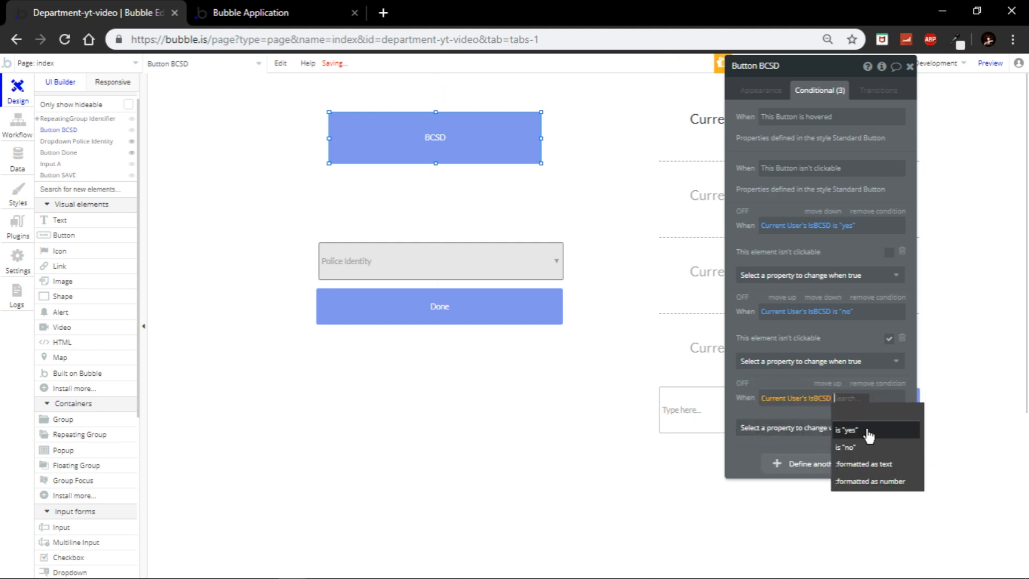
pyautogui.click(844, 429)
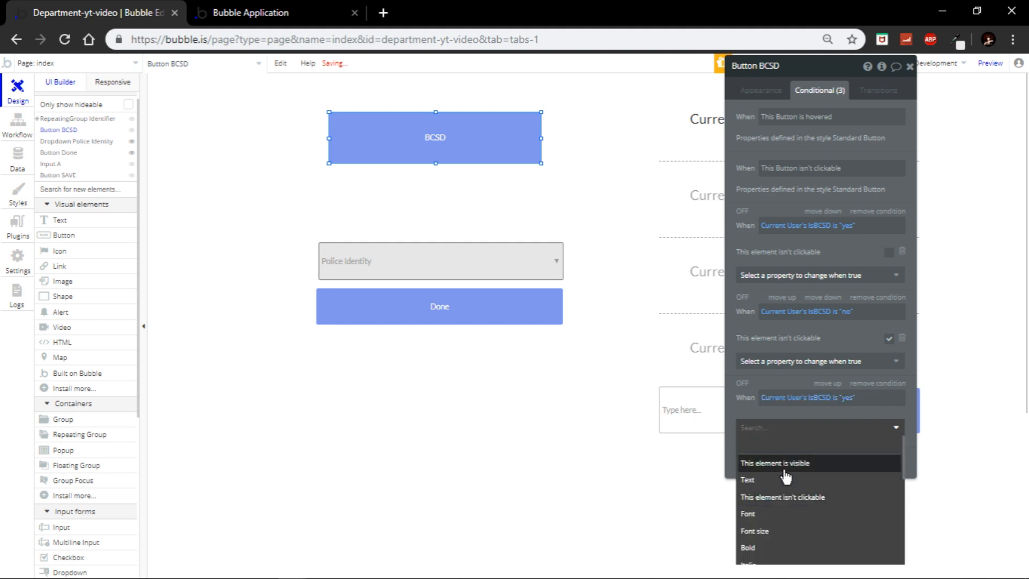
pyautogui.click(775, 463)
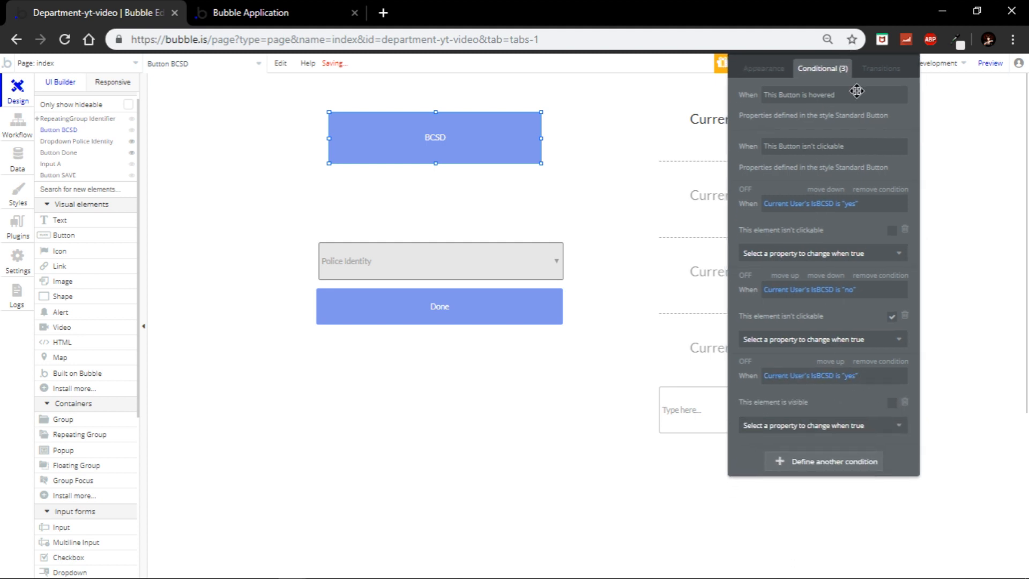
pyautogui.click(823, 461)
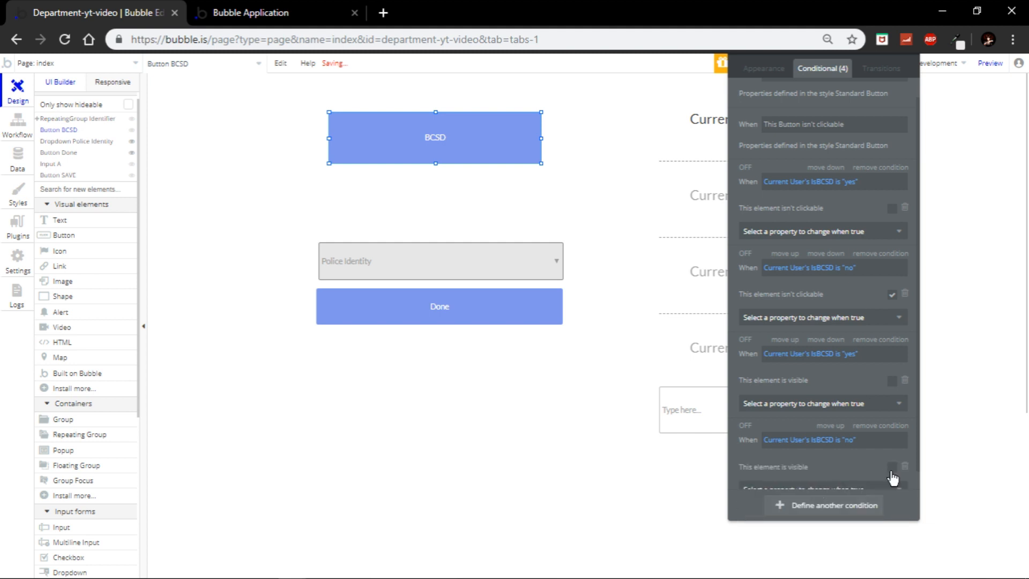
pyautogui.scroll(-3)
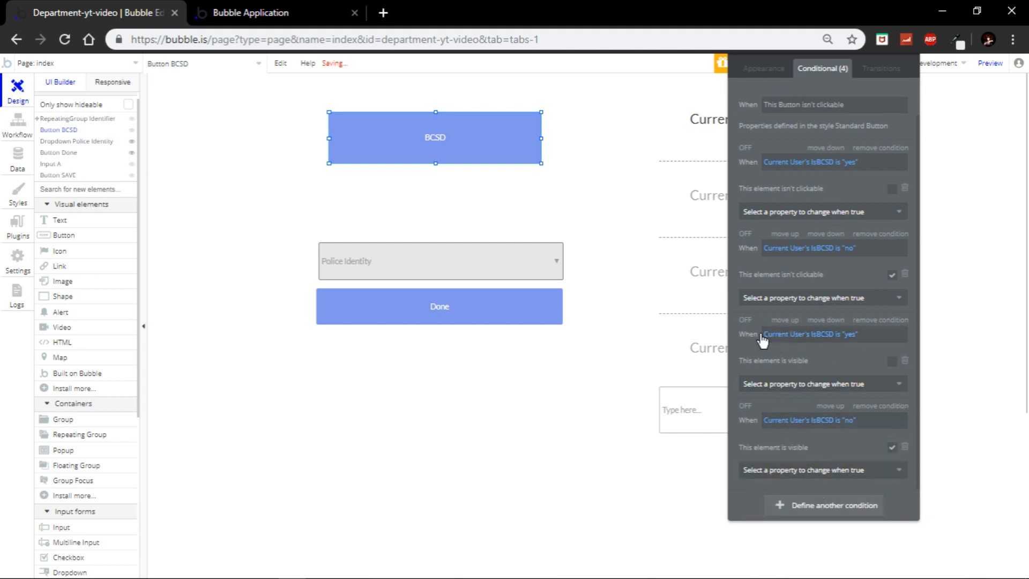
pyautogui.moveTo(854, 391)
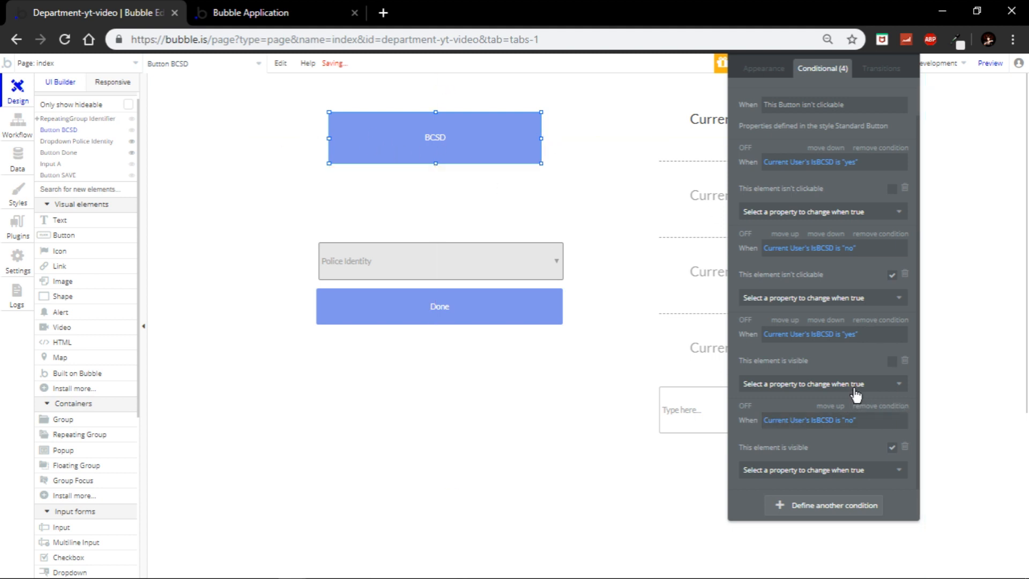
pyautogui.moveTo(275, 7)
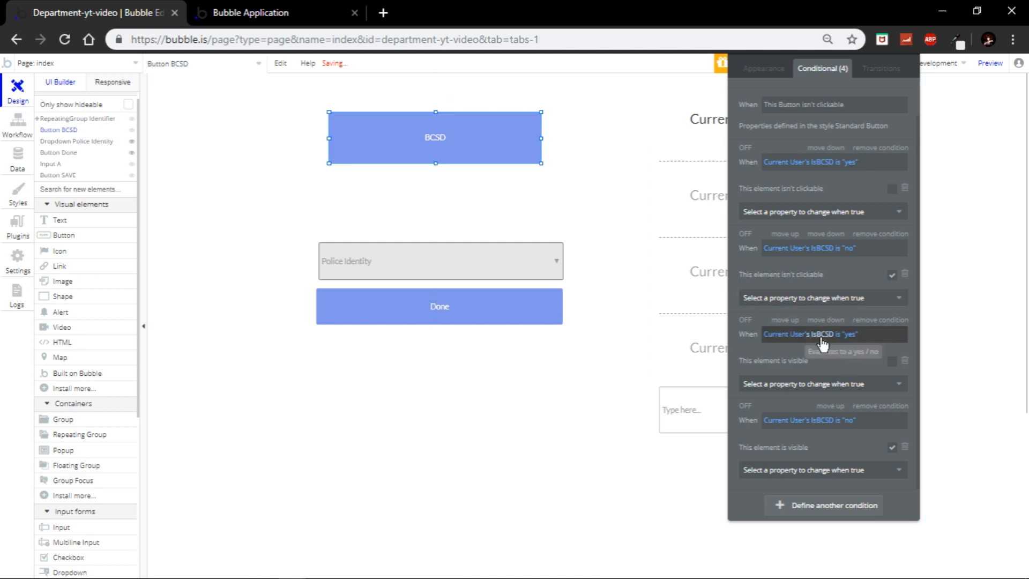
pyautogui.moveTo(850, 424)
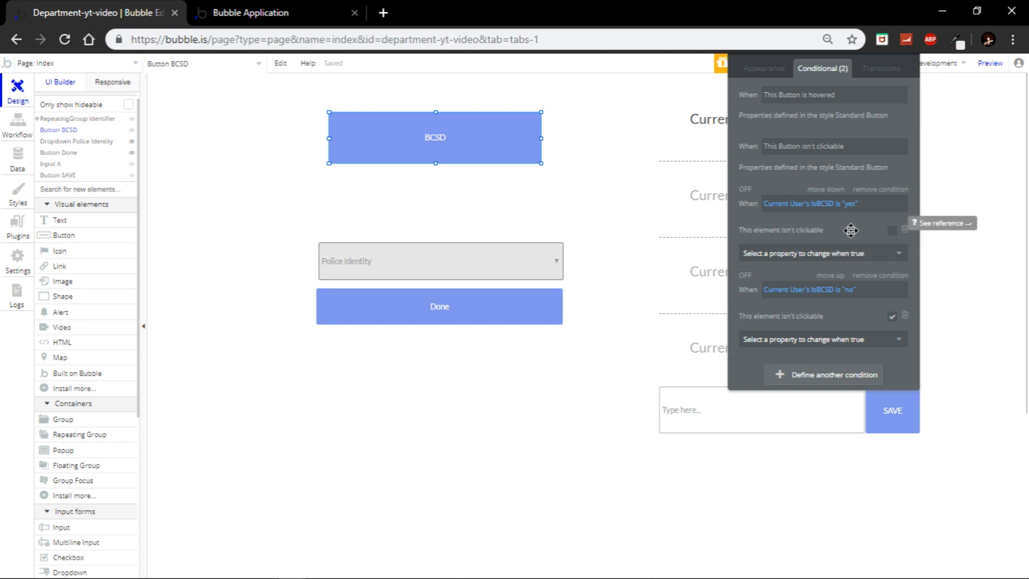
pyautogui.moveTo(779, 243)
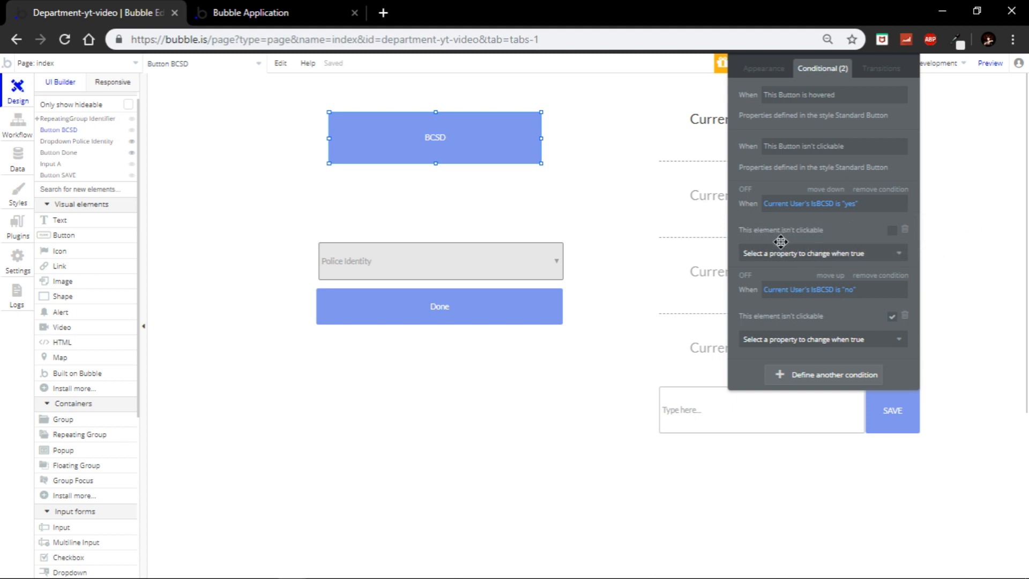
pyautogui.moveTo(880, 193)
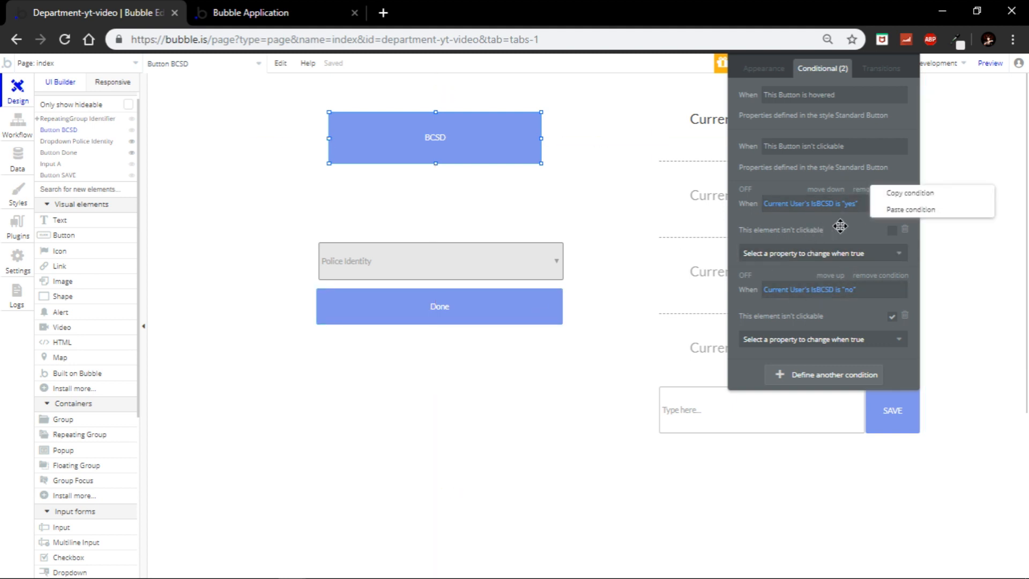
# Step: Paste the IsBCSD 'yes' and 'no' clickability conditions onto the Done button
pyautogui.click(440, 306)
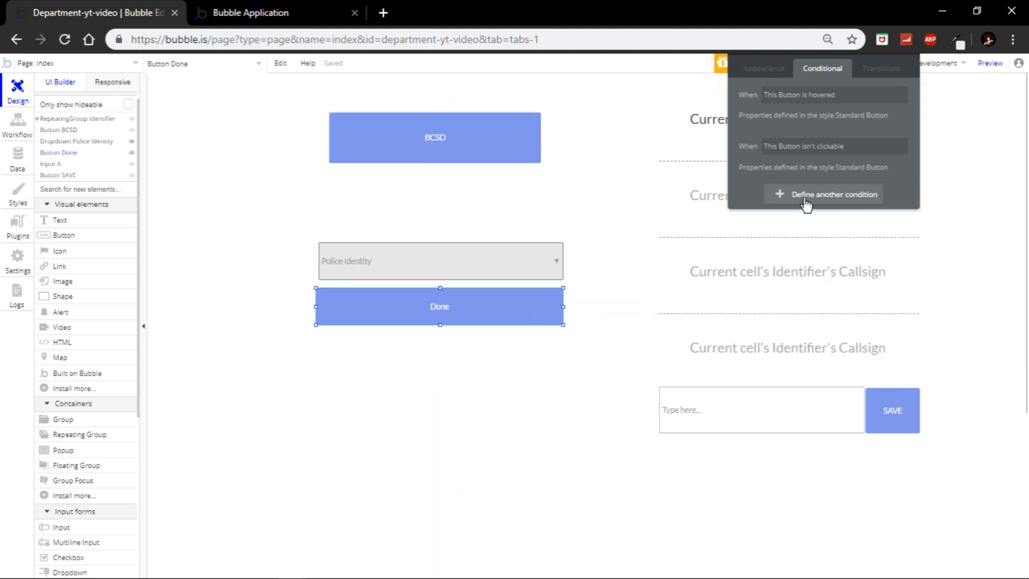
pyautogui.click(824, 194)
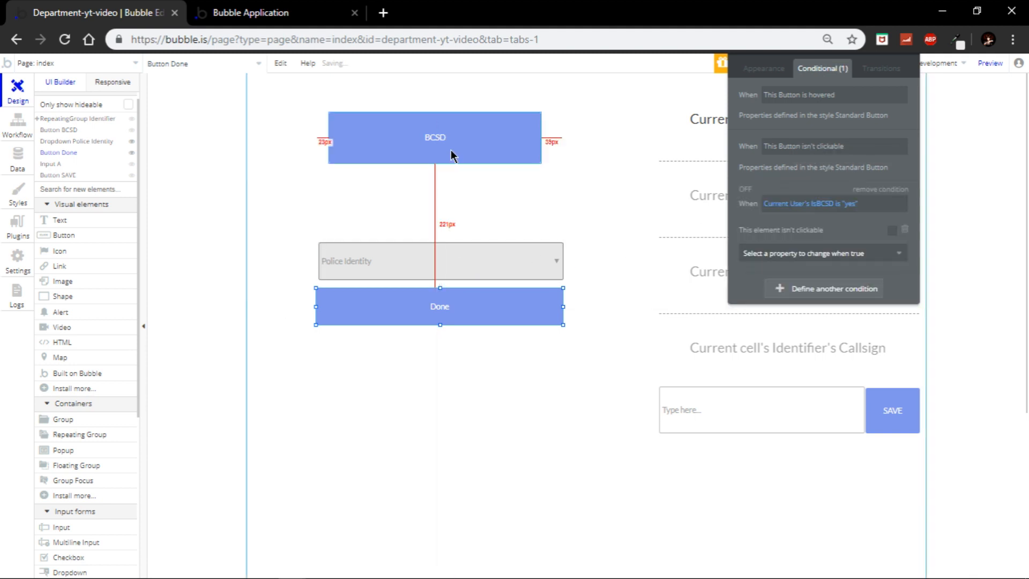
pyautogui.click(823, 288)
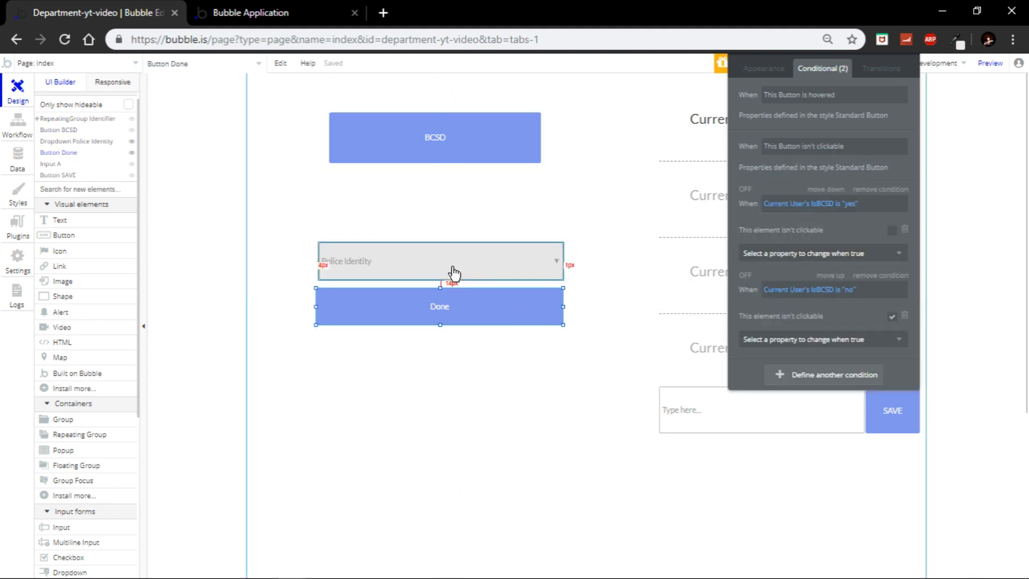
# Step: Make the Police Identity dropdown required by ticking 'This input should not be empty'
pyautogui.click(439, 261)
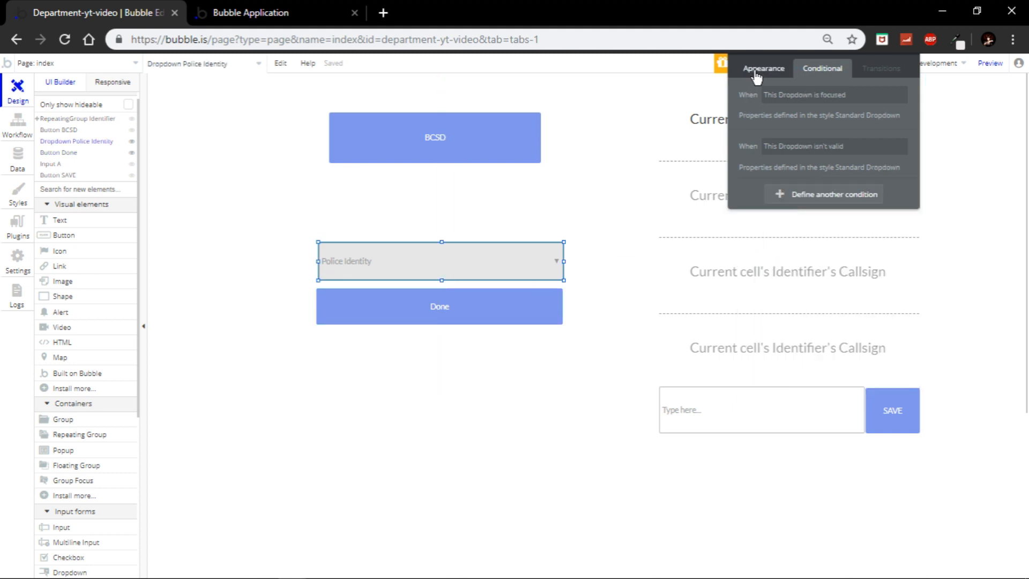
pyautogui.click(763, 68)
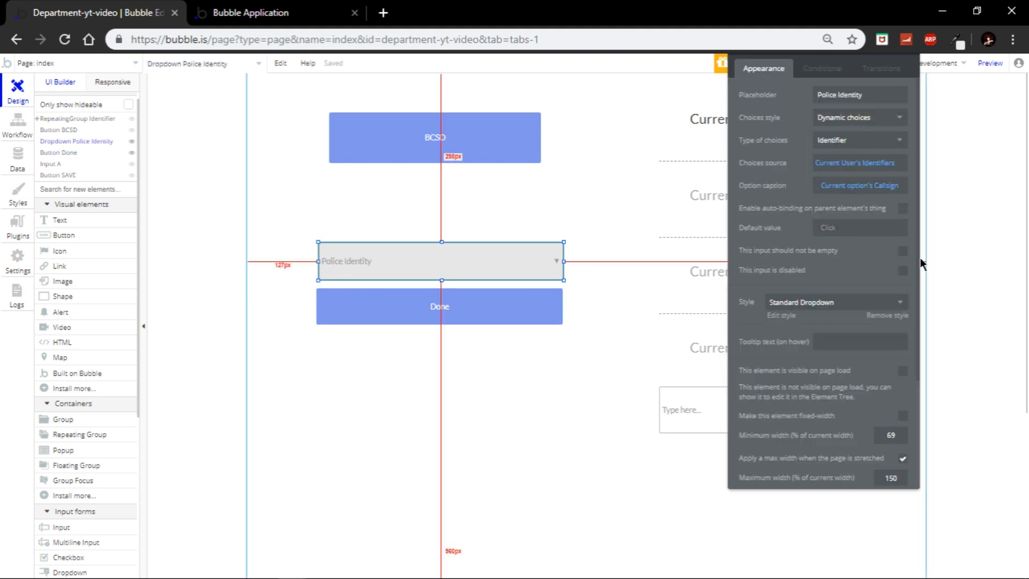
pyautogui.click(439, 307)
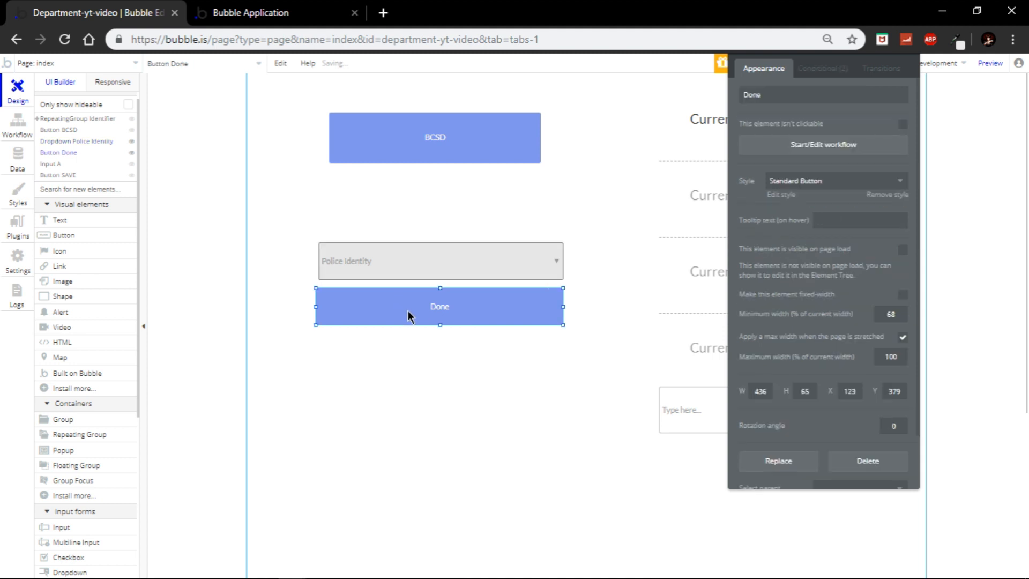
pyautogui.click(439, 261)
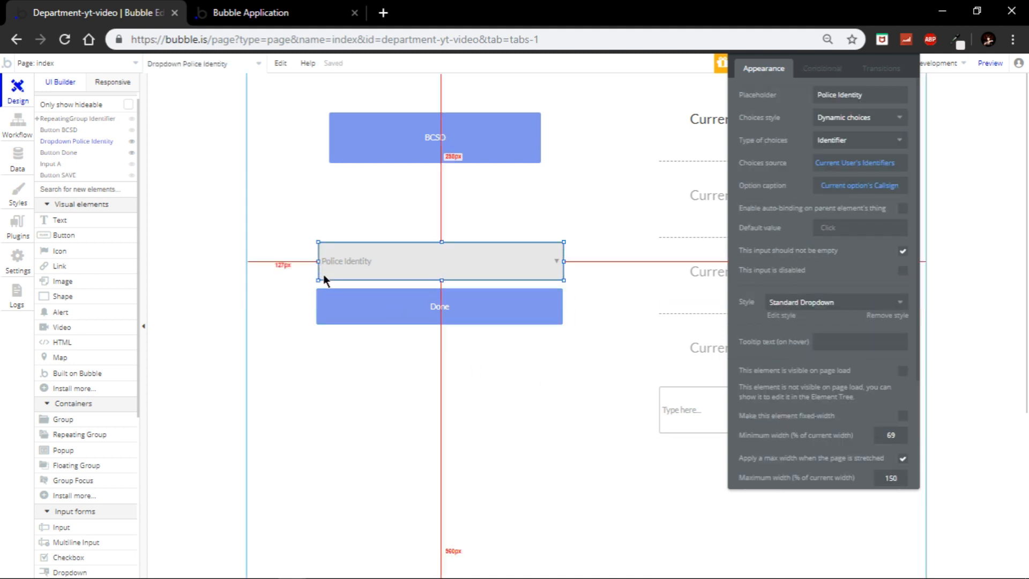
pyautogui.moveTo(563, 281); pyautogui.dragTo(548, 283)
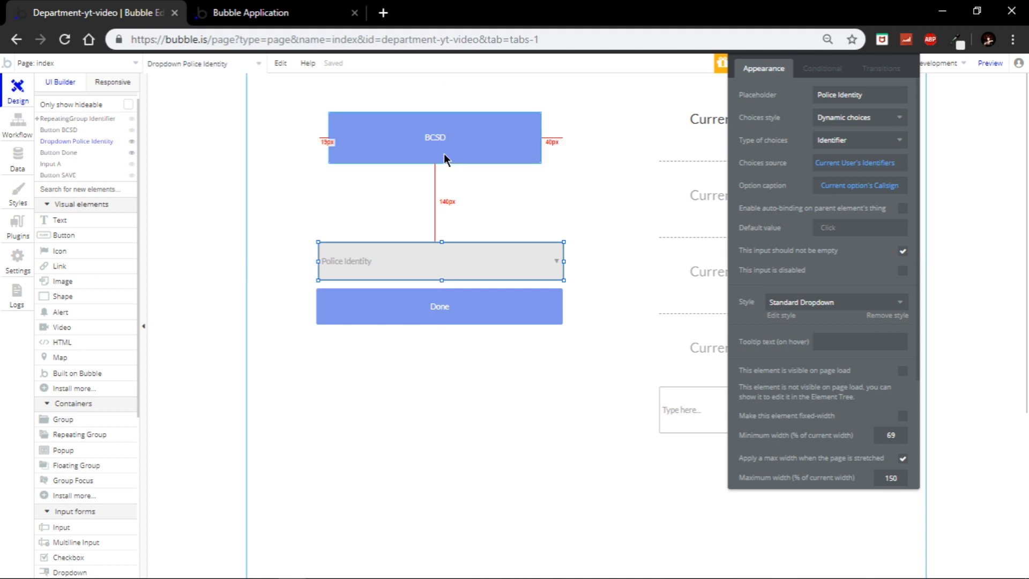
pyautogui.click(436, 137)
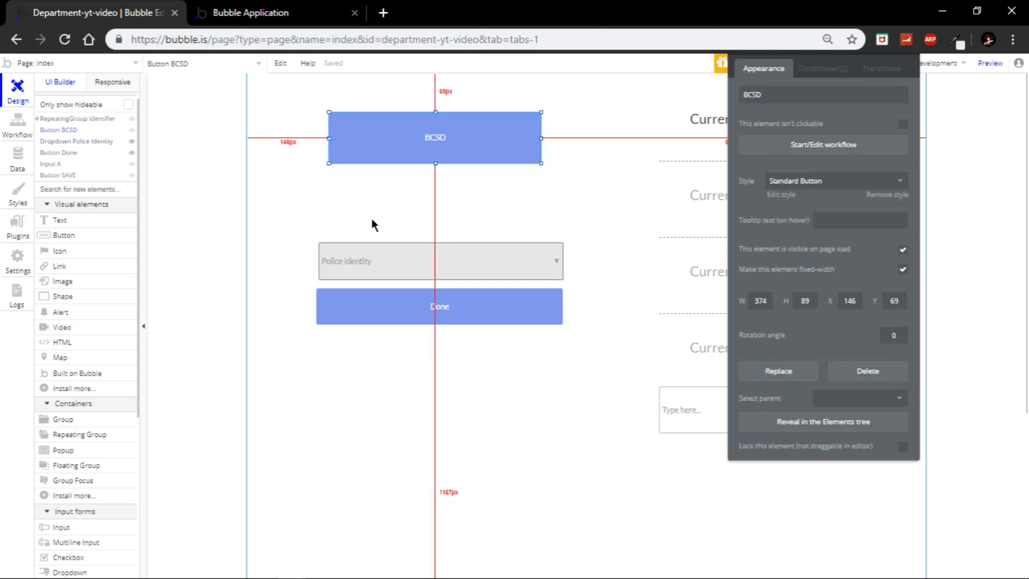
pyautogui.moveTo(369, 233)
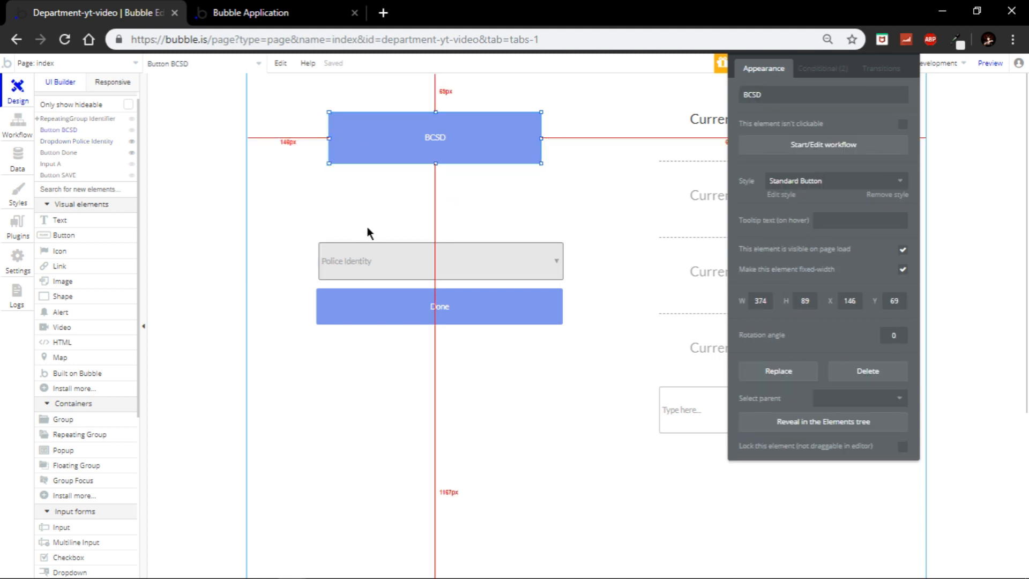
pyautogui.moveTo(507, 246)
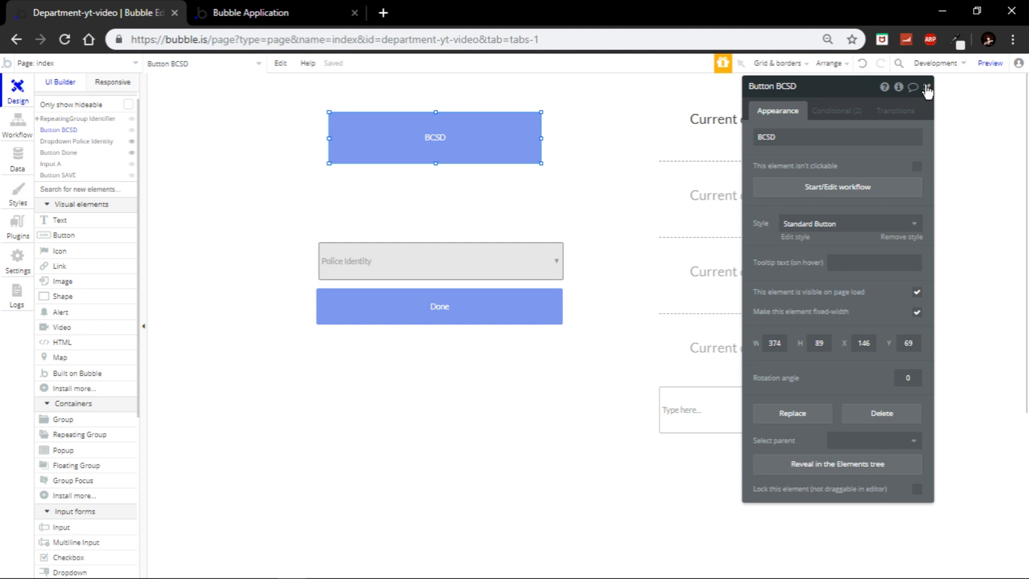
# Step: Create the workflow event that runs when the Done button is clicked
pyautogui.click(439, 260)
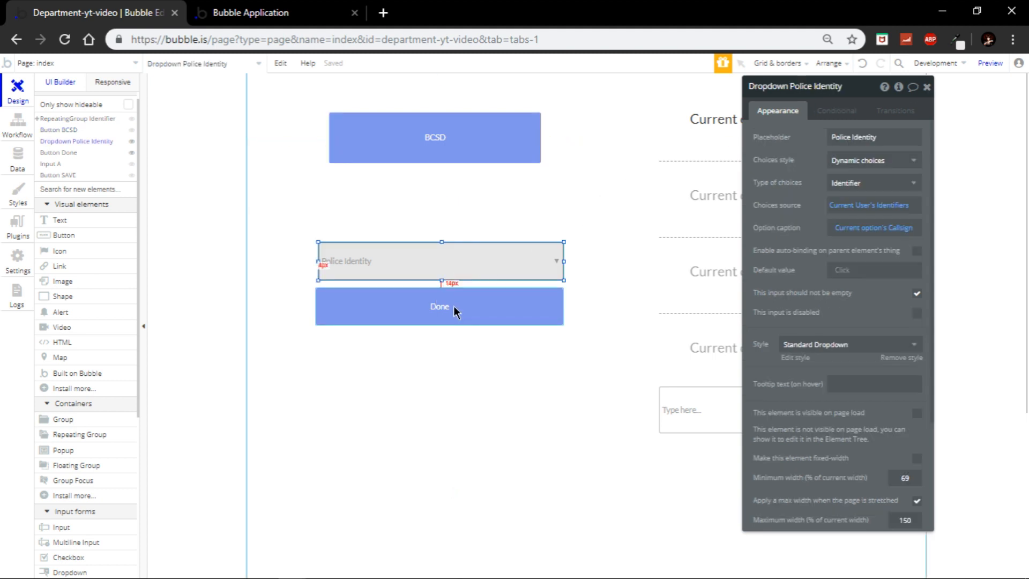
pyautogui.click(439, 306)
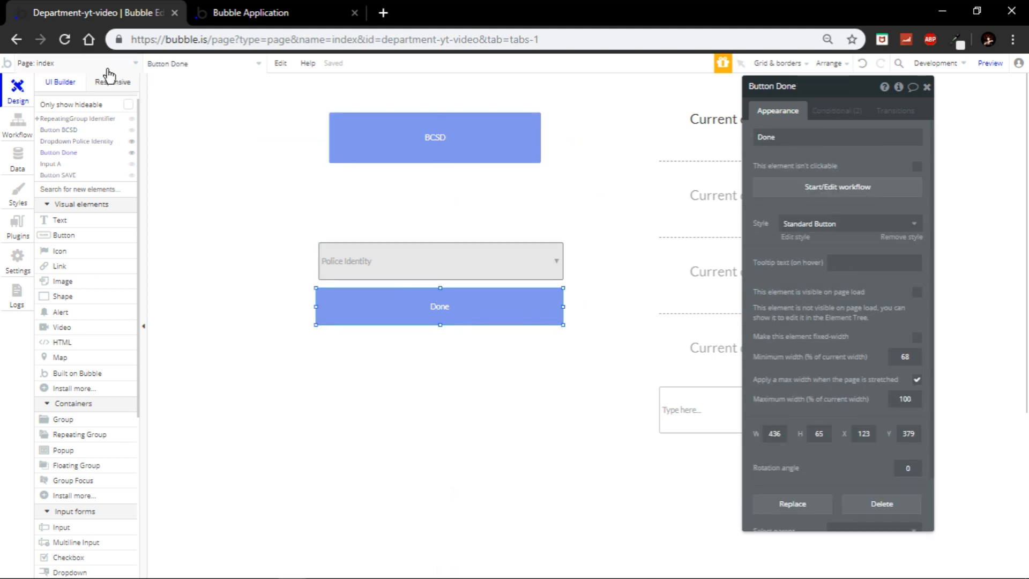
pyautogui.click(69, 64)
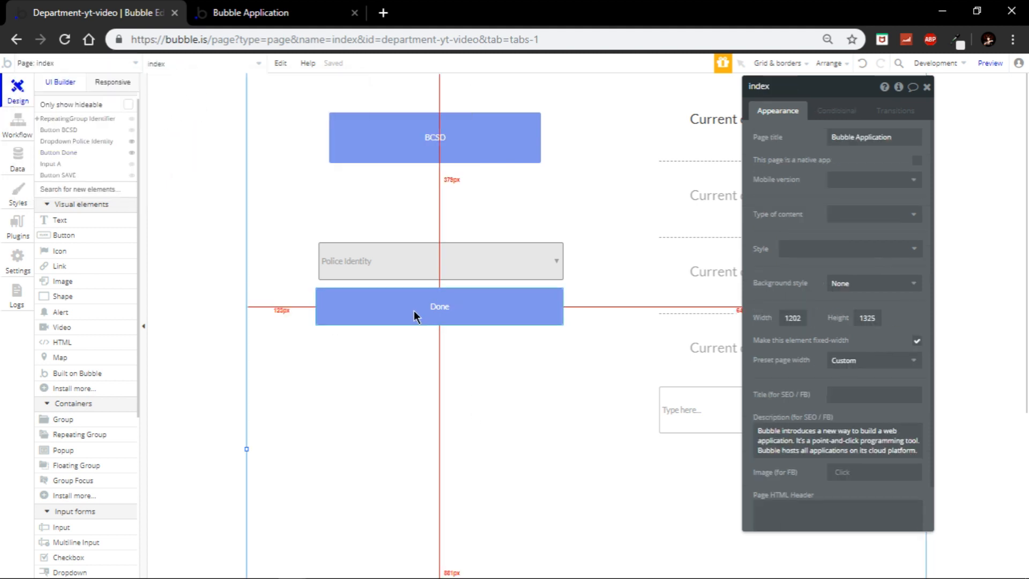
pyautogui.click(439, 307)
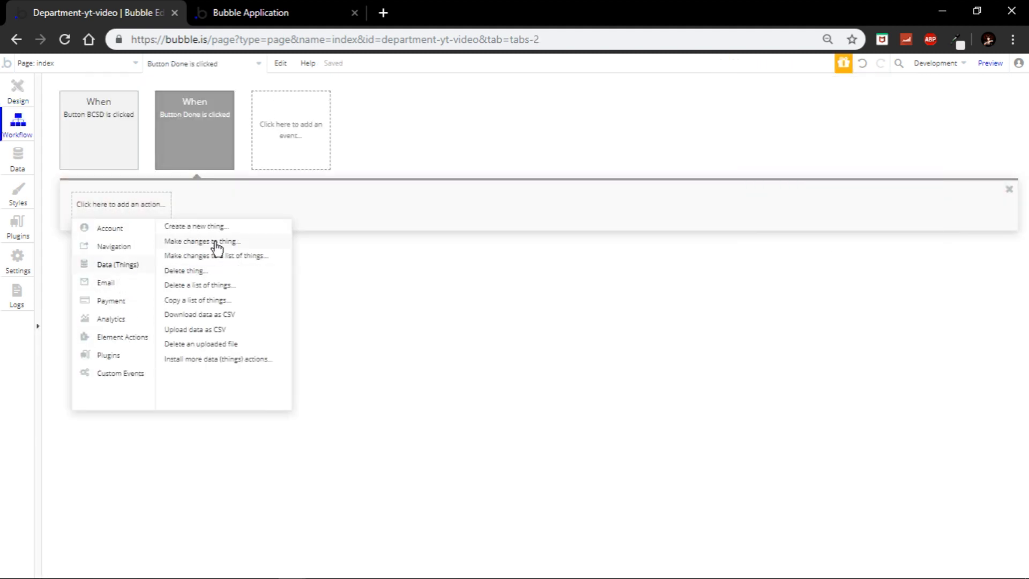
# Step: Add Make changes to Current User setting CurrentIdentifier to Police Identity's value's Callsign
pyautogui.click(201, 241)
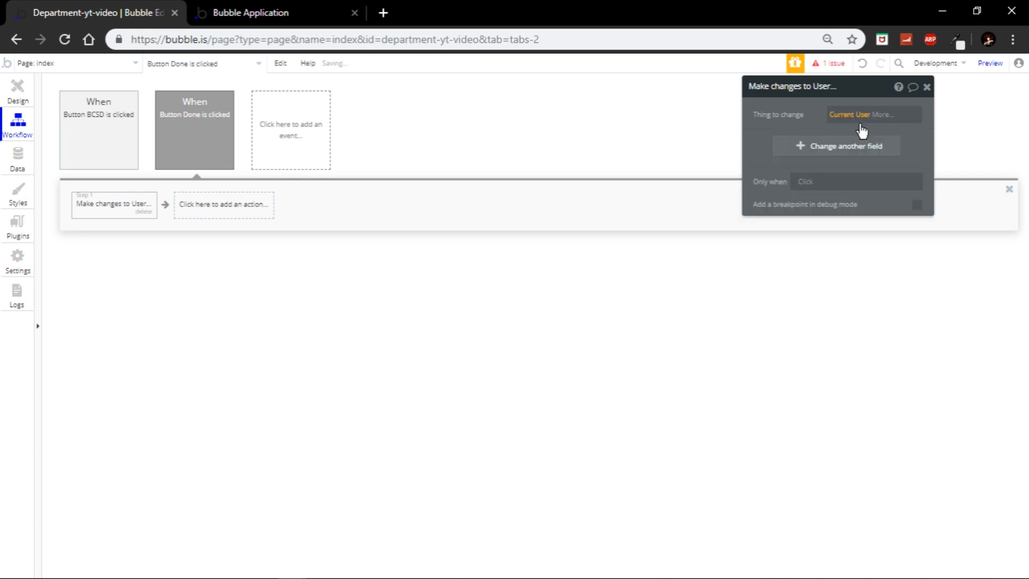
pyautogui.click(887, 114)
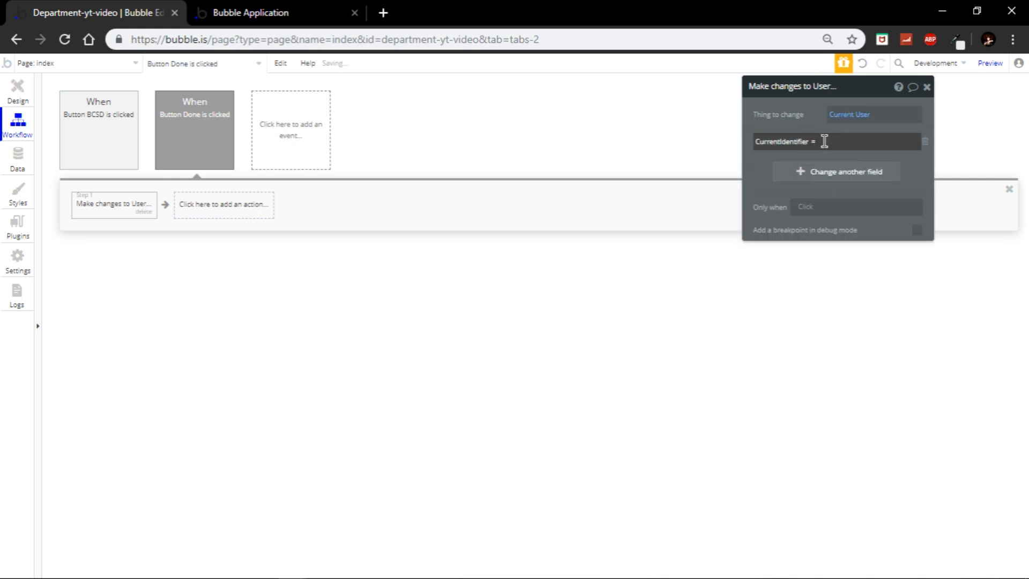
pyautogui.click(861, 141)
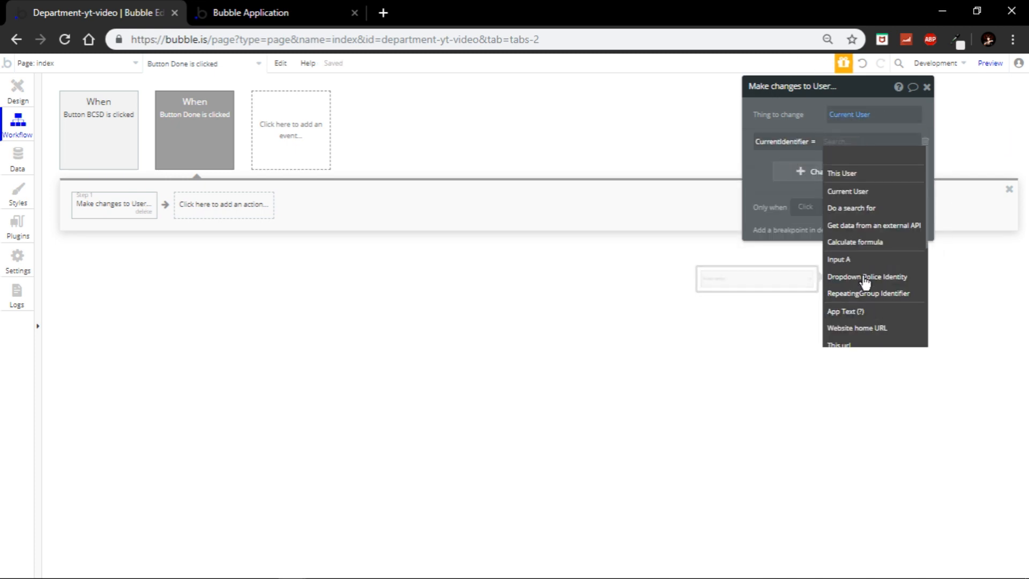
pyautogui.click(863, 276)
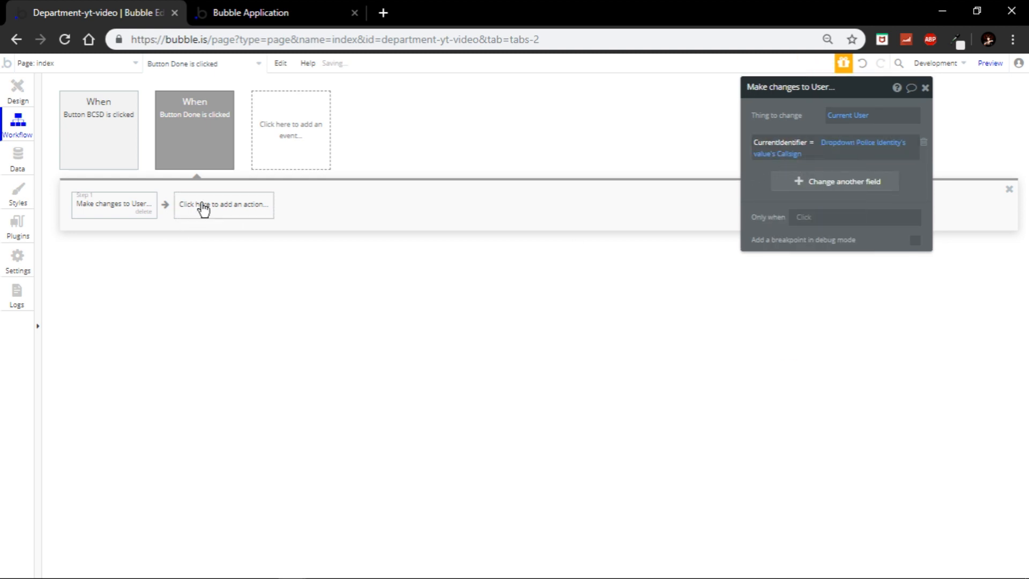
# Step: Add a Navigation 'Go to page' action to the Done workflow
pyautogui.click(223, 205)
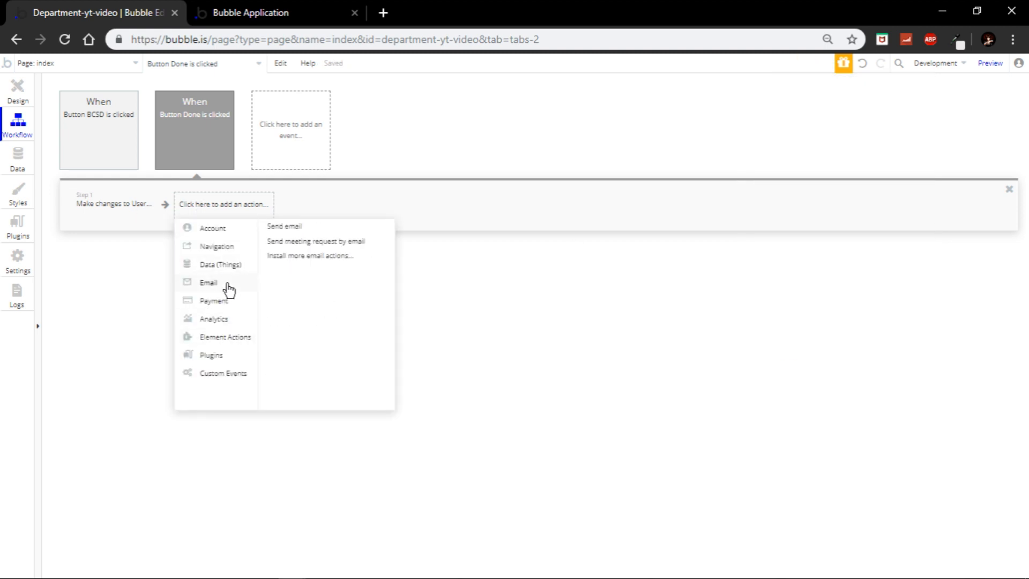
pyautogui.click(217, 246)
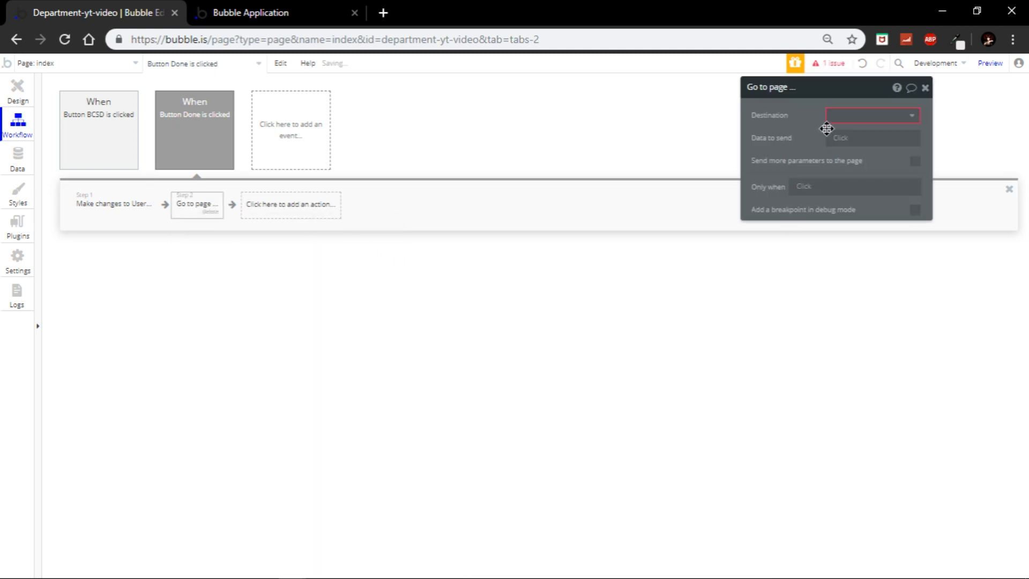
pyautogui.click(873, 115)
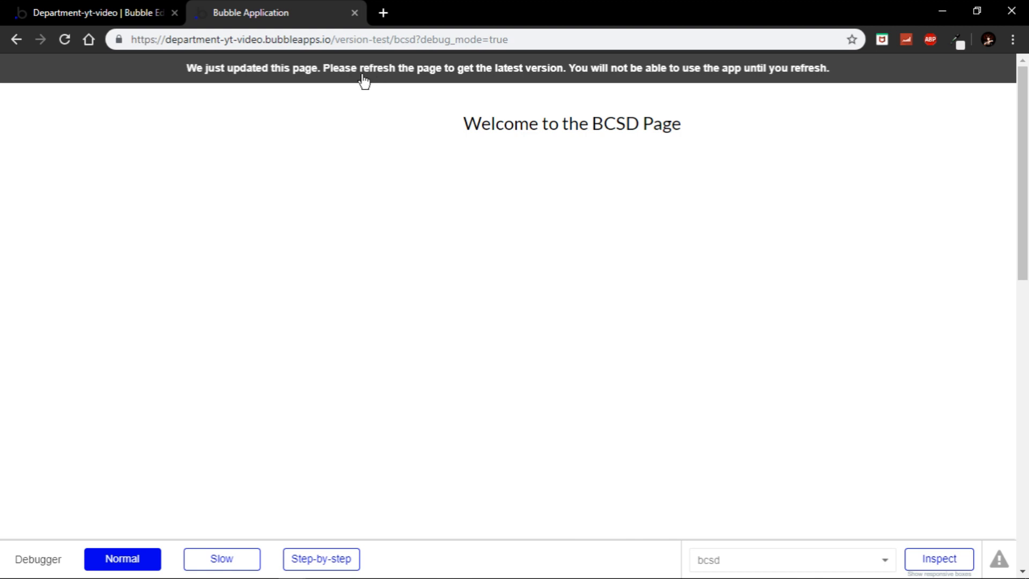
# Step: Reload the preview tab to show the latest BCSD page
pyautogui.click(64, 39)
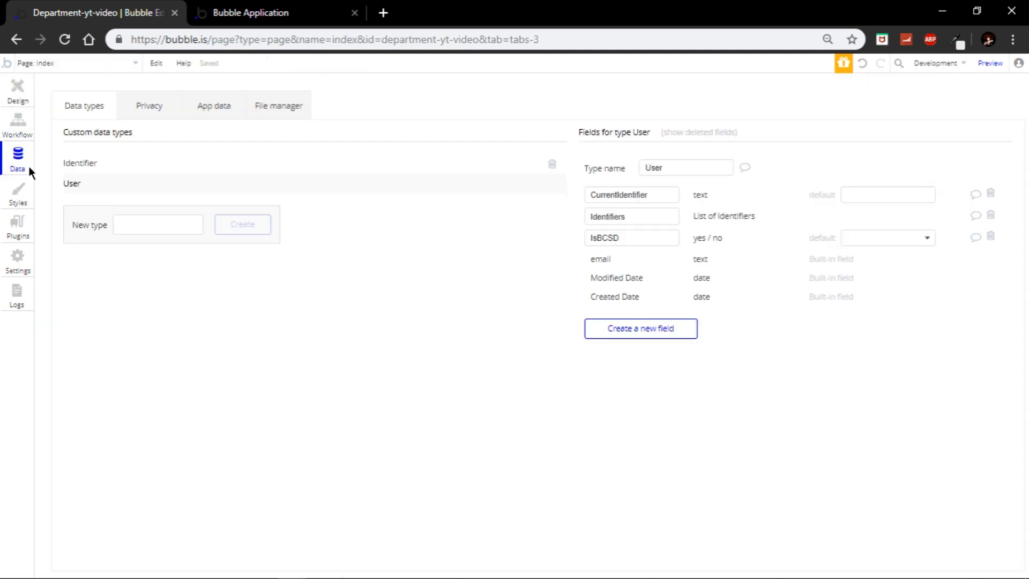
# Step: Browse all User records in the Data tab, opening and closing the test user's entry
pyautogui.click(214, 105)
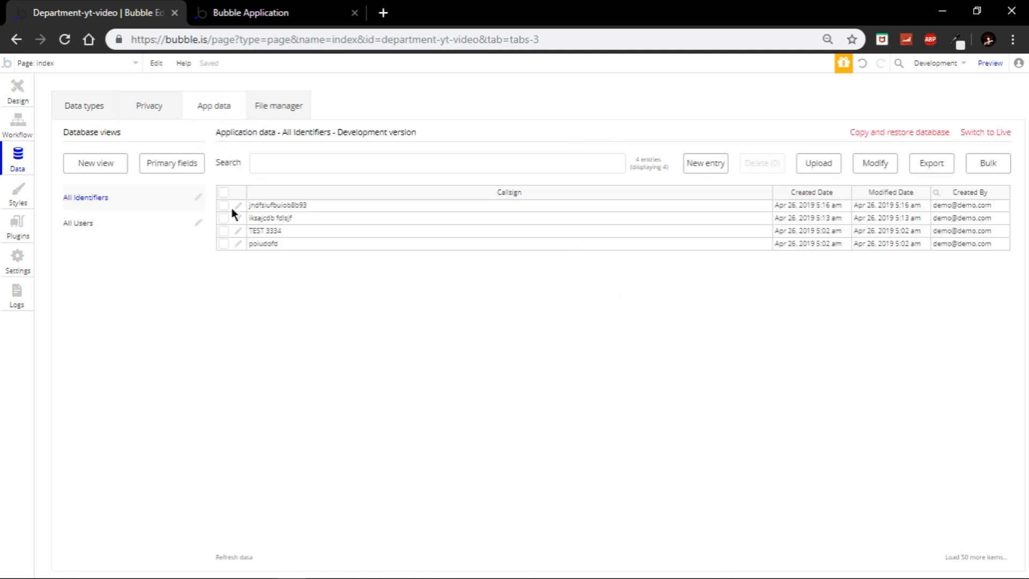
pyautogui.click(77, 223)
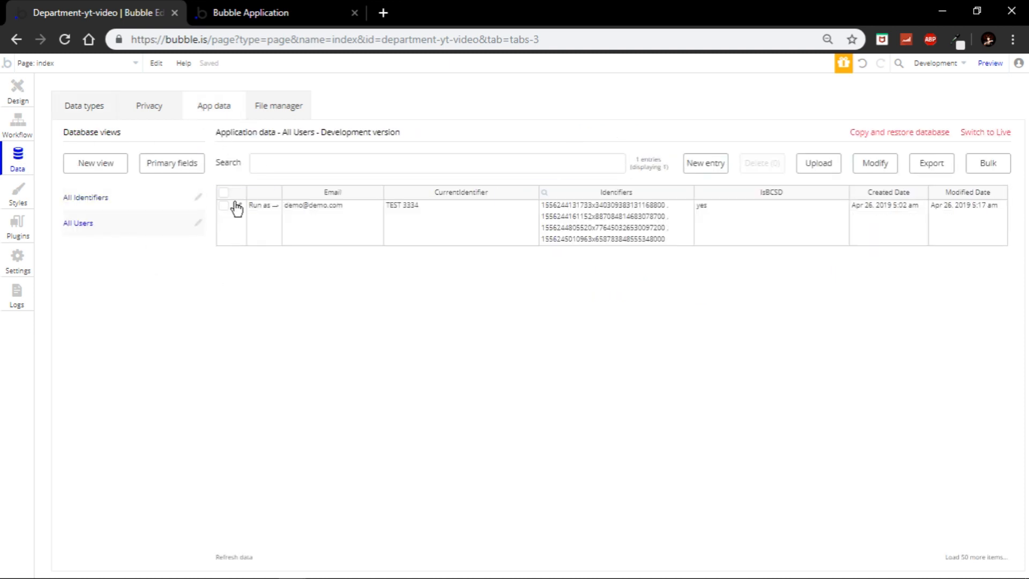
pyautogui.click(875, 164)
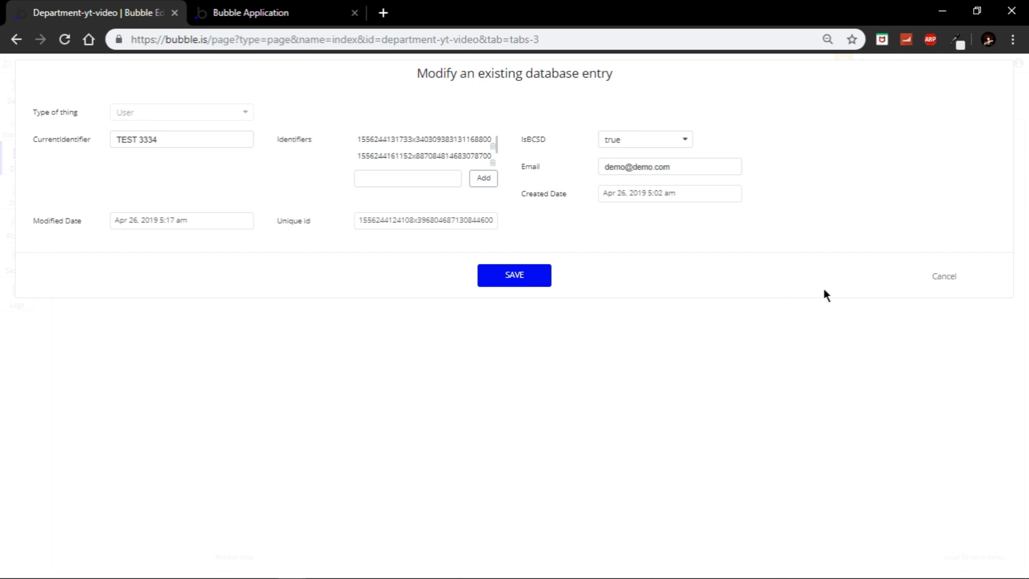
pyautogui.click(513, 275)
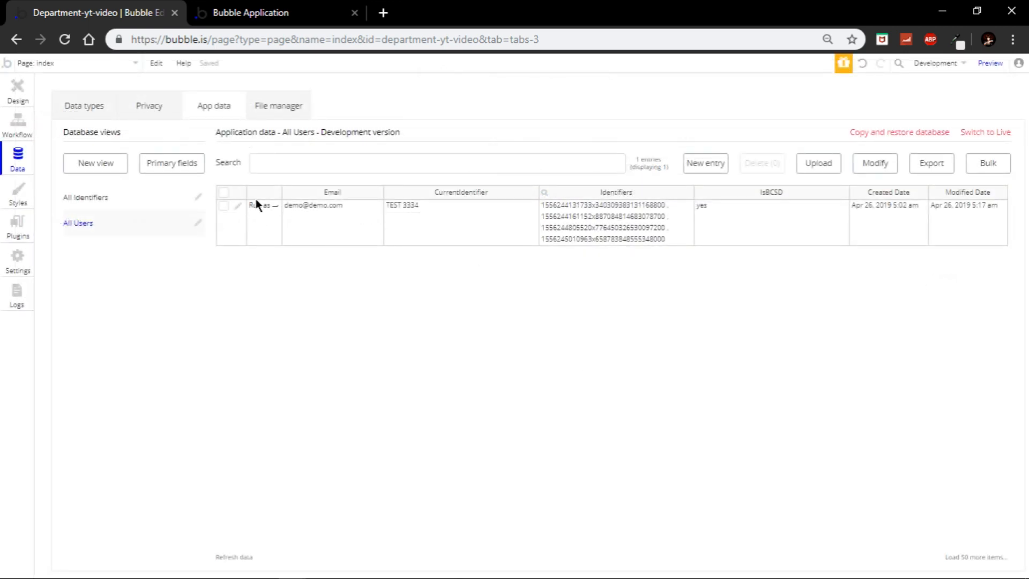
pyautogui.moveTo(257, 211)
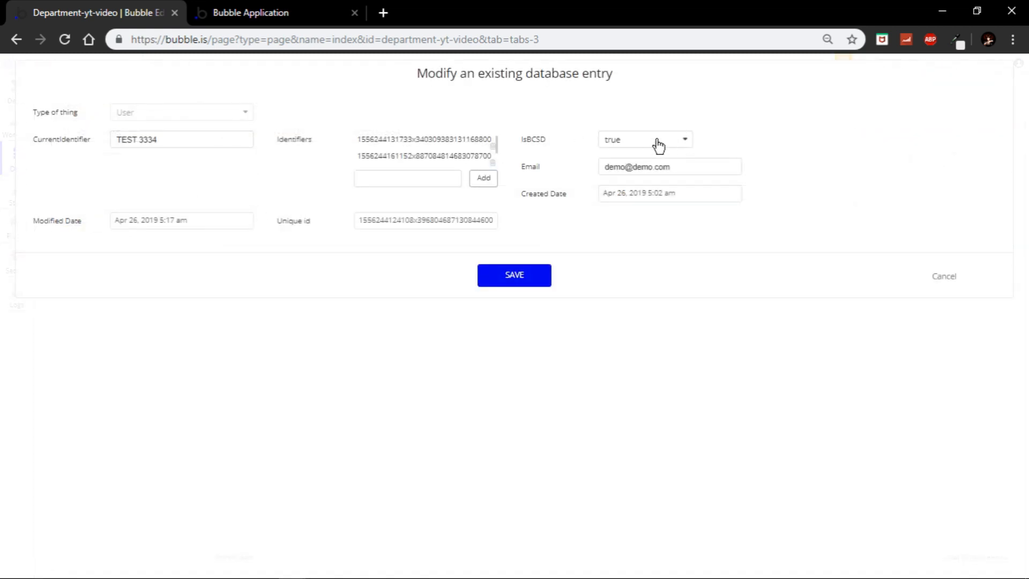
# Step: Save the test user with IsBCSD true, then try BCSD in the running app
pyautogui.click(644, 139)
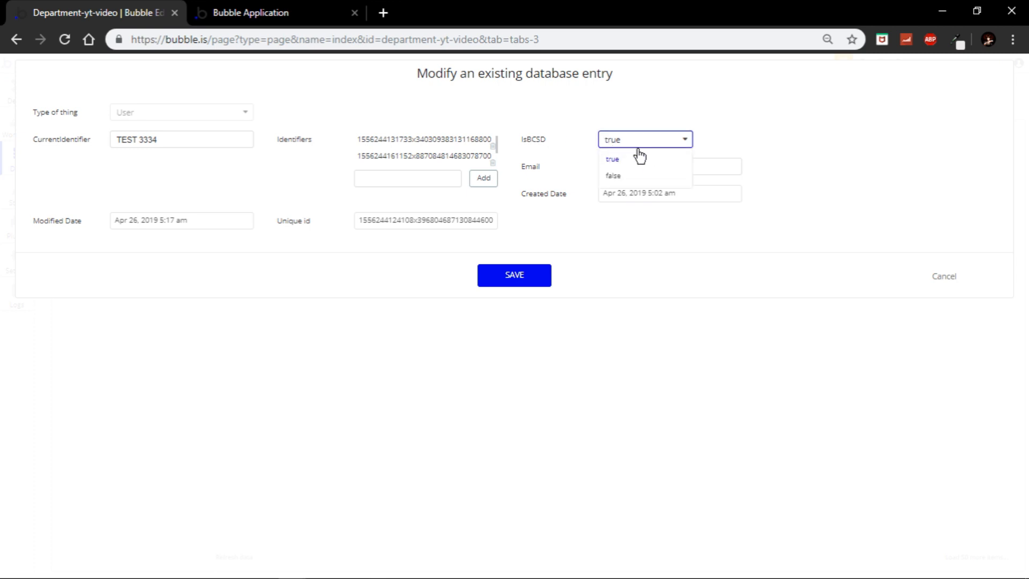
pyautogui.click(251, 12)
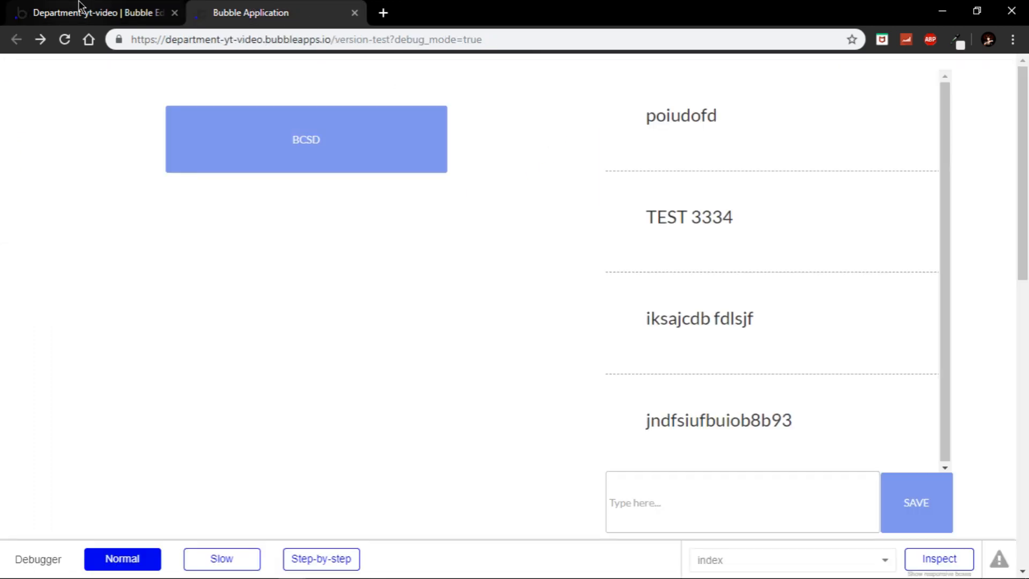
pyautogui.click(80, 13)
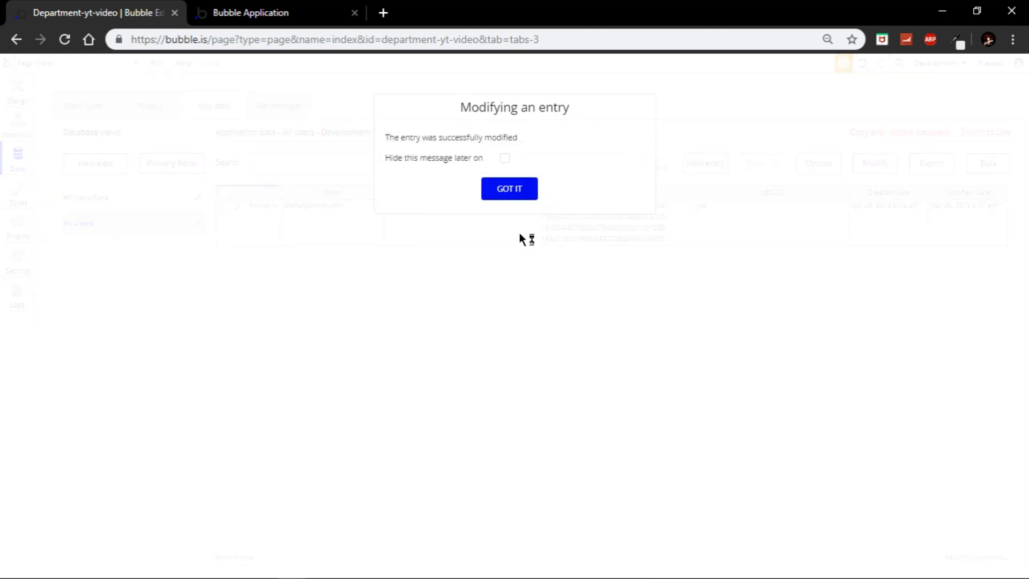
pyautogui.click(248, 12)
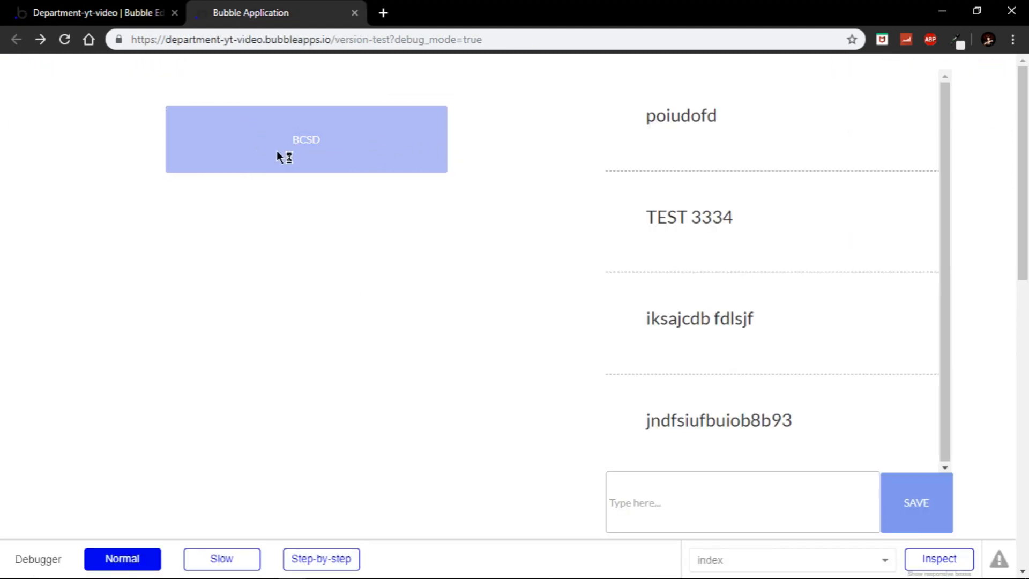
pyautogui.click(97, 12)
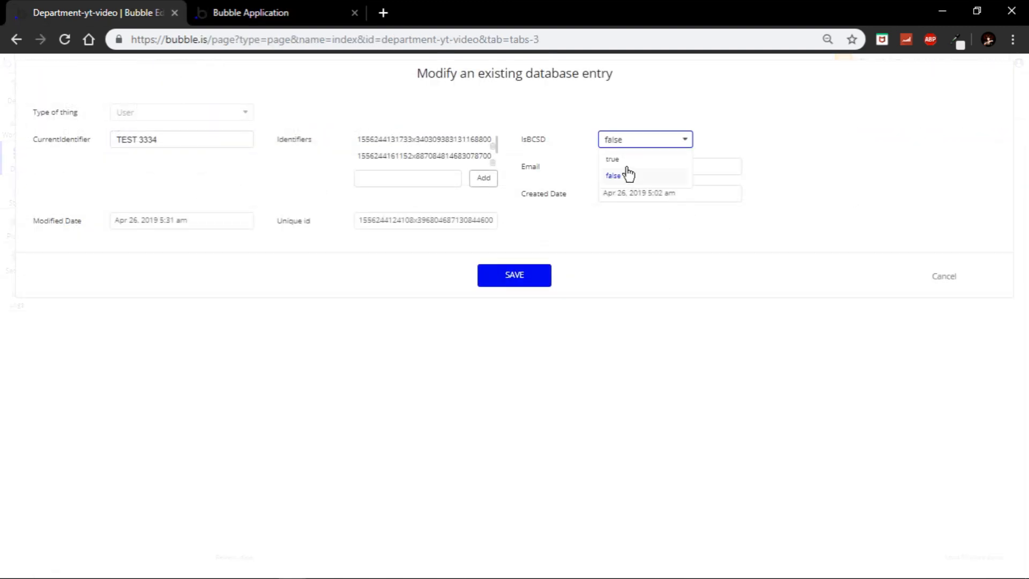
# Step: Set IsBCSD to false, reveal the chooser via BCSD, and submit identifier 'i0dfn-08s80fdne'
pyautogui.click(249, 12)
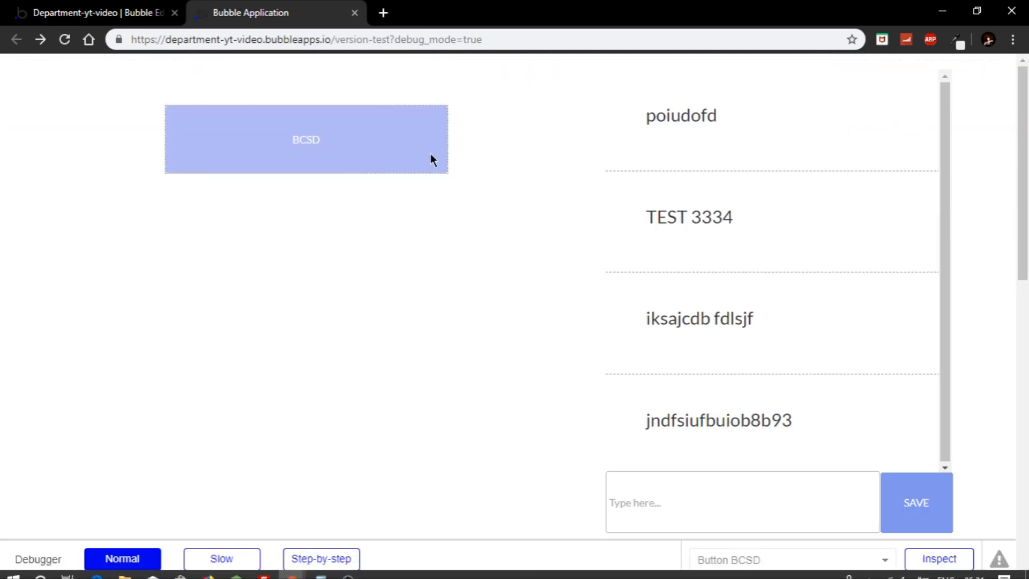
pyautogui.click(305, 140)
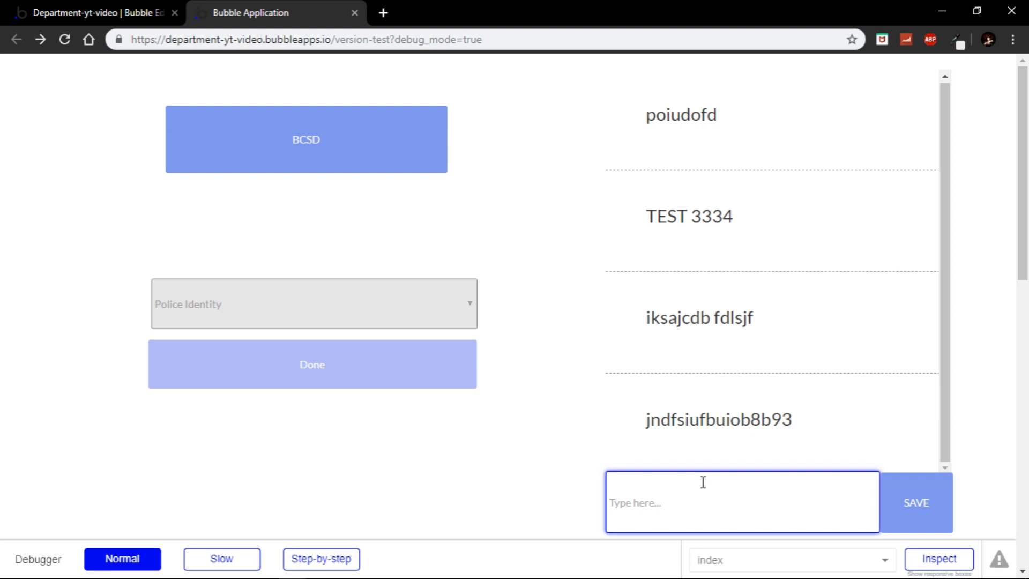
pyautogui.write('i0dfn-08s80fdne')
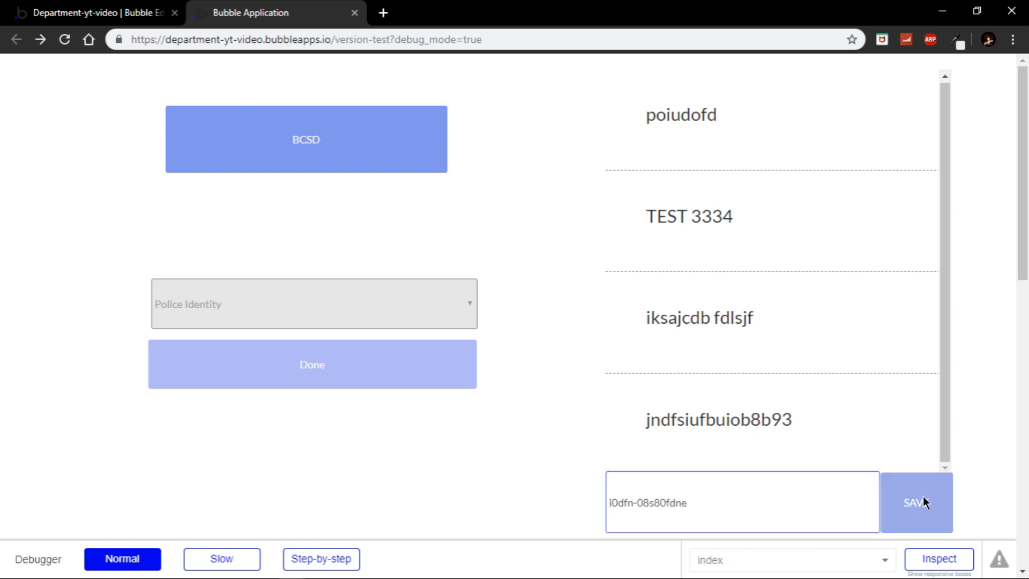
pyautogui.scroll(-3)
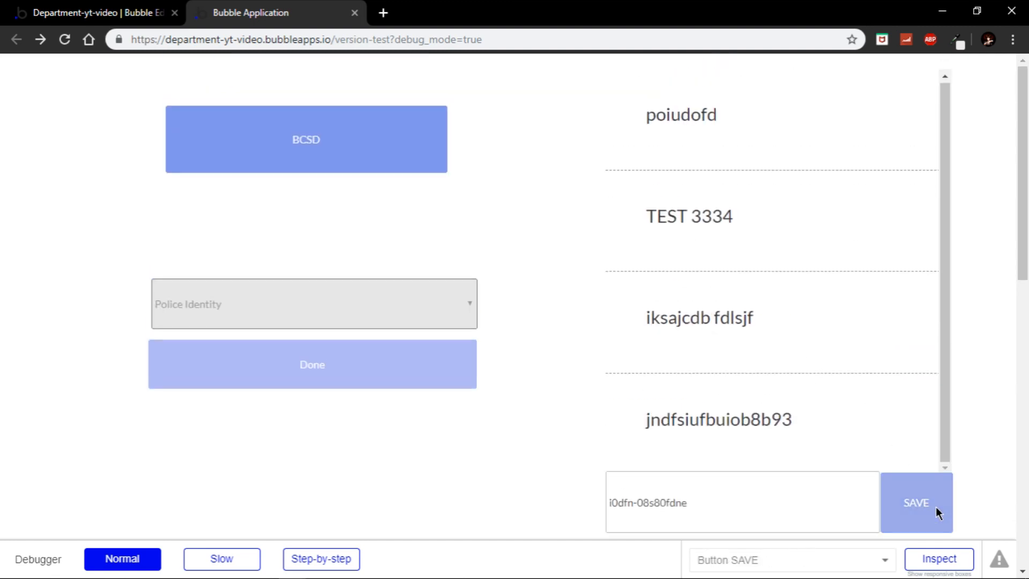
pyautogui.click(916, 503)
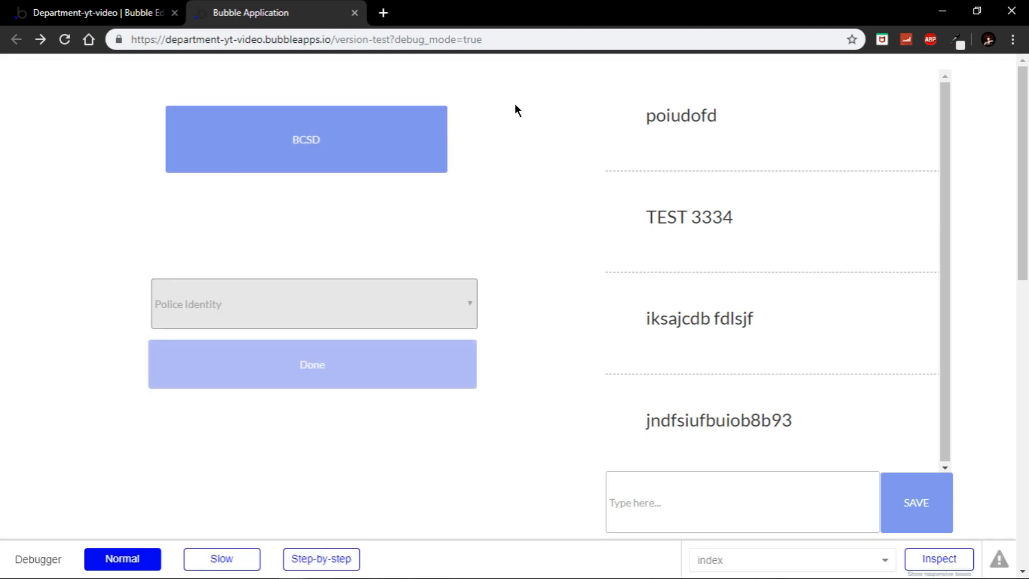
# Step: Enter and save another new identifier in the app
pyautogui.click(313, 304)
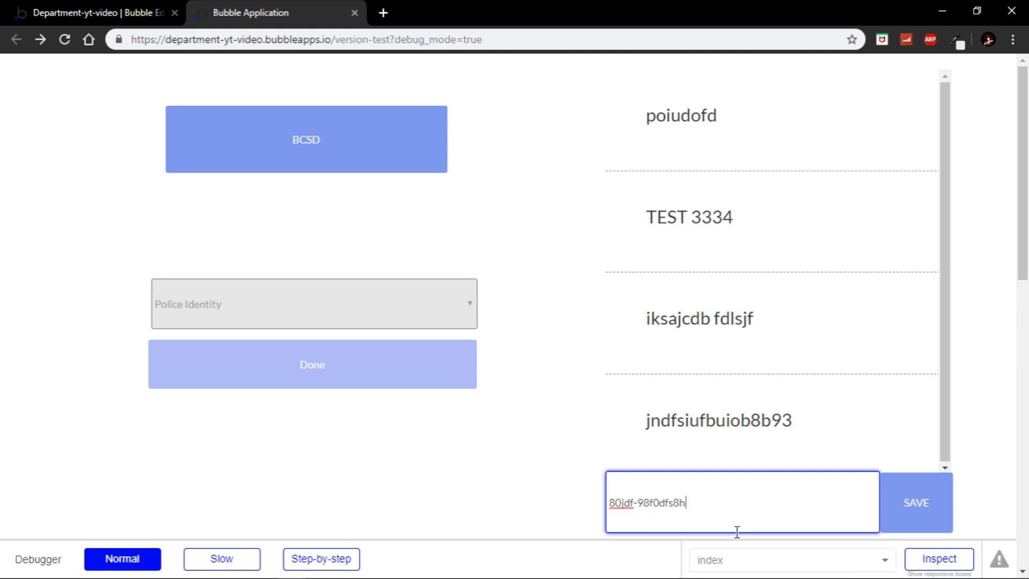
pyautogui.click(918, 503)
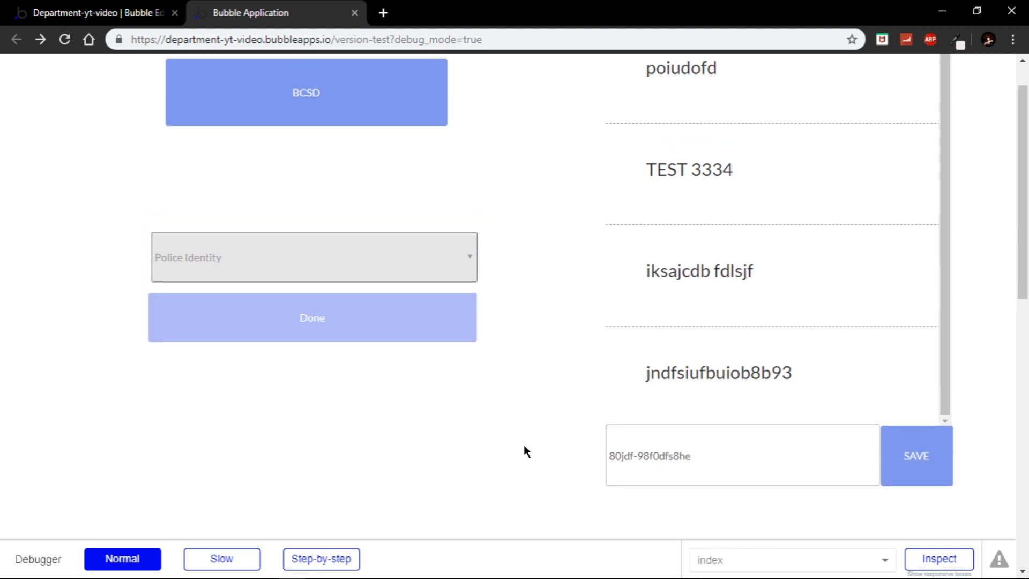
pyautogui.click(917, 455)
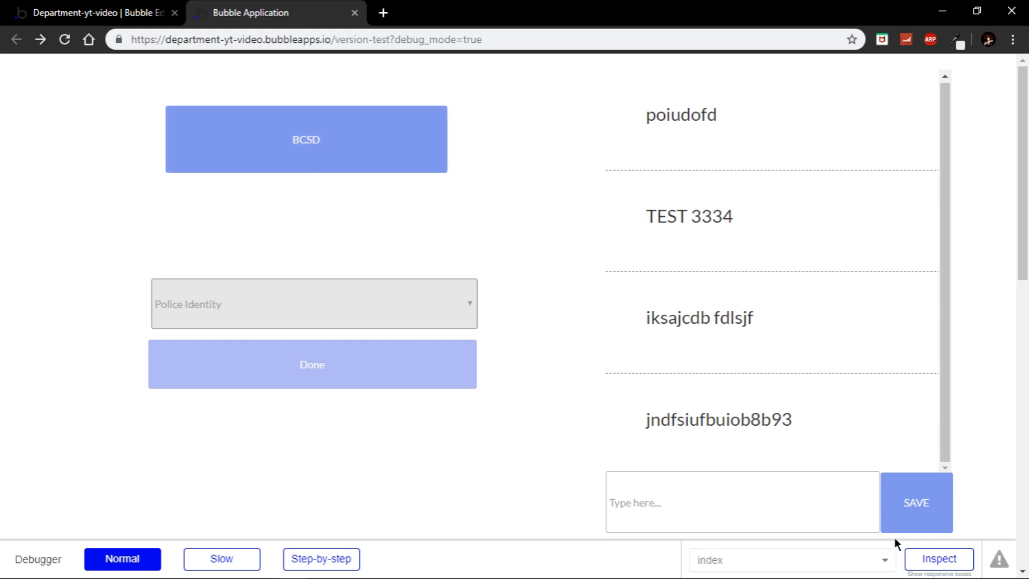
# Step: Choose jndfsiufbuiob8b93 as Police Identity and submit it with Done
pyautogui.click(313, 304)
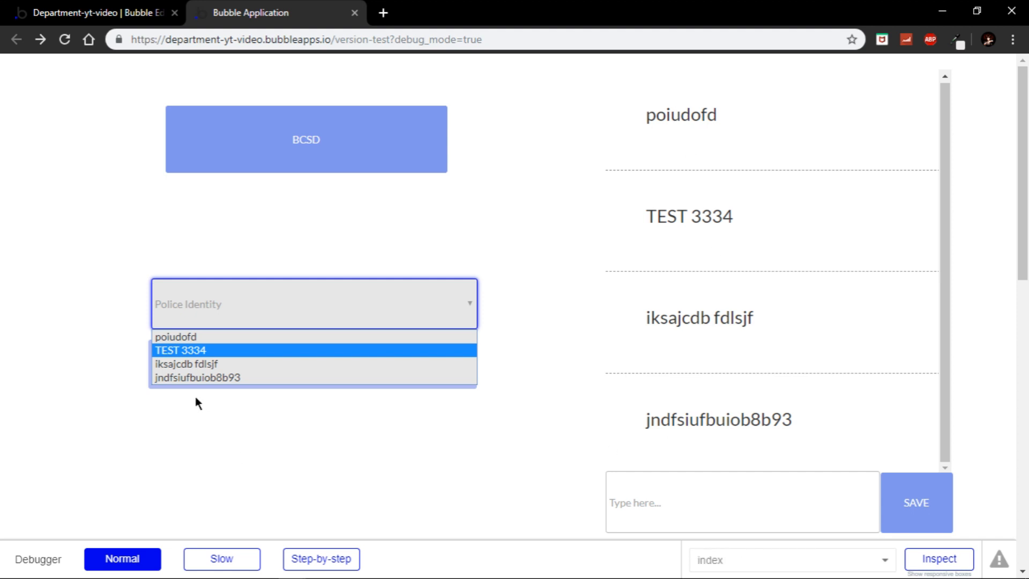
pyautogui.click(197, 378)
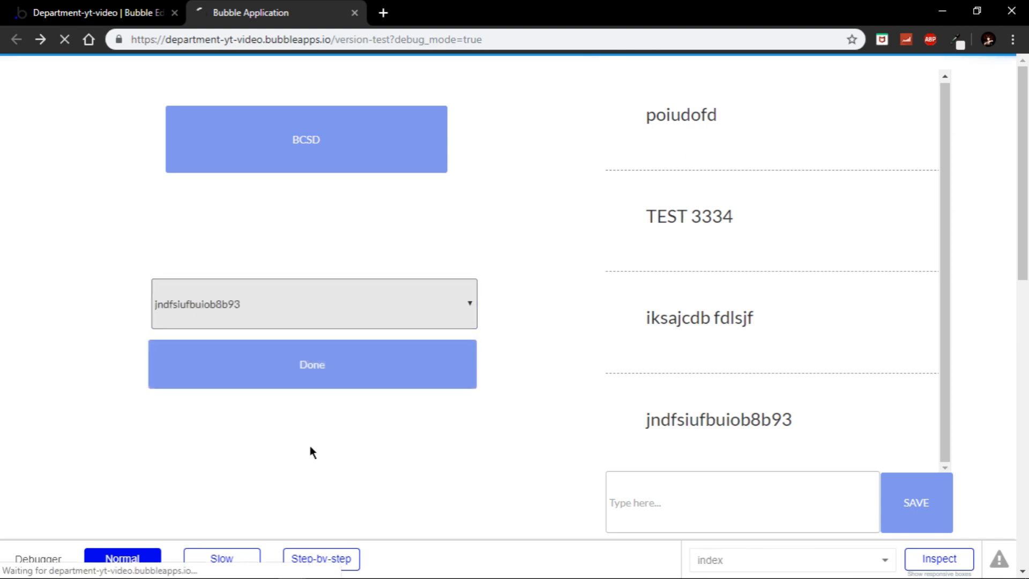
pyautogui.click(306, 140)
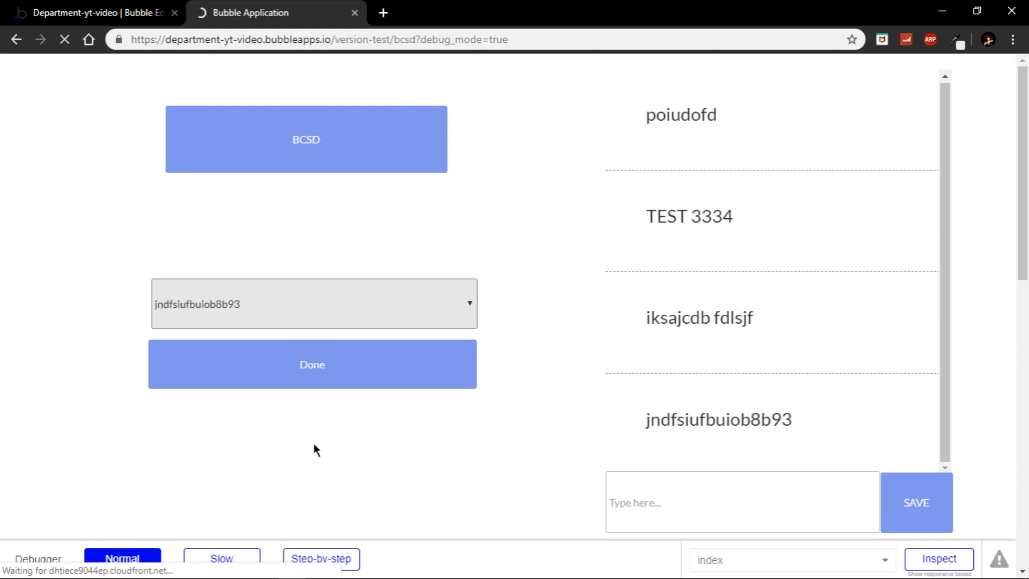
# Step: On the bcsd page, add a 'Do every 5 seconds' workflow event set to 1 second
pyautogui.click(96, 12)
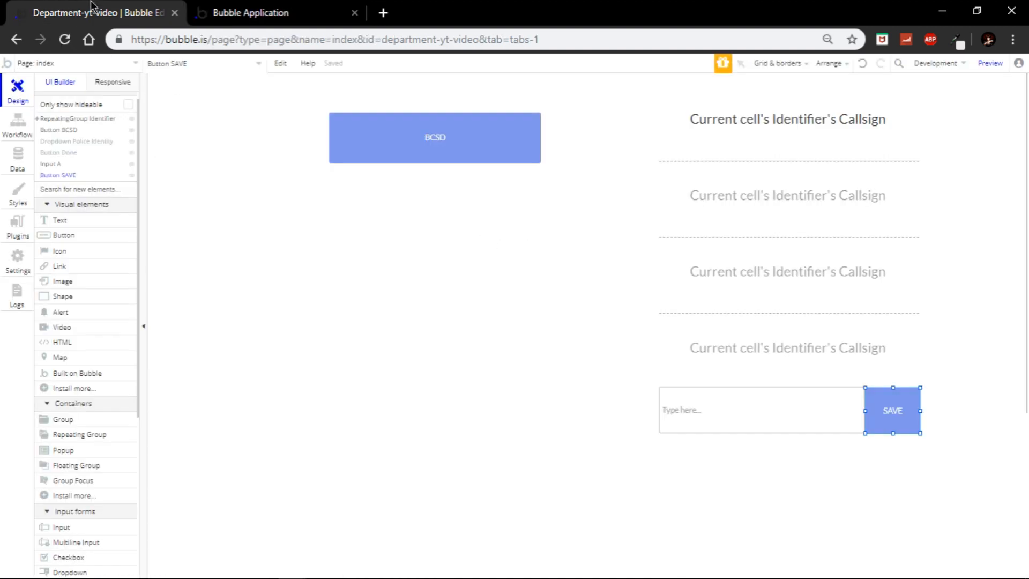
pyautogui.click(75, 63)
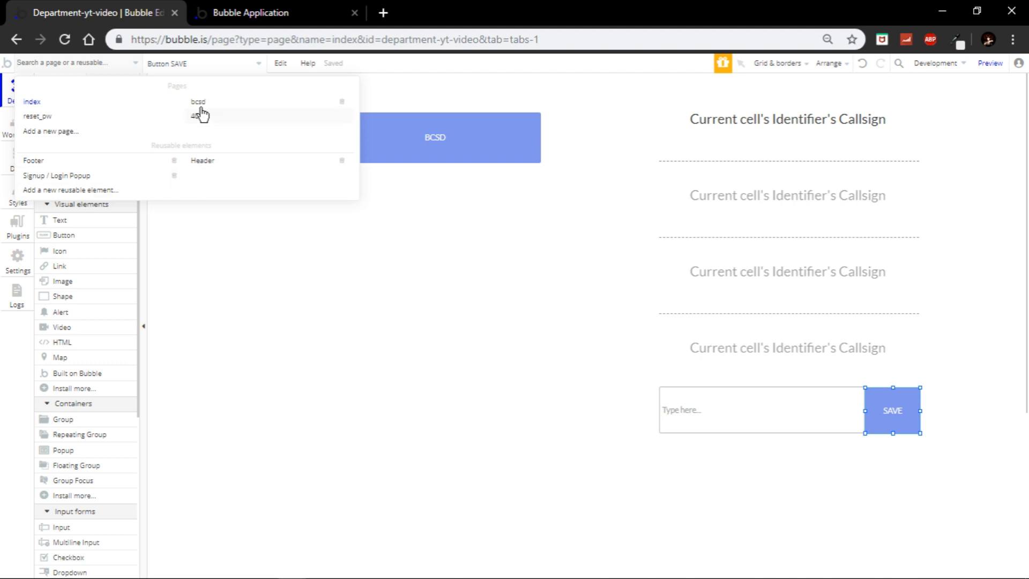
pyautogui.click(198, 102)
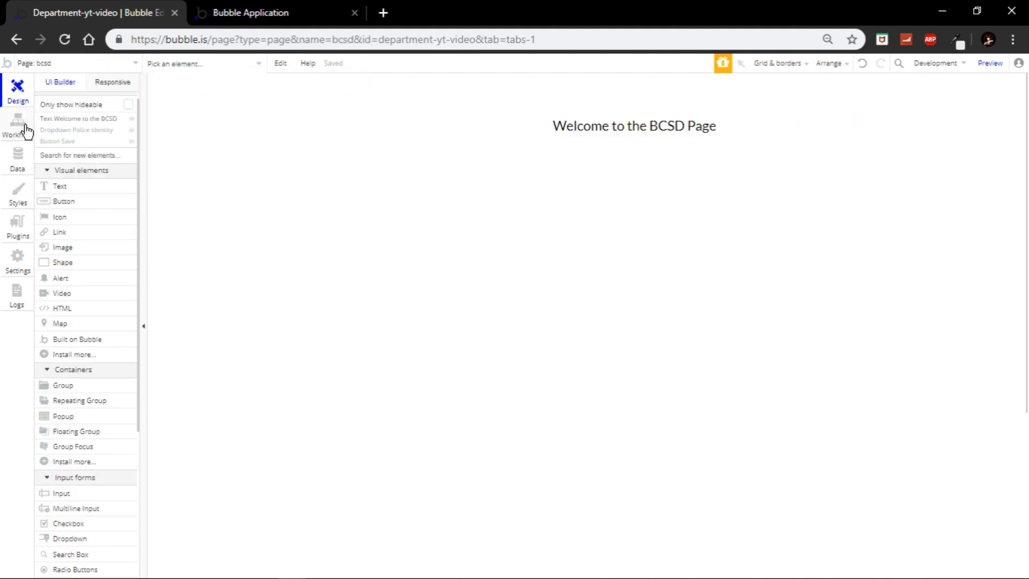
pyautogui.click(17, 124)
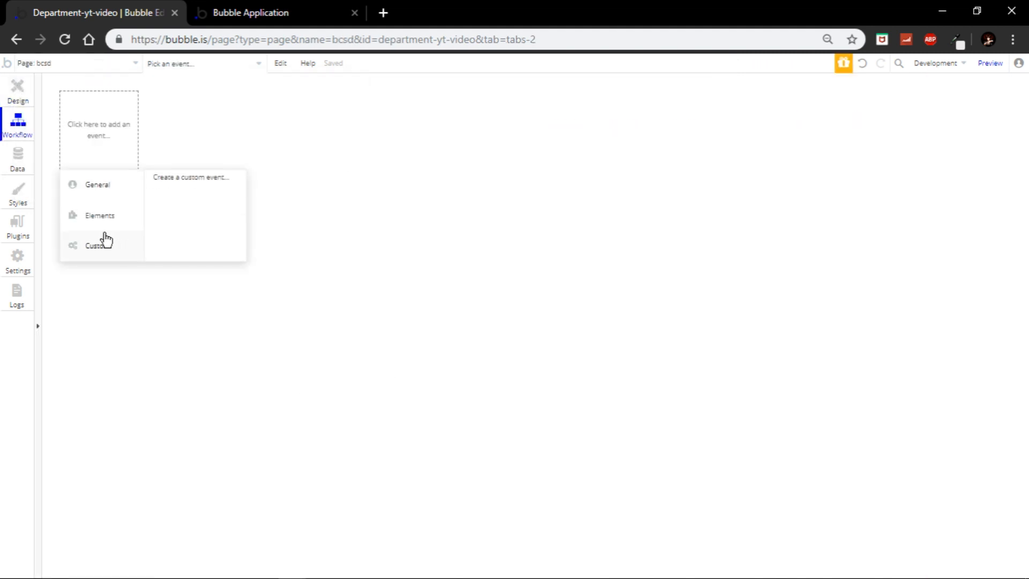
pyautogui.click(96, 184)
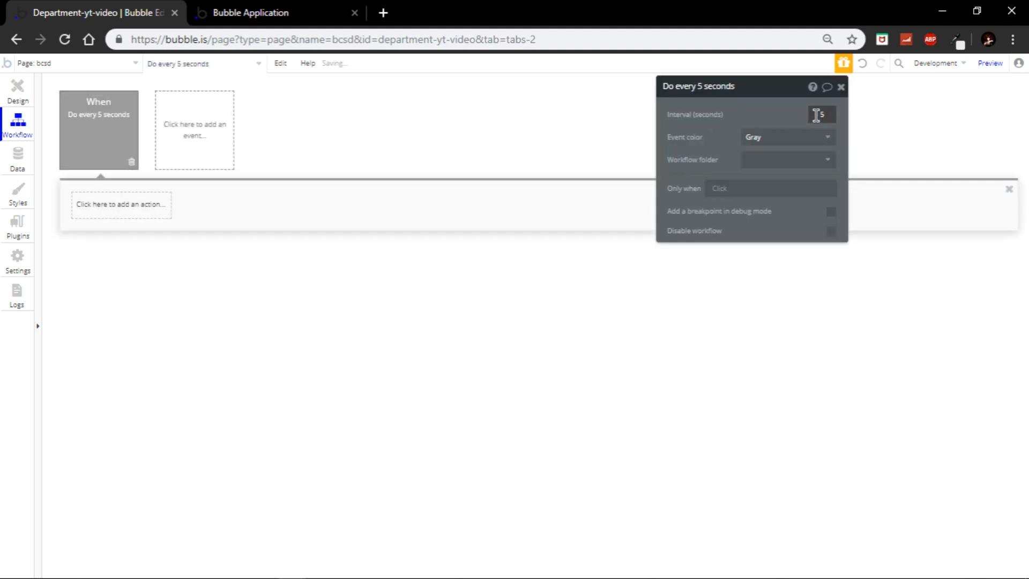
pyautogui.write('1')
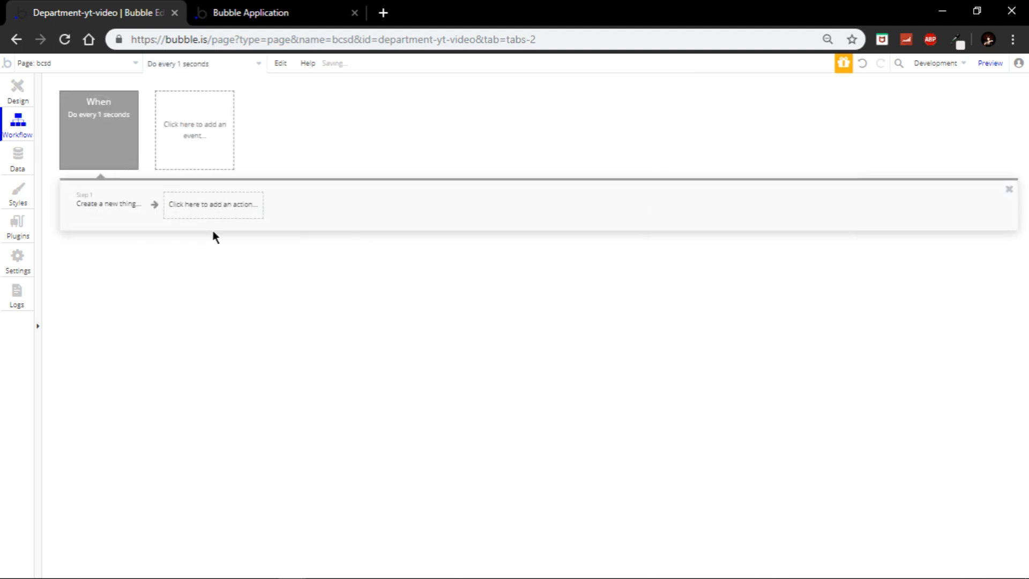
# Step: Add a Go to page index action and begin an Only when Current User condition
pyautogui.click(213, 204)
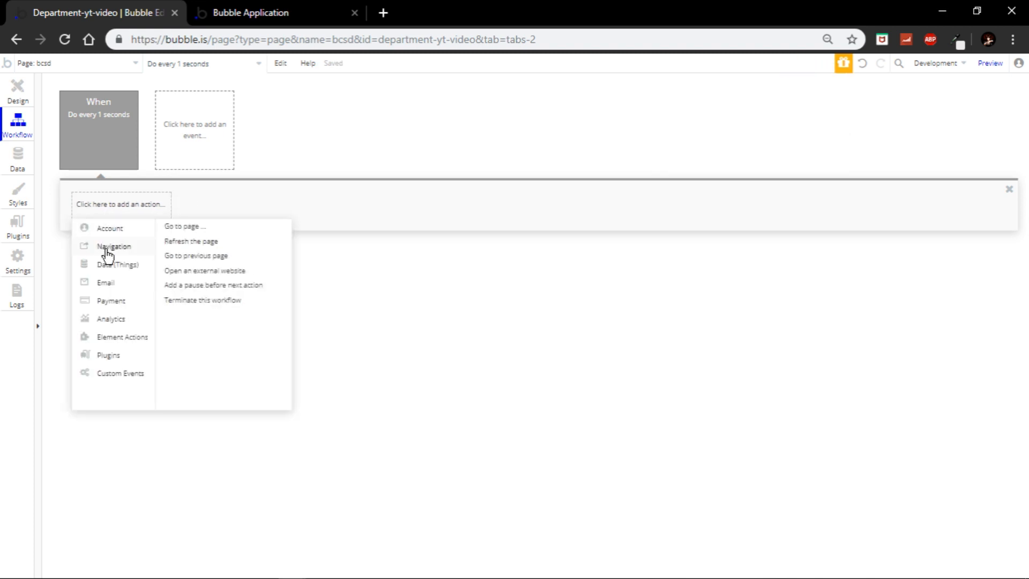
pyautogui.click(185, 227)
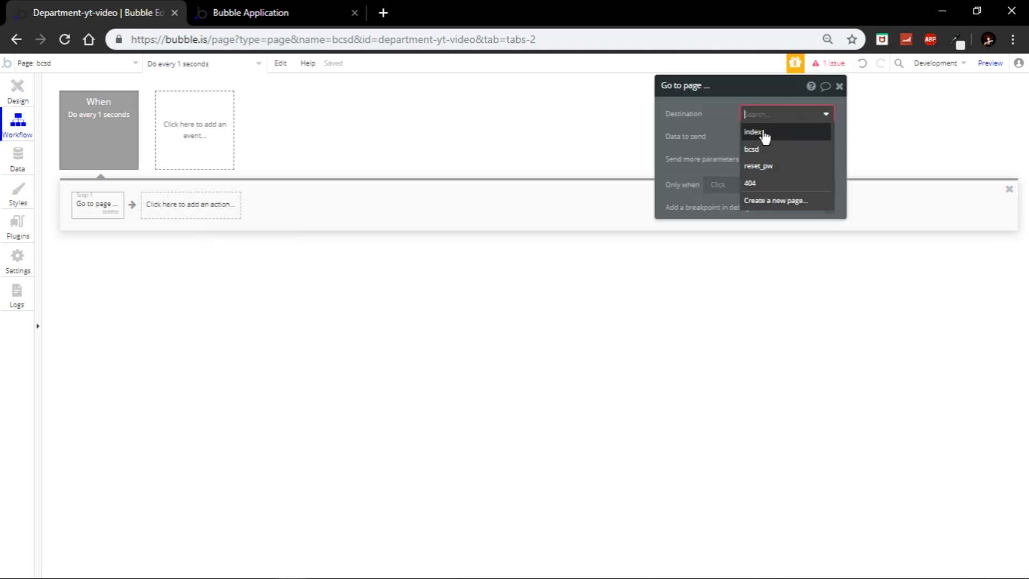
pyautogui.click(751, 132)
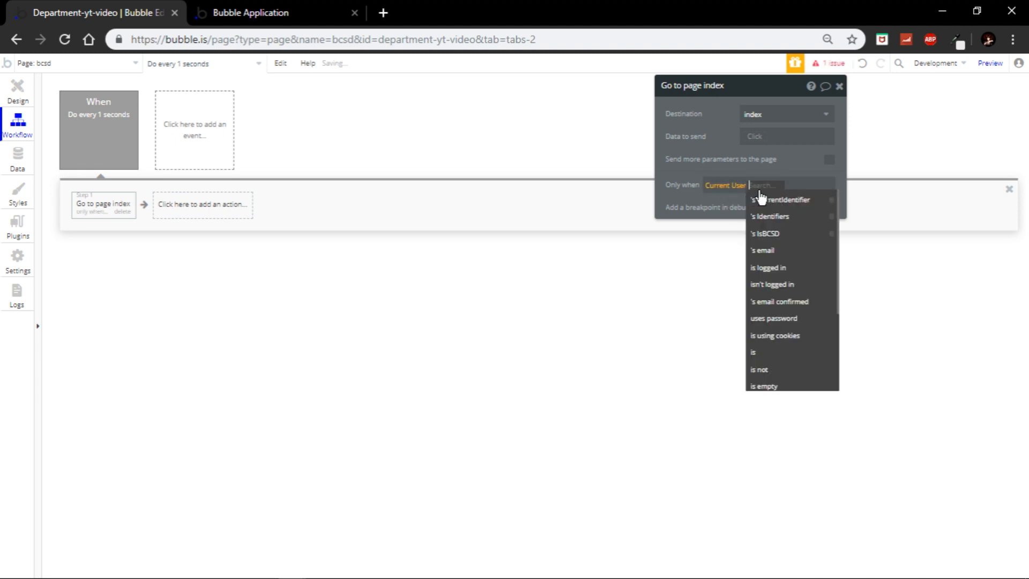
pyautogui.click(764, 233)
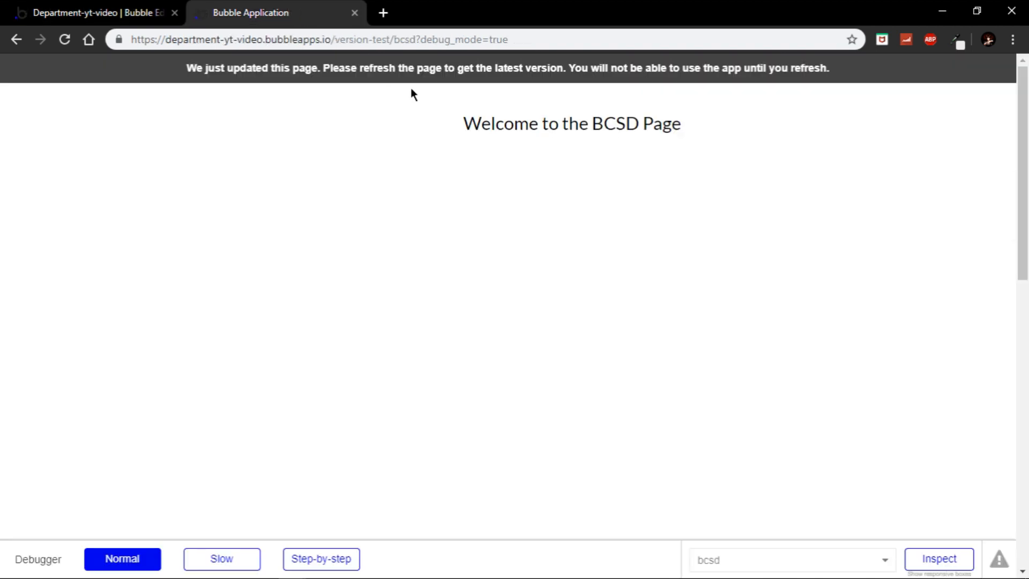
# Step: Refresh the running app's bcsd page to load the latest version
pyautogui.click(65, 40)
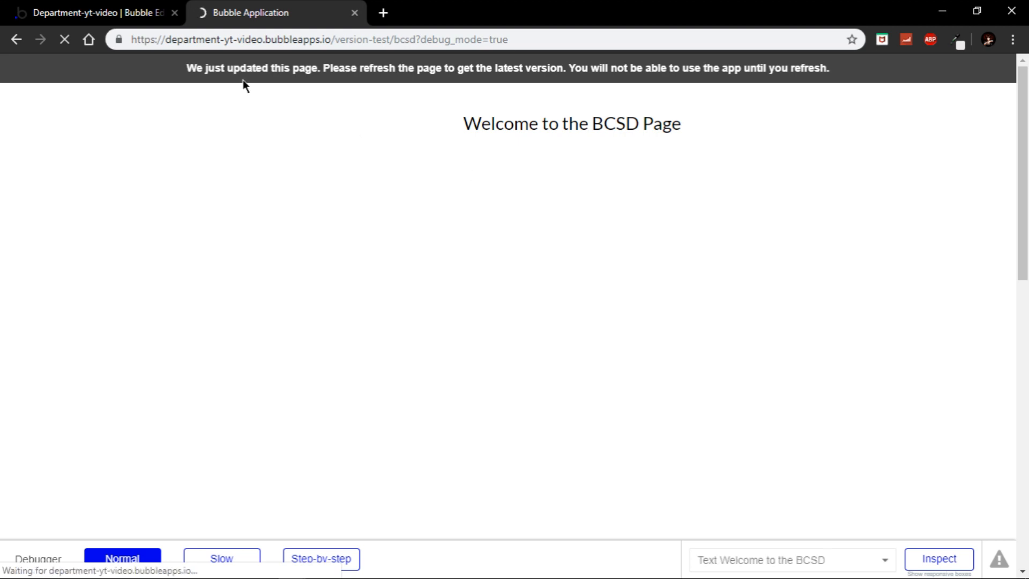
pyautogui.click(64, 40)
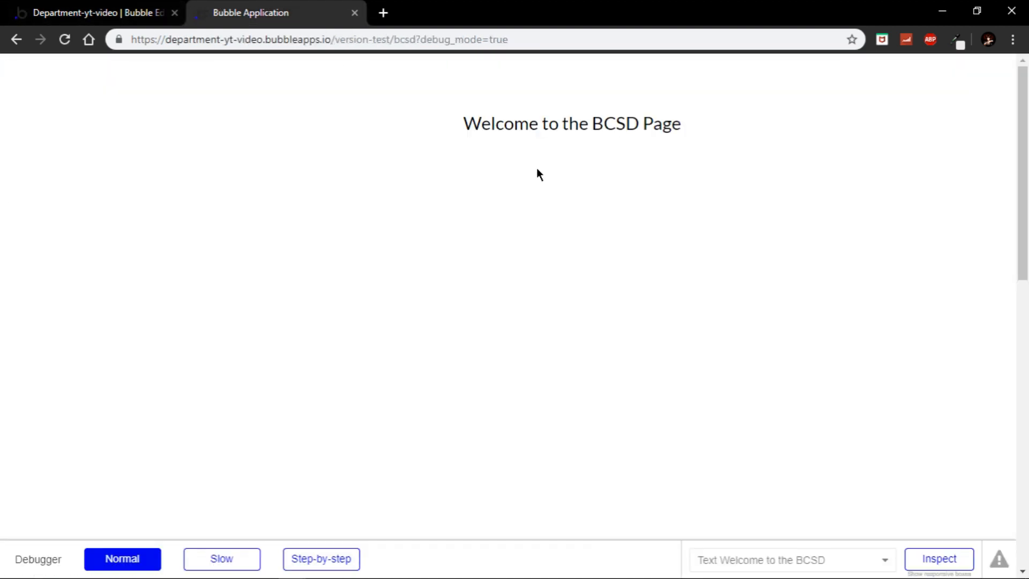
pyautogui.click(102, 13)
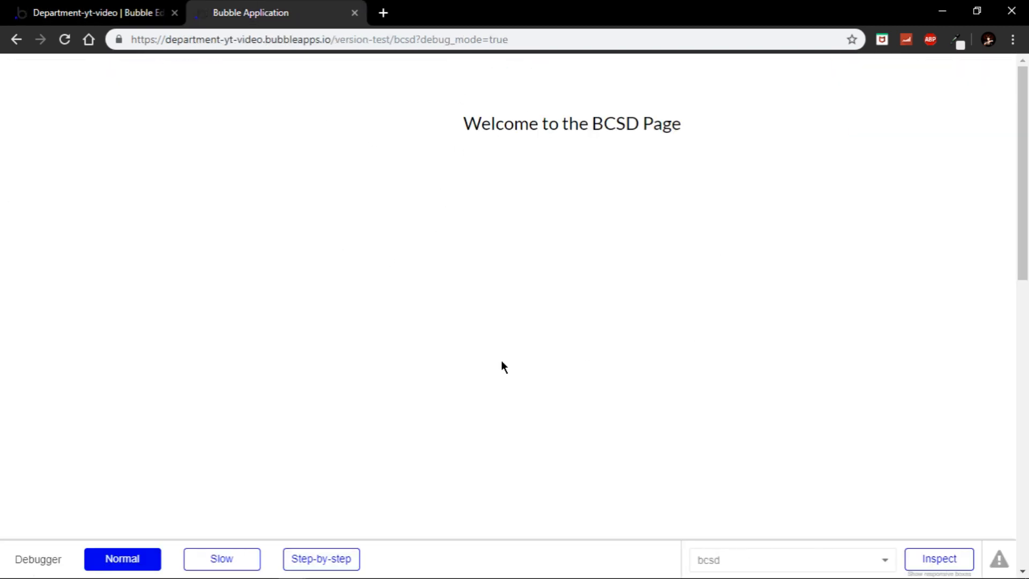
pyautogui.moveTo(688, 433)
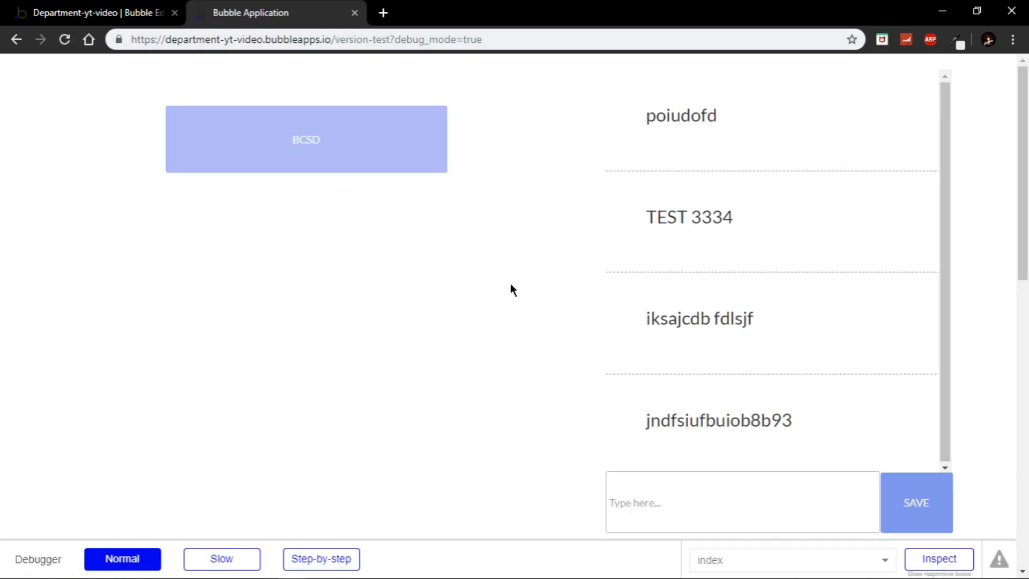
pyautogui.moveTo(509, 302)
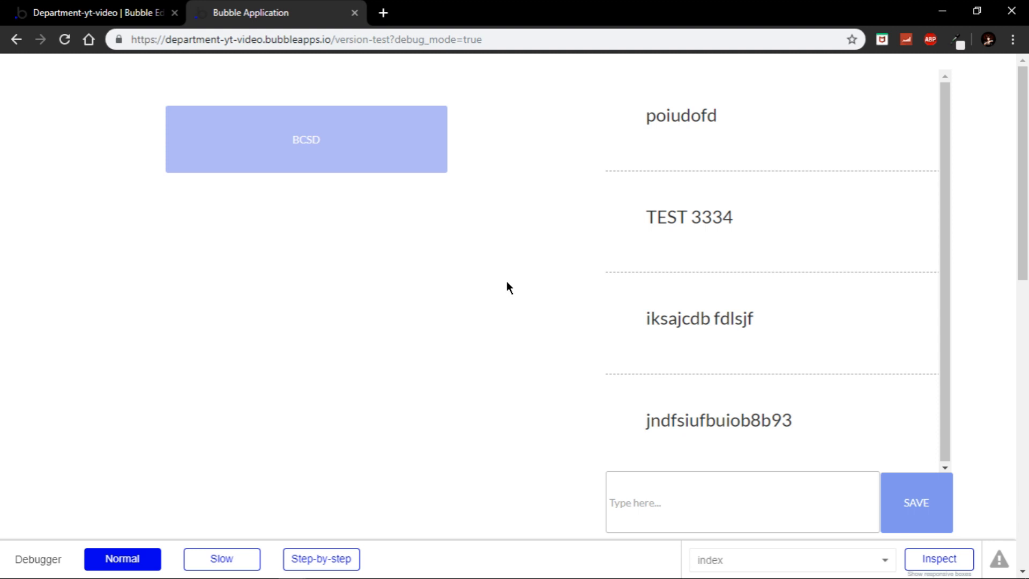